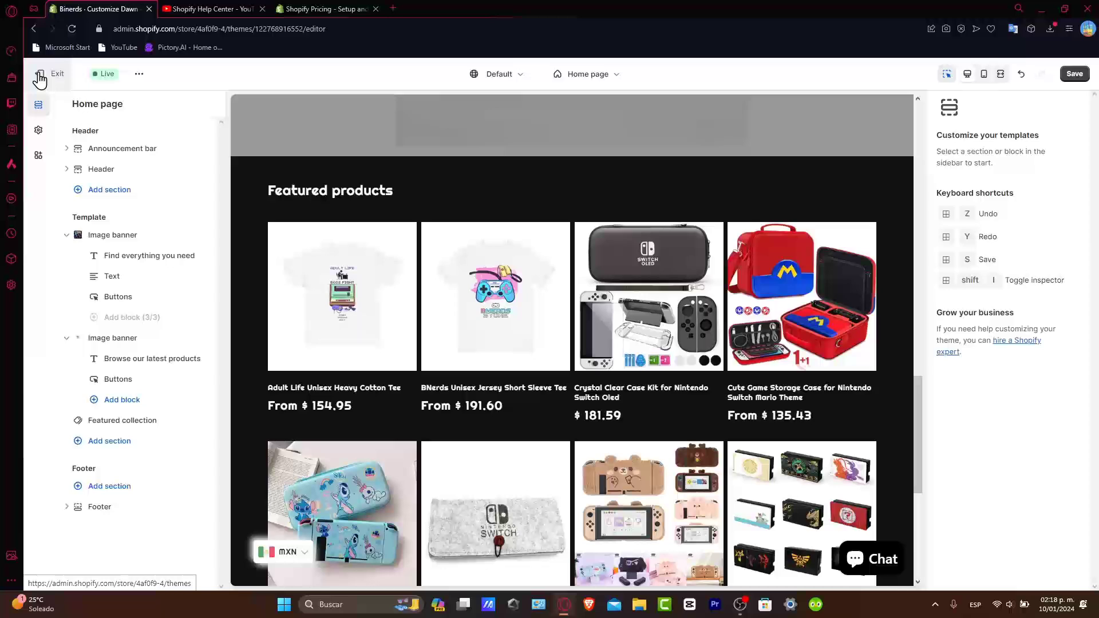
# Save the Dawn theme's home page changes and exit the editor to the Themes page.
pyautogui.click(57, 73)
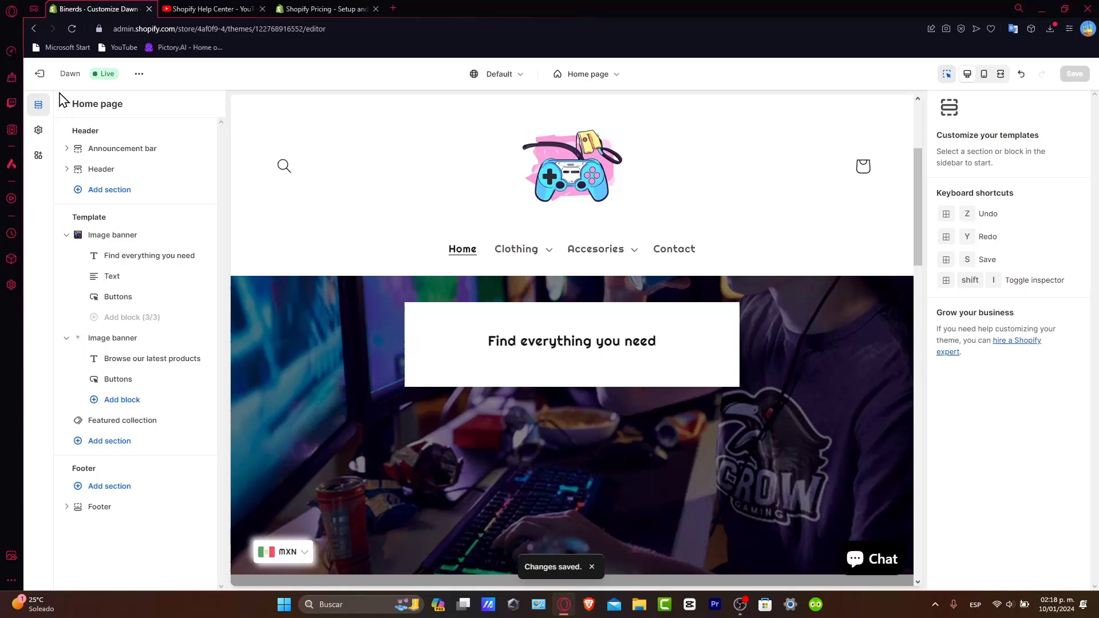
pyautogui.click(40, 74)
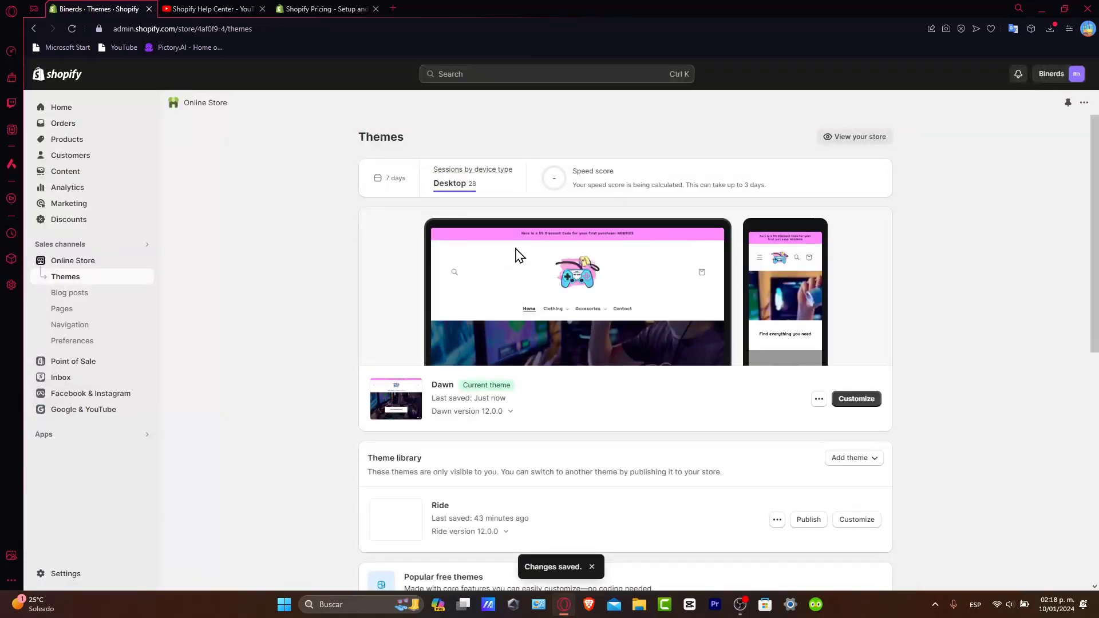
pyautogui.moveTo(435, 259)
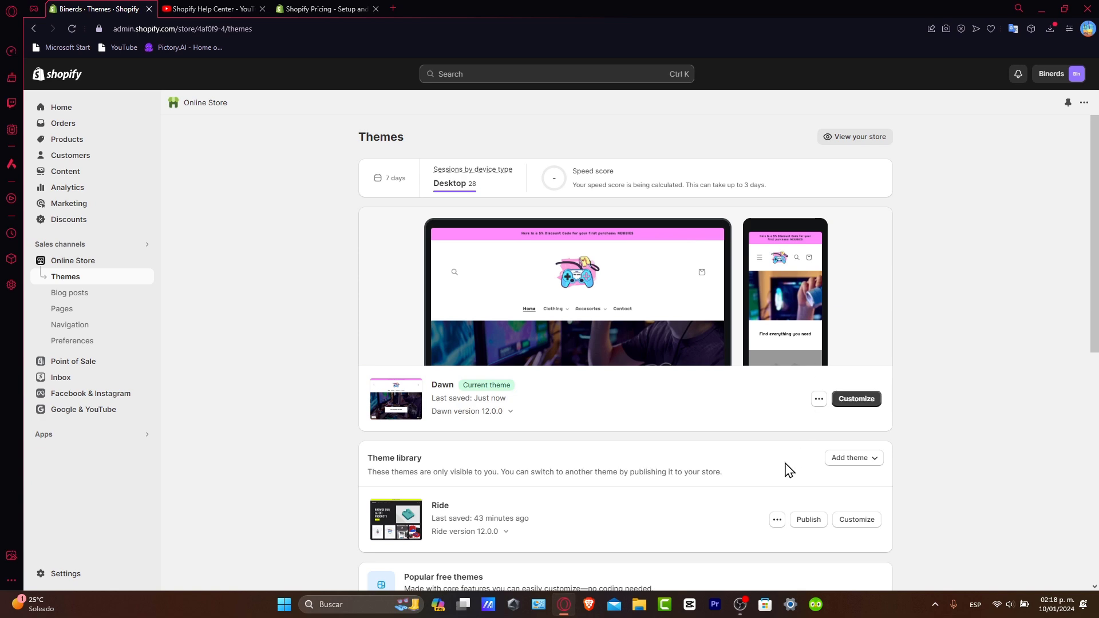
pyautogui.moveTo(902, 438)
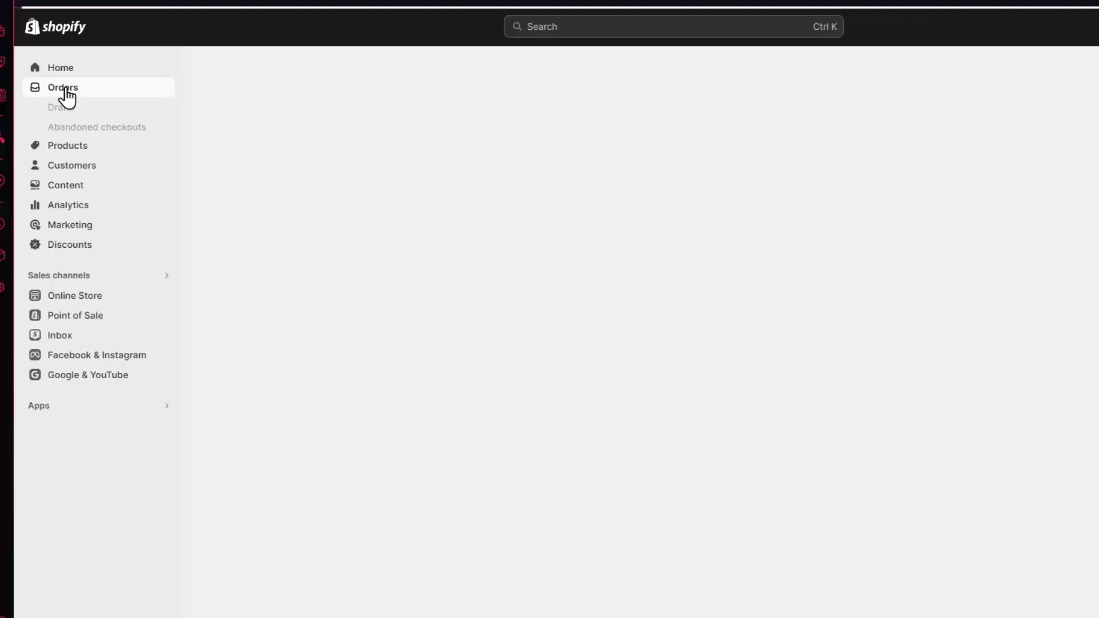
# Browse the empty Orders and Drafts pages, then start a new, empty draft order.
pyautogui.click(63, 87)
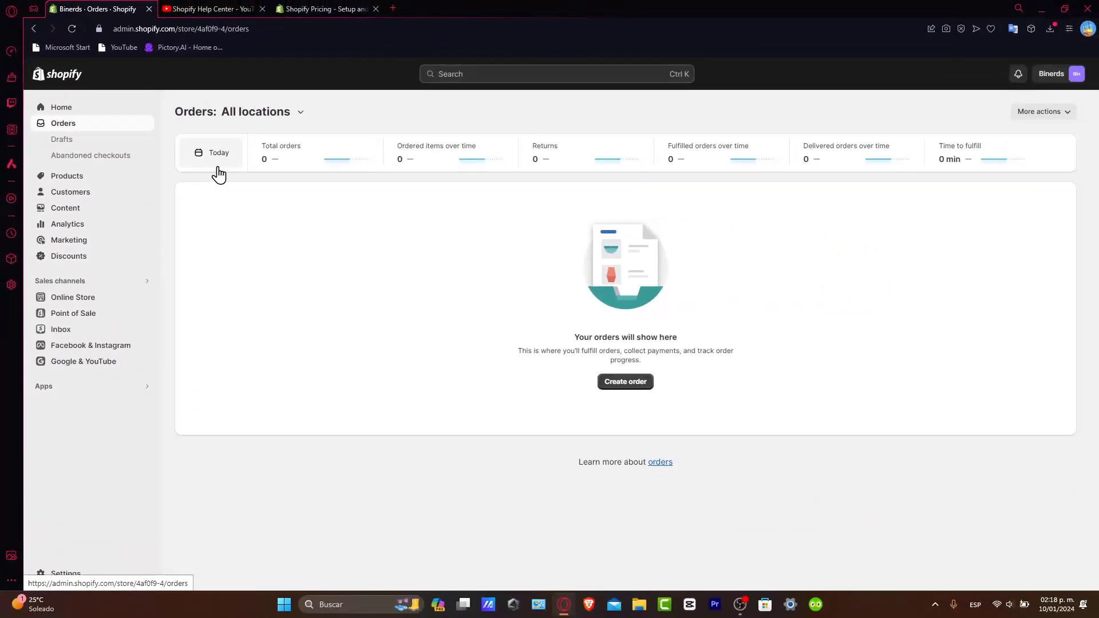
pyautogui.moveTo(470, 172)
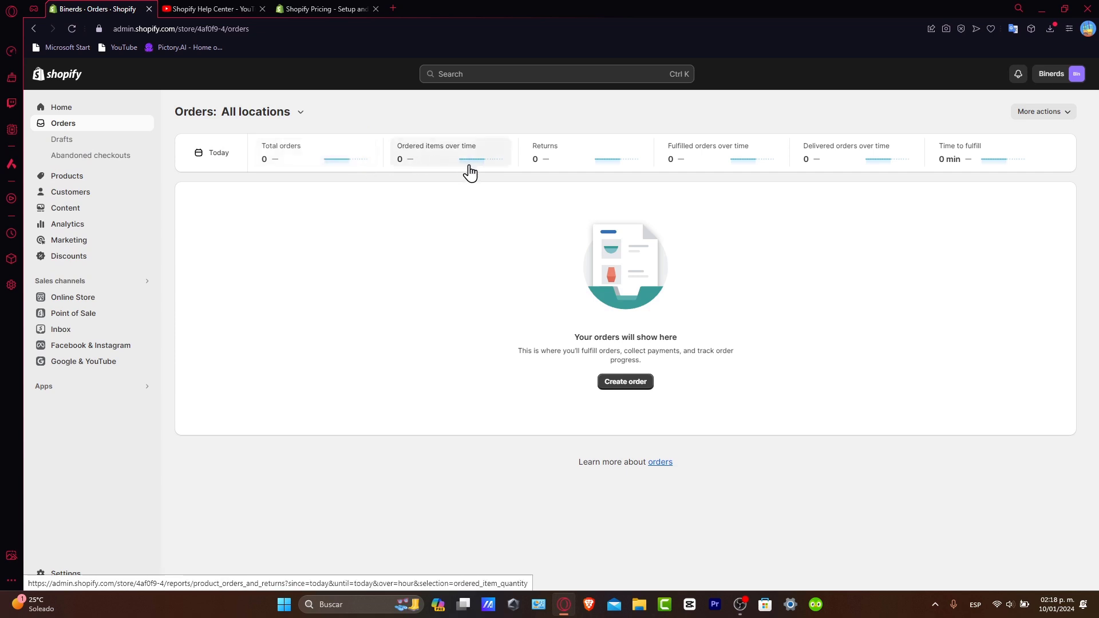
pyautogui.moveTo(769, 169)
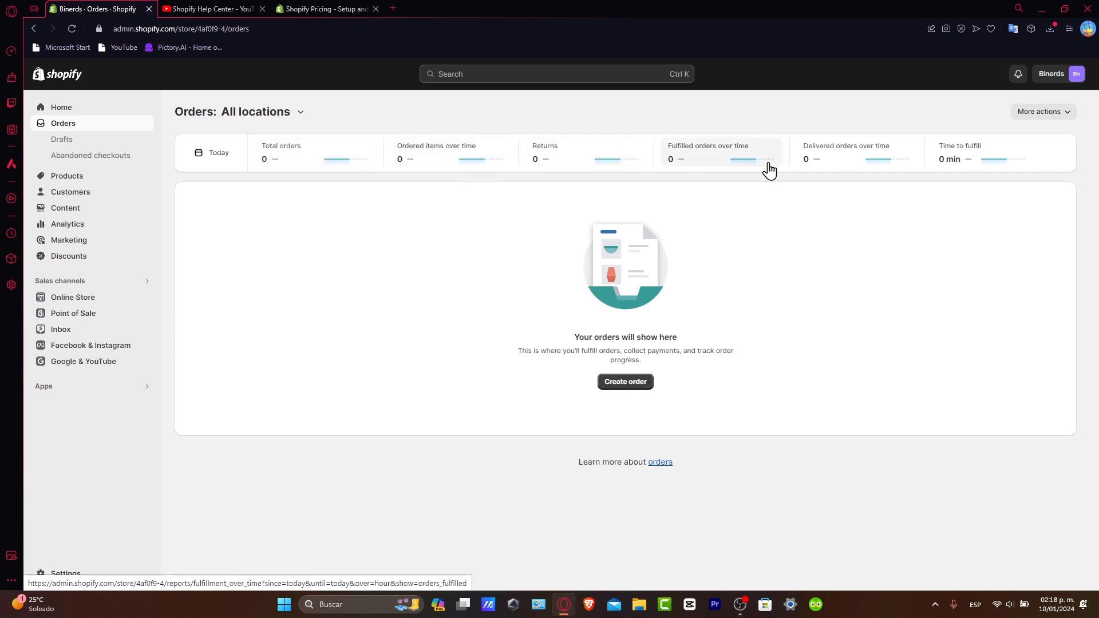
pyautogui.click(1042, 112)
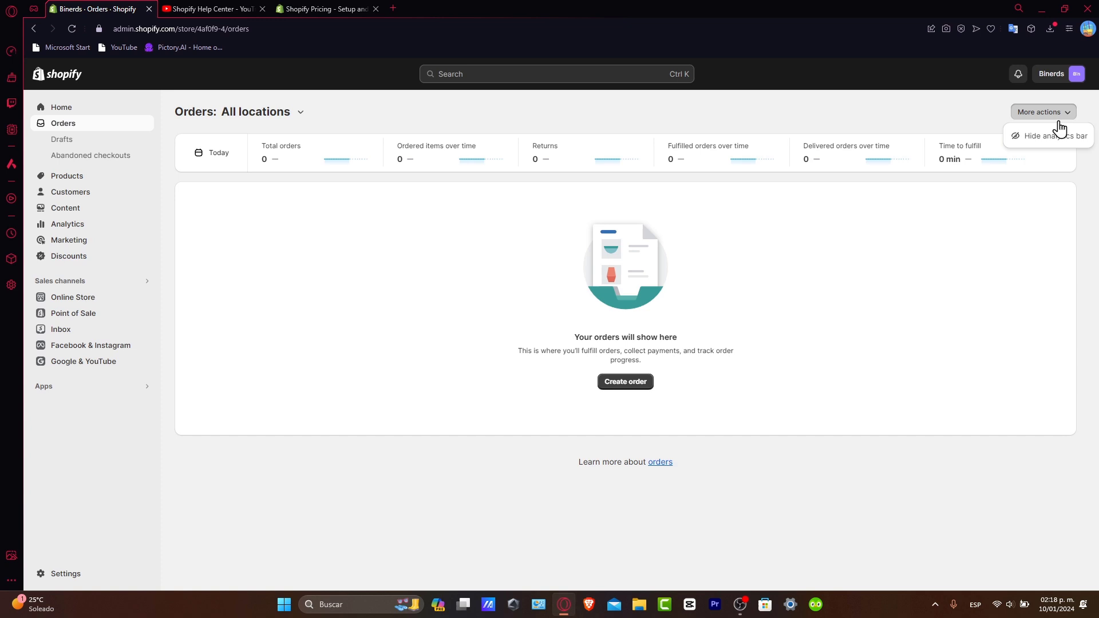
pyautogui.moveTo(839, 187)
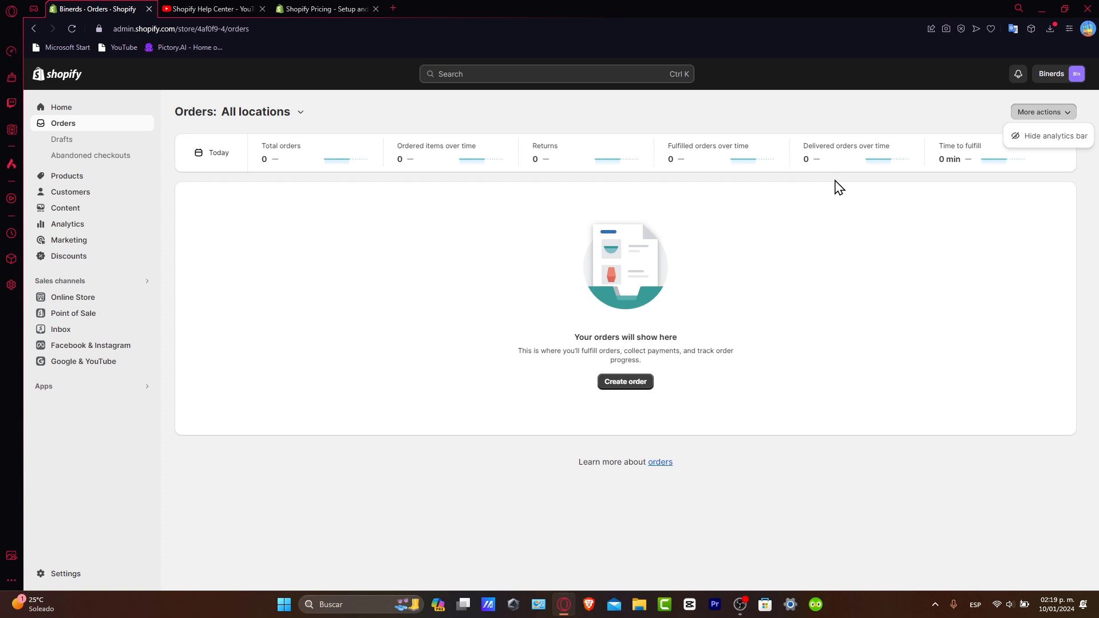
pyautogui.moveTo(405, 141)
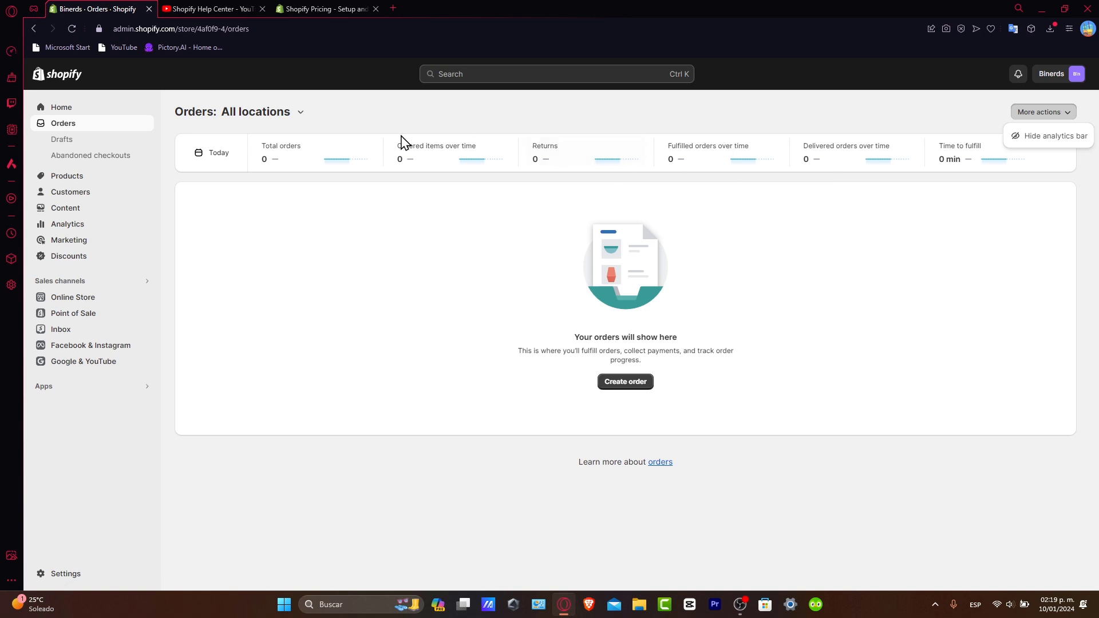
pyautogui.click(62, 138)
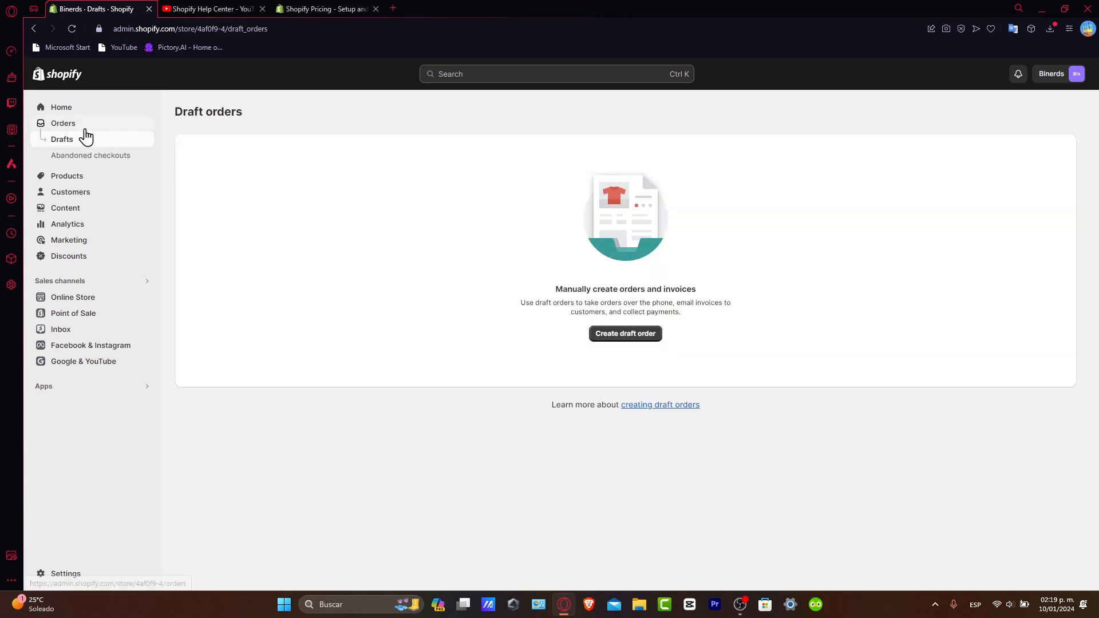
pyautogui.click(62, 122)
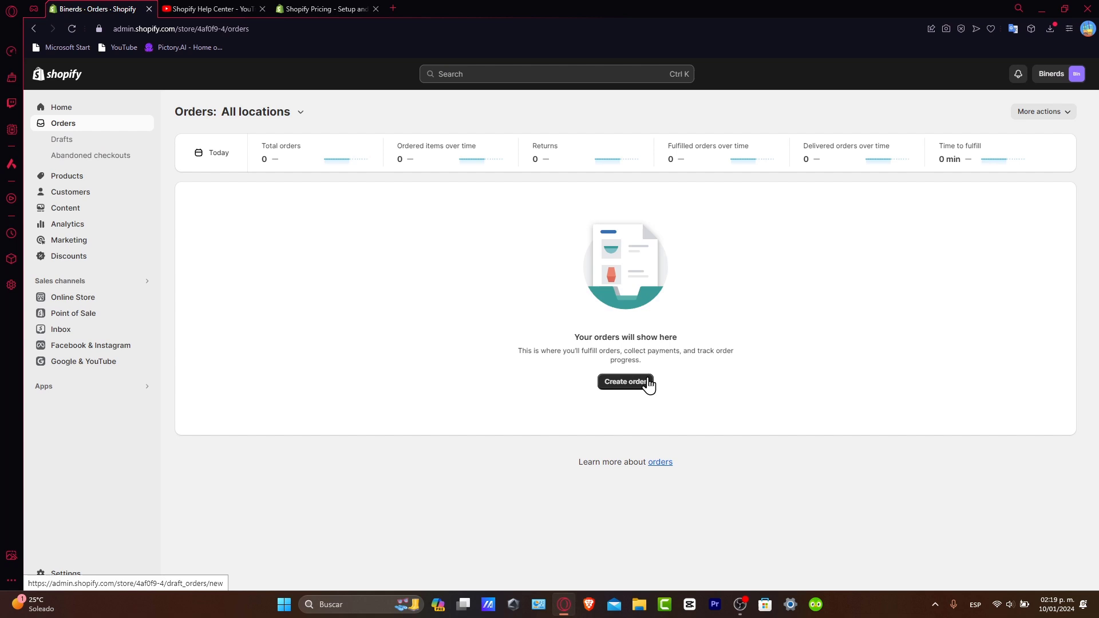
pyautogui.click(623, 381)
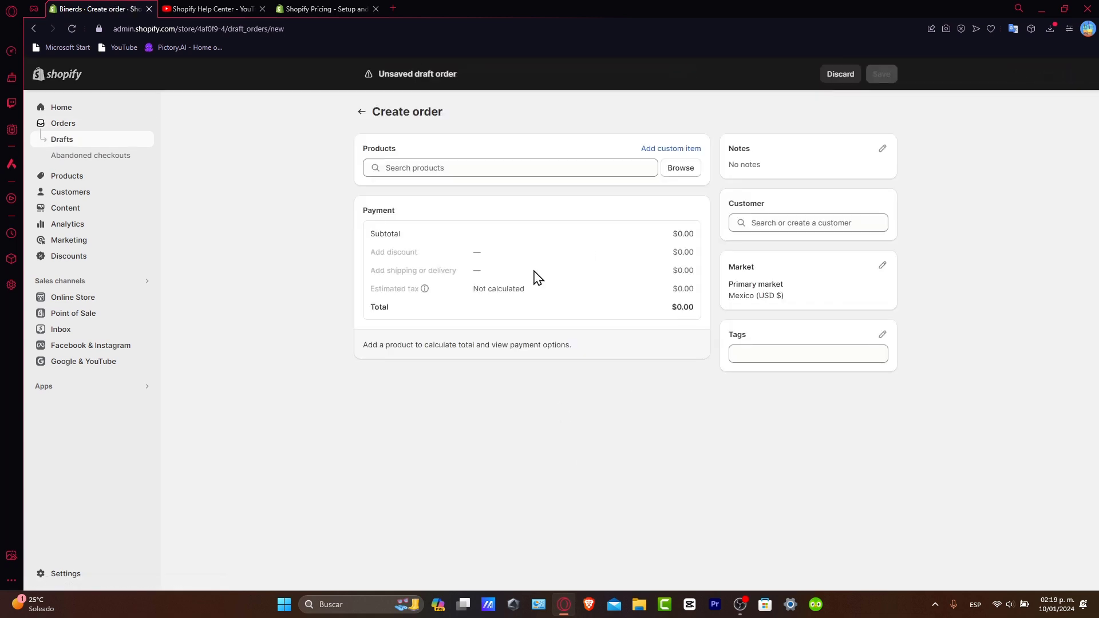
pyautogui.click(808, 353)
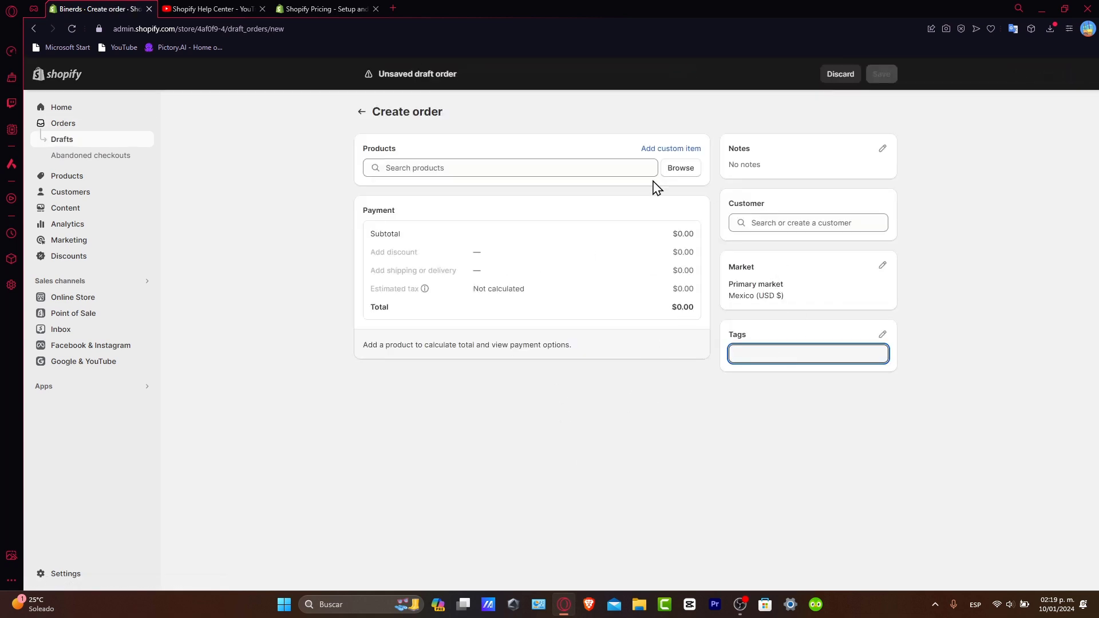
pyautogui.moveTo(362, 115)
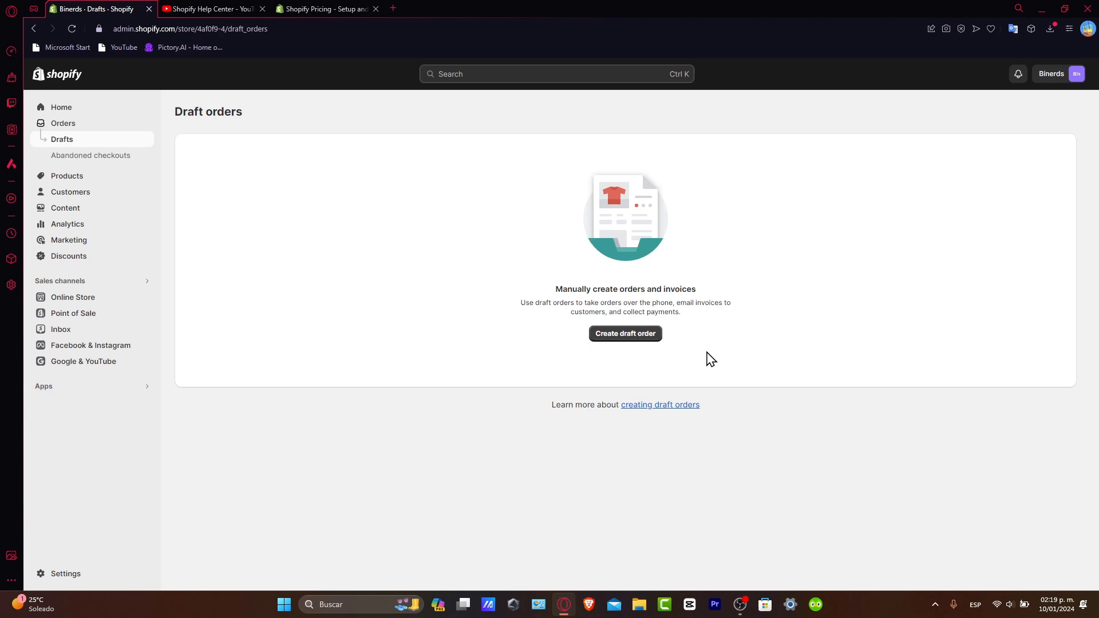
pyautogui.moveTo(694, 361)
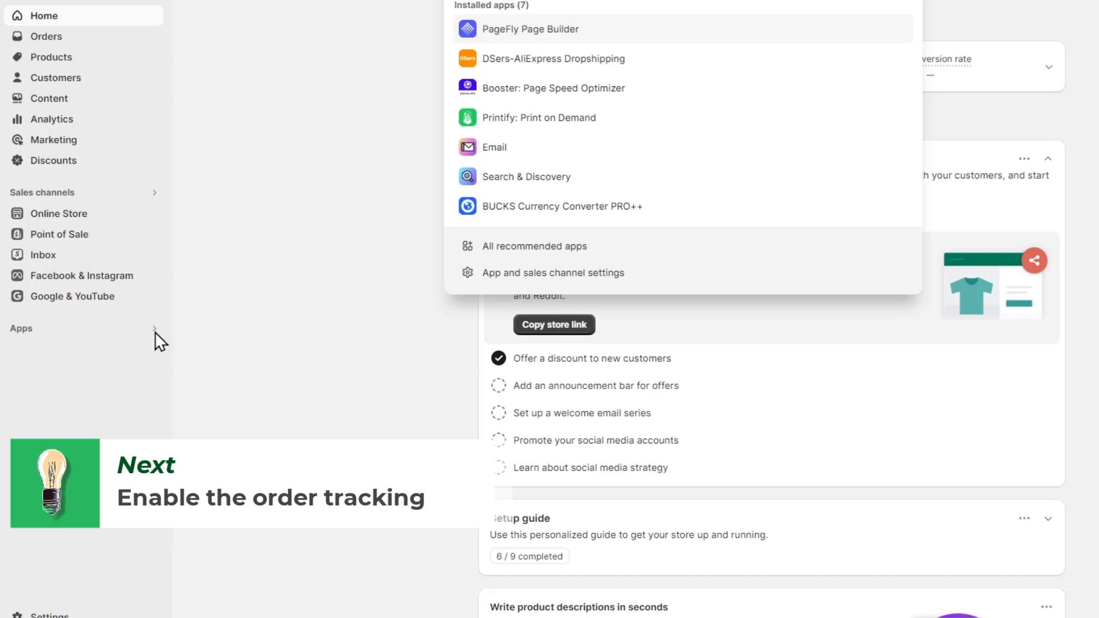
# From the recommended apps, search the Shopify App Store for 'order tracking'.
pyautogui.click(534, 246)
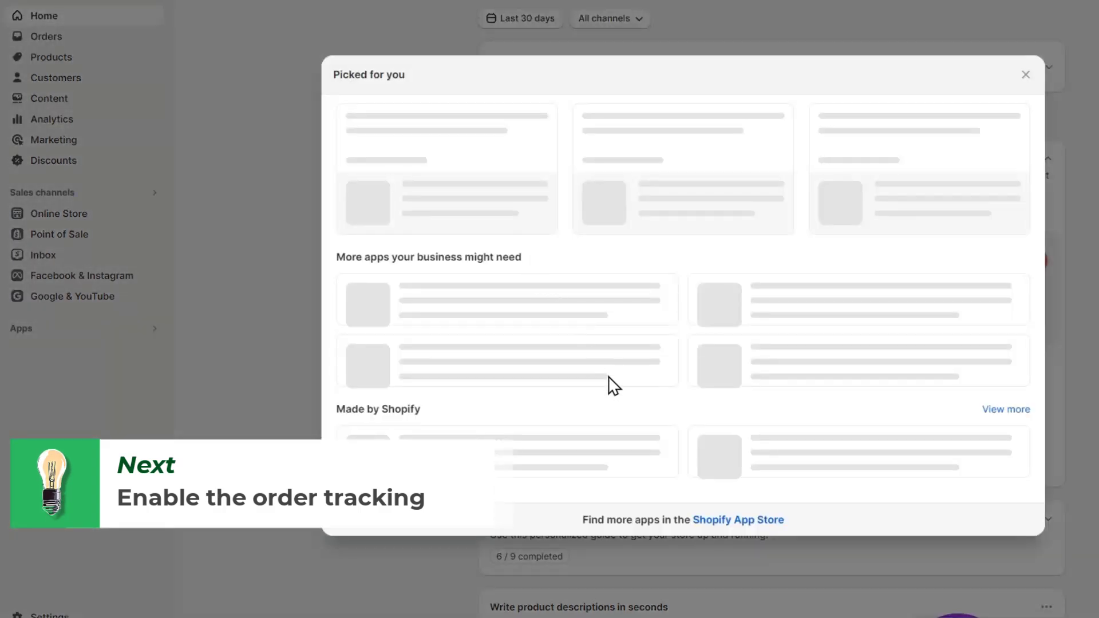
pyautogui.click(737, 519)
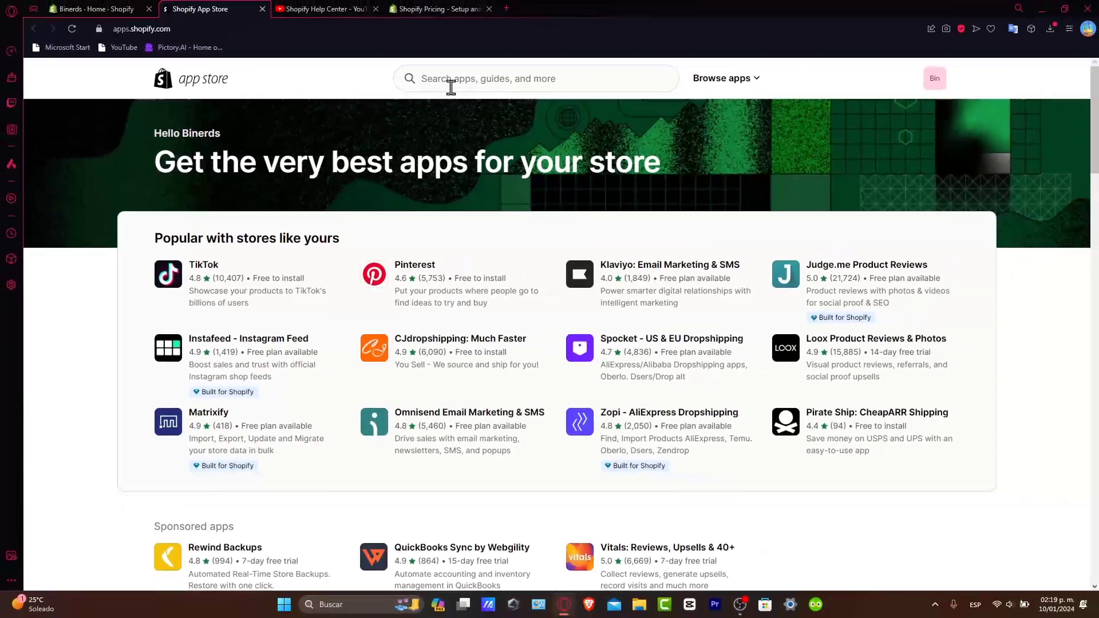
pyautogui.write('ord')
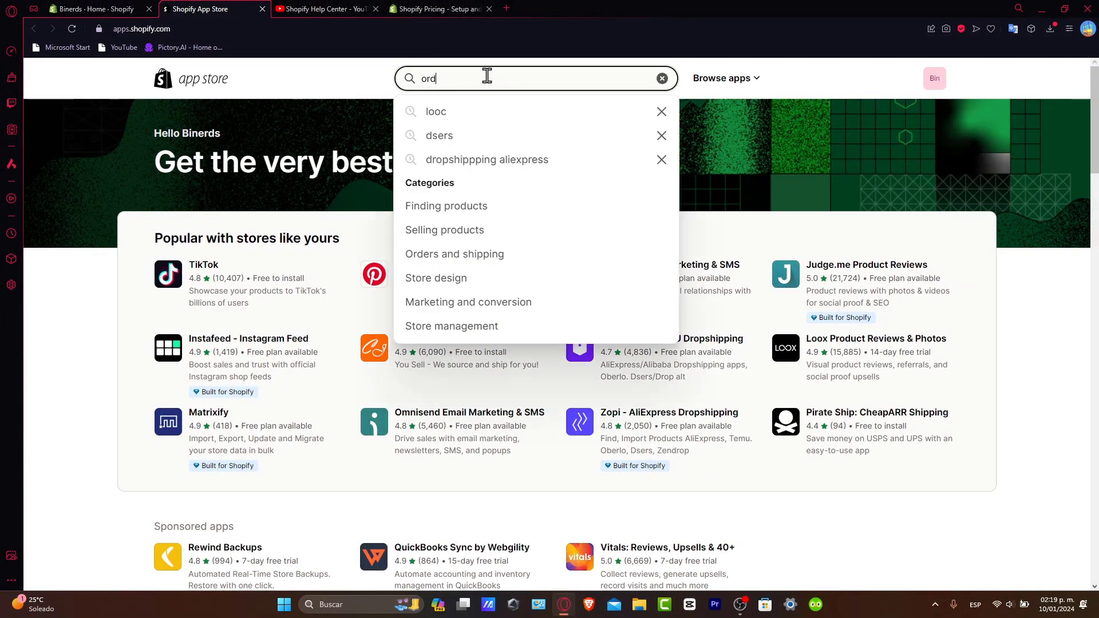
pyautogui.write('order tracking')
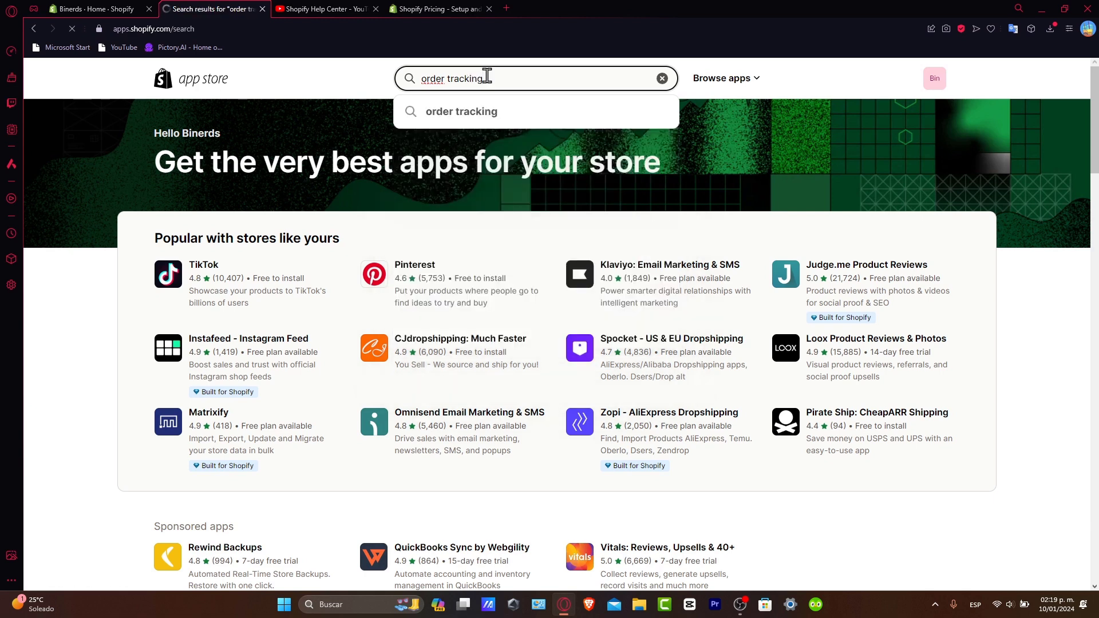
pyautogui.press('Return')
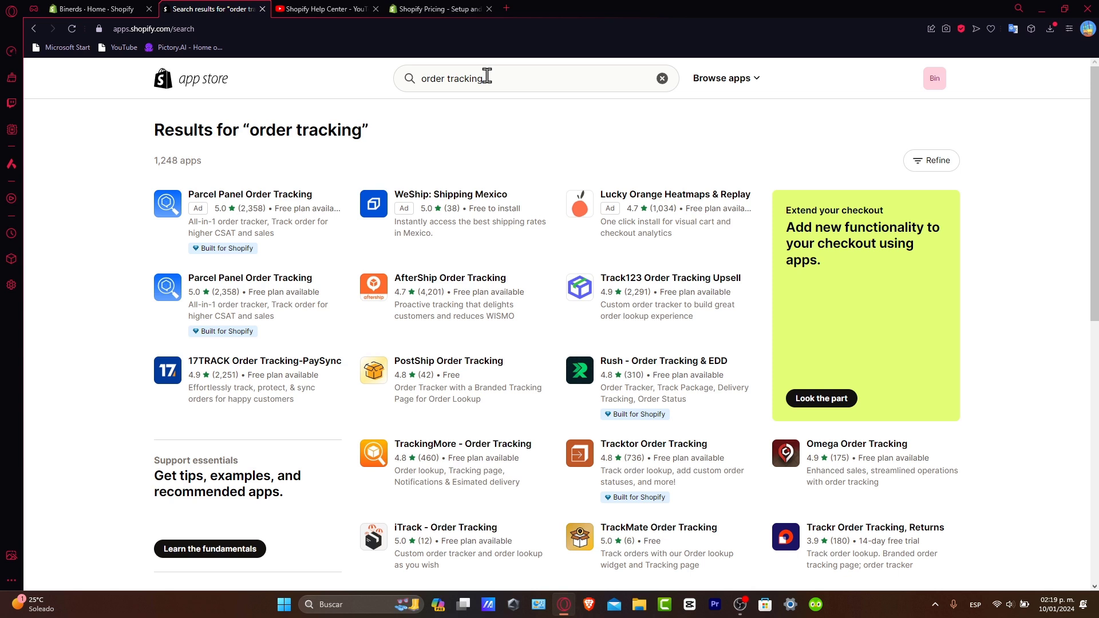
pyautogui.moveTo(663, 360)
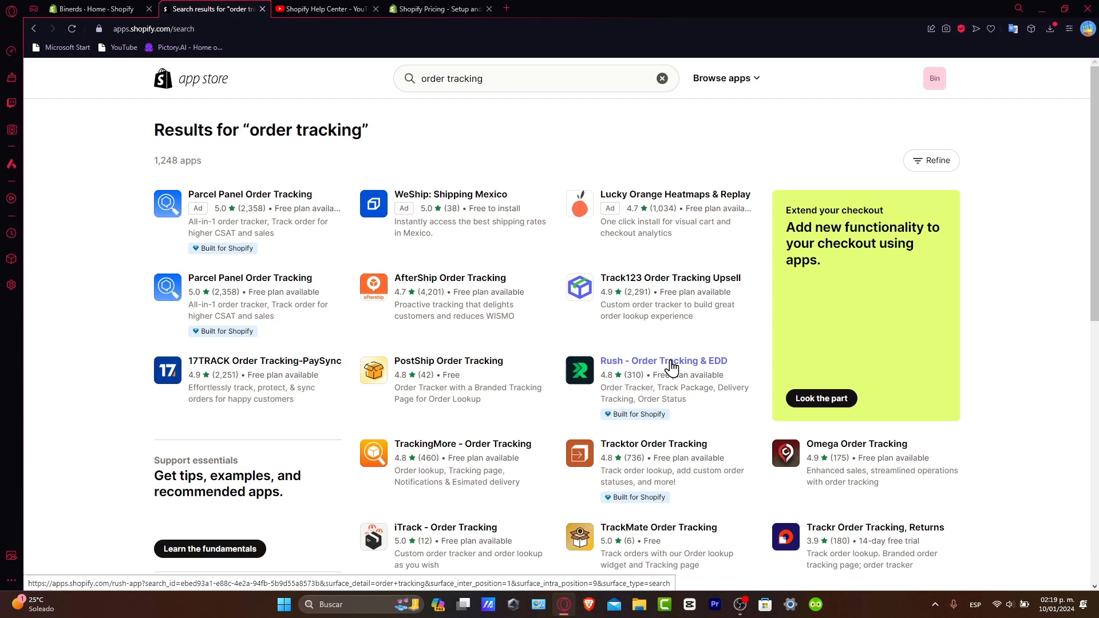
# Open the Parcel Panel Order Tracking listing and start its installation.
pyautogui.click(662, 360)
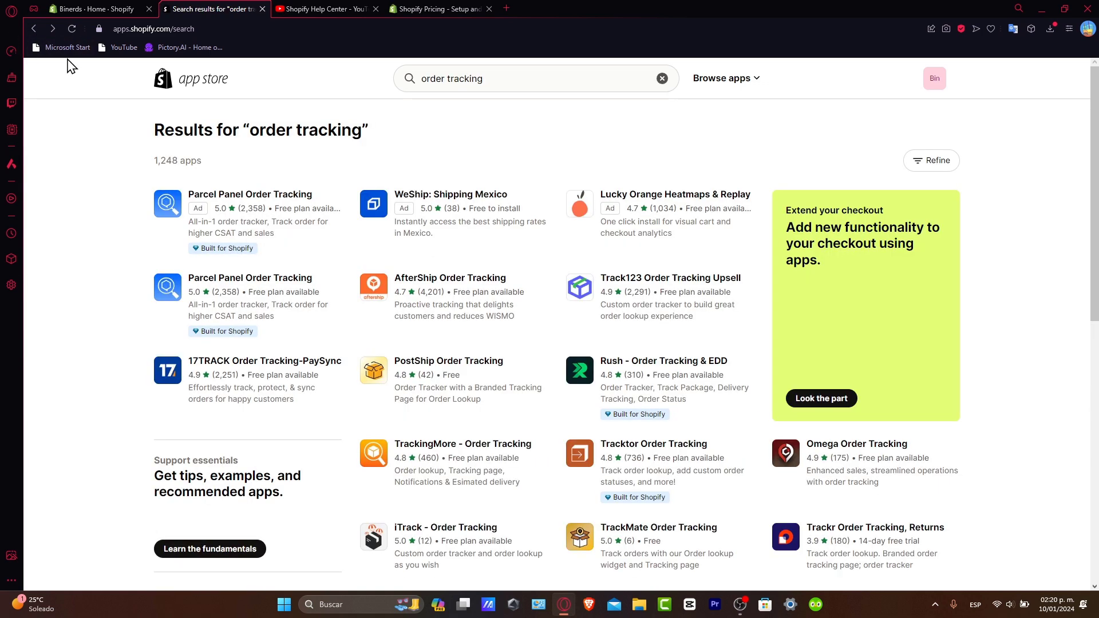
pyautogui.click(250, 194)
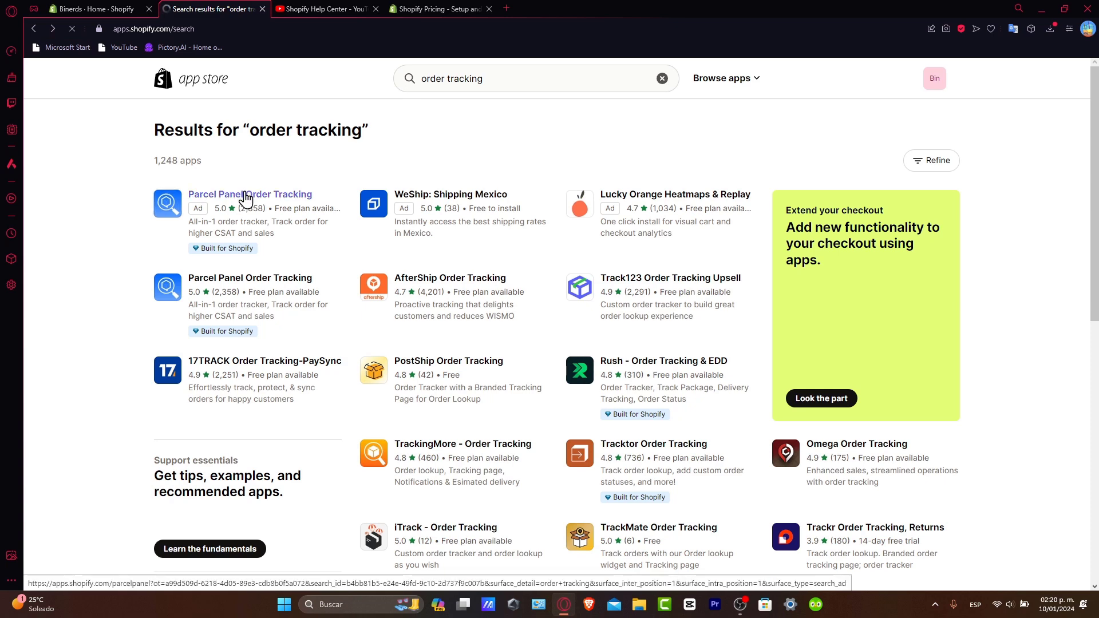
pyautogui.click(249, 194)
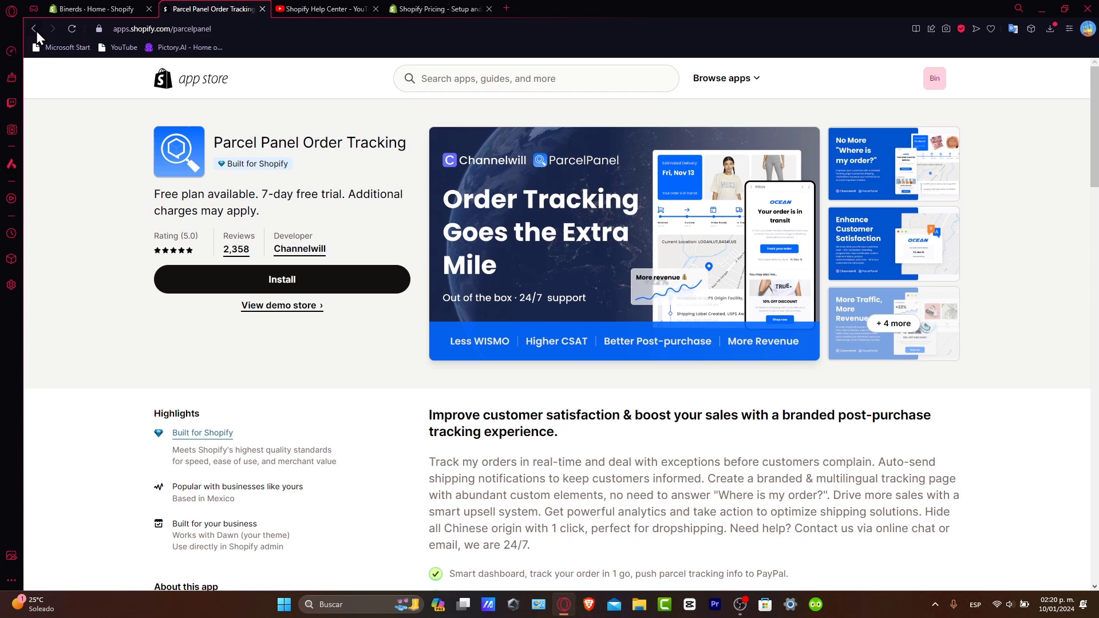
pyautogui.click(34, 28)
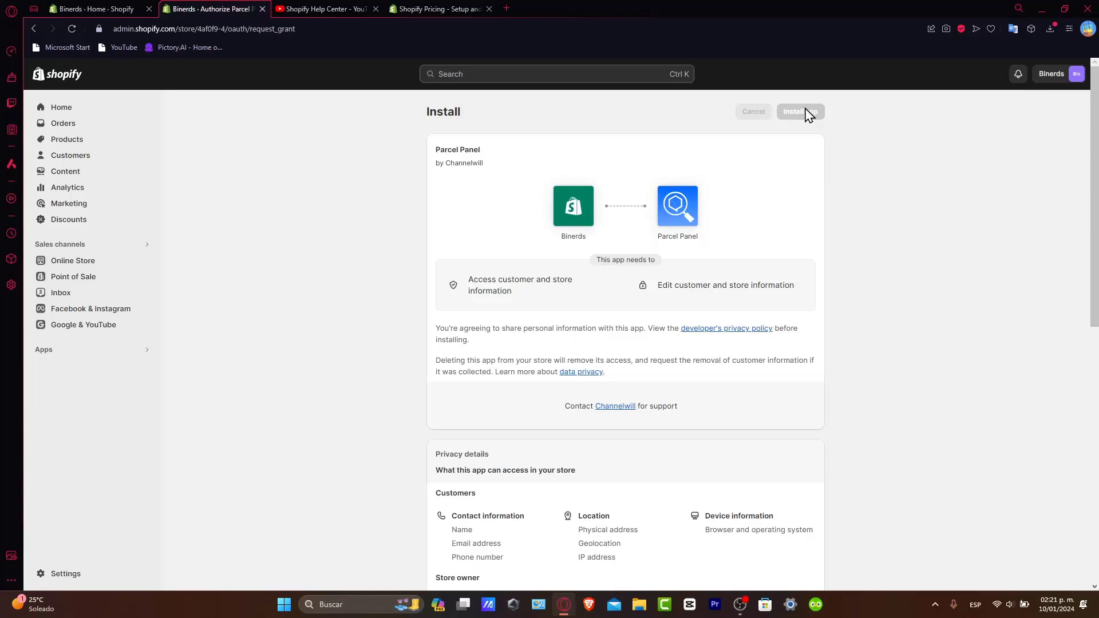
# Authorize the Parcel Panel install and dismiss the dashboard's promotional banners.
pyautogui.click(799, 113)
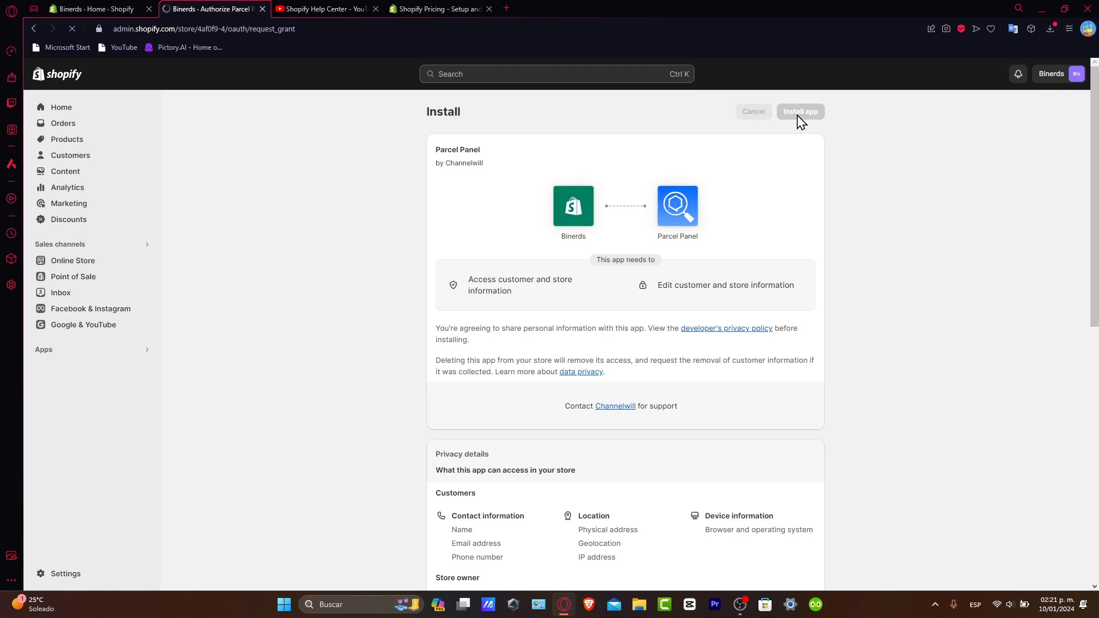
pyautogui.click(799, 110)
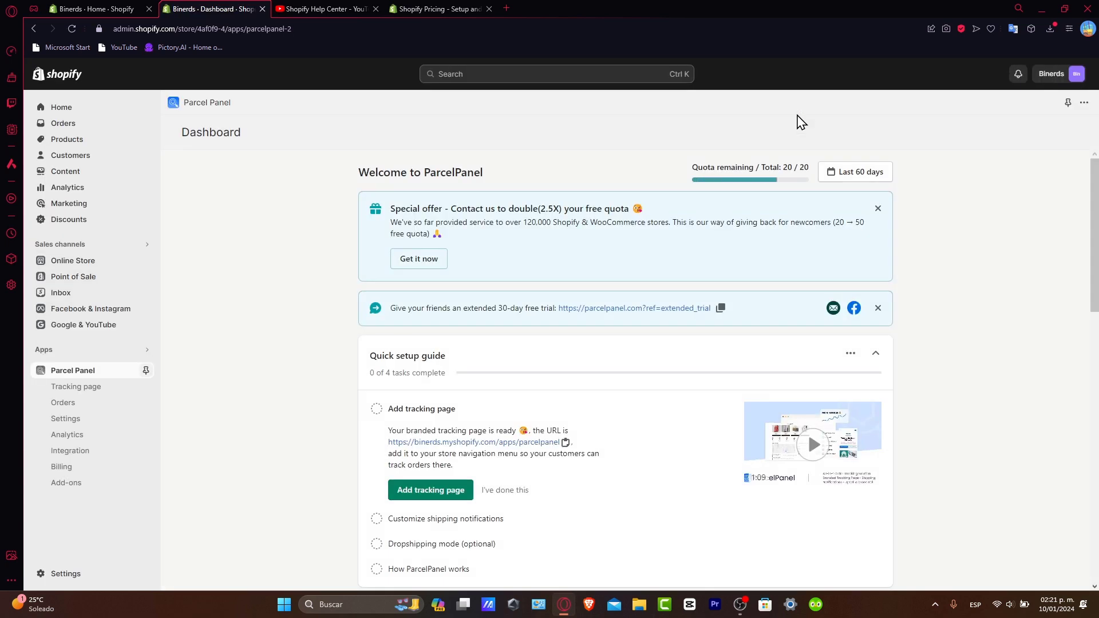
pyautogui.moveTo(733, 152)
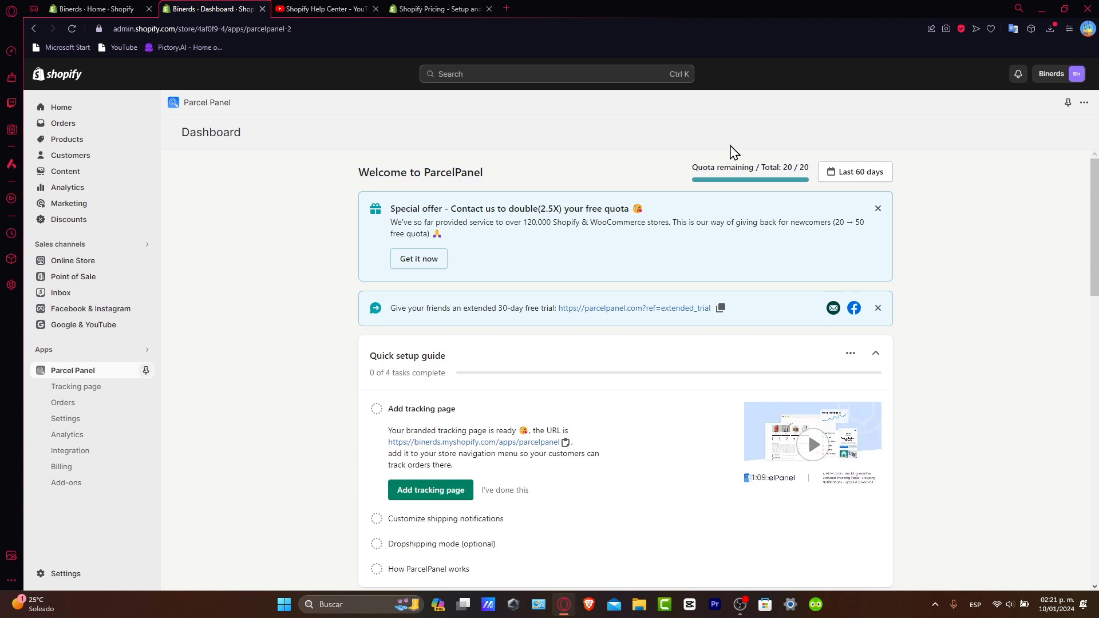
pyautogui.moveTo(490, 181)
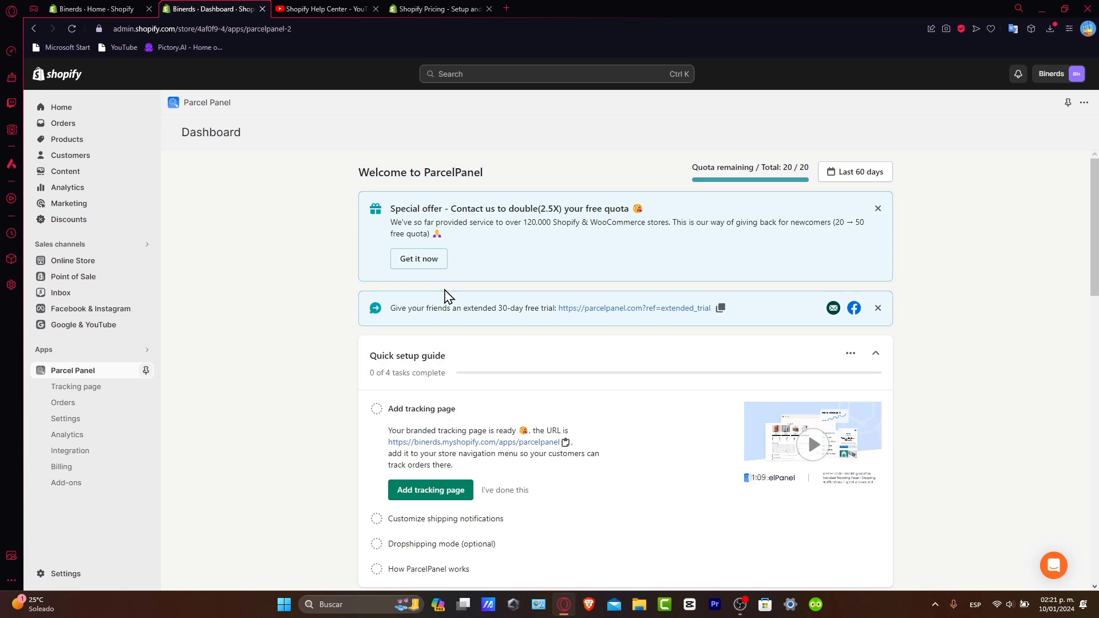
pyautogui.click(877, 208)
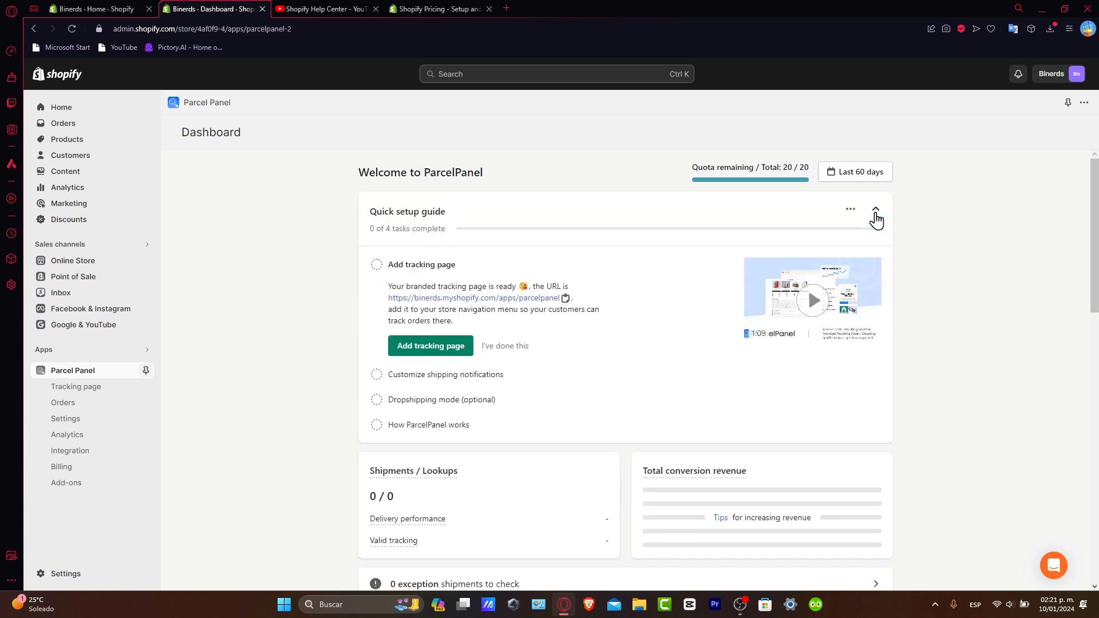
pyautogui.moveTo(418, 209)
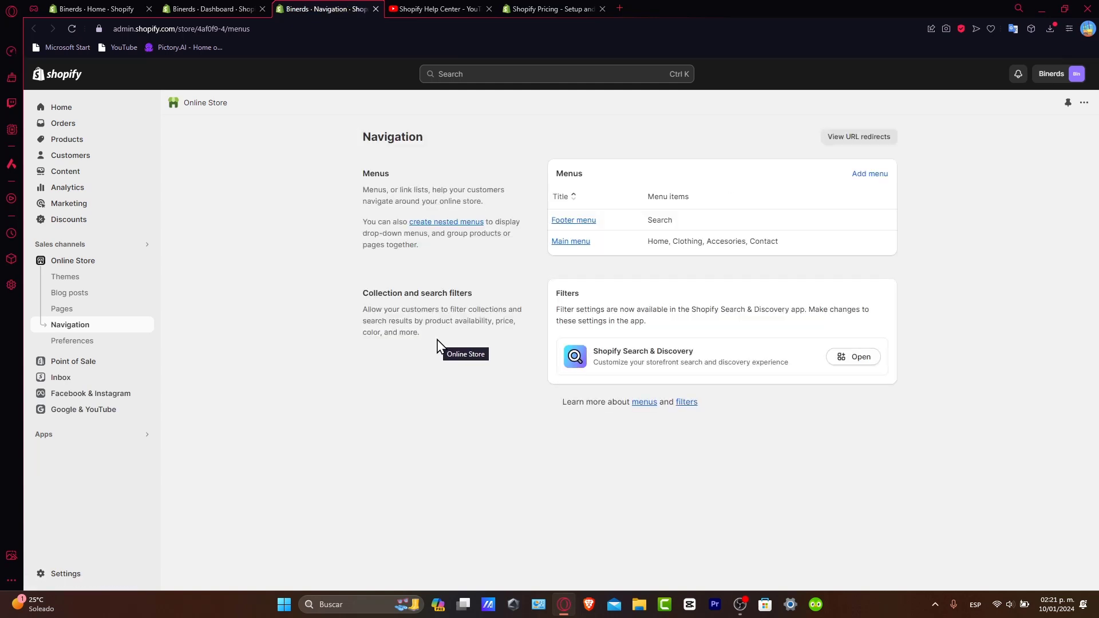
pyautogui.moveTo(524, 281)
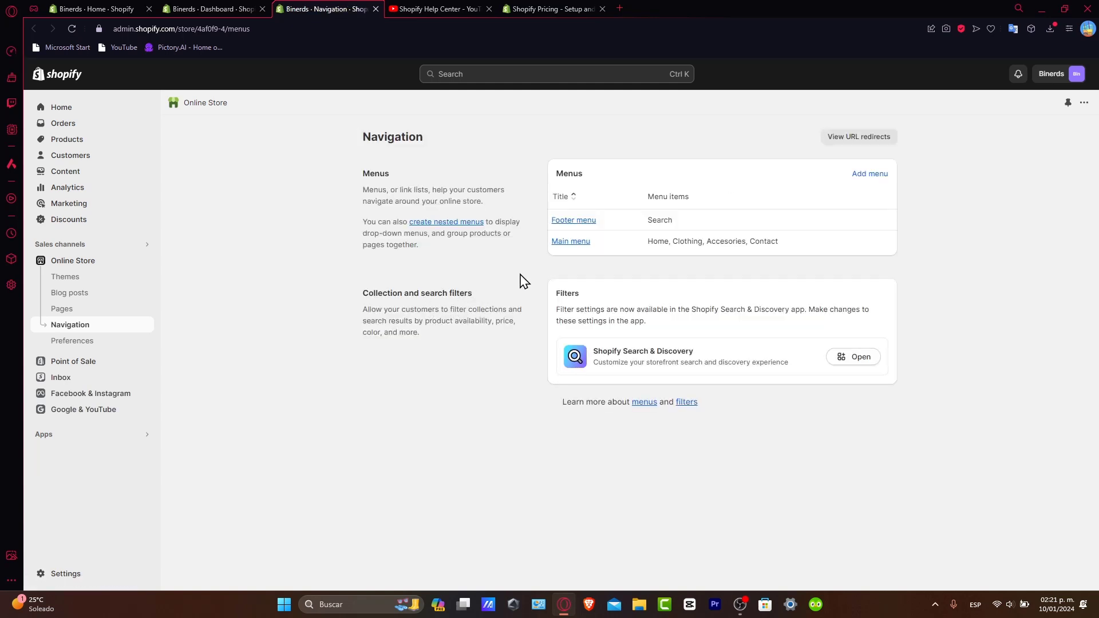
pyautogui.moveTo(82, 325)
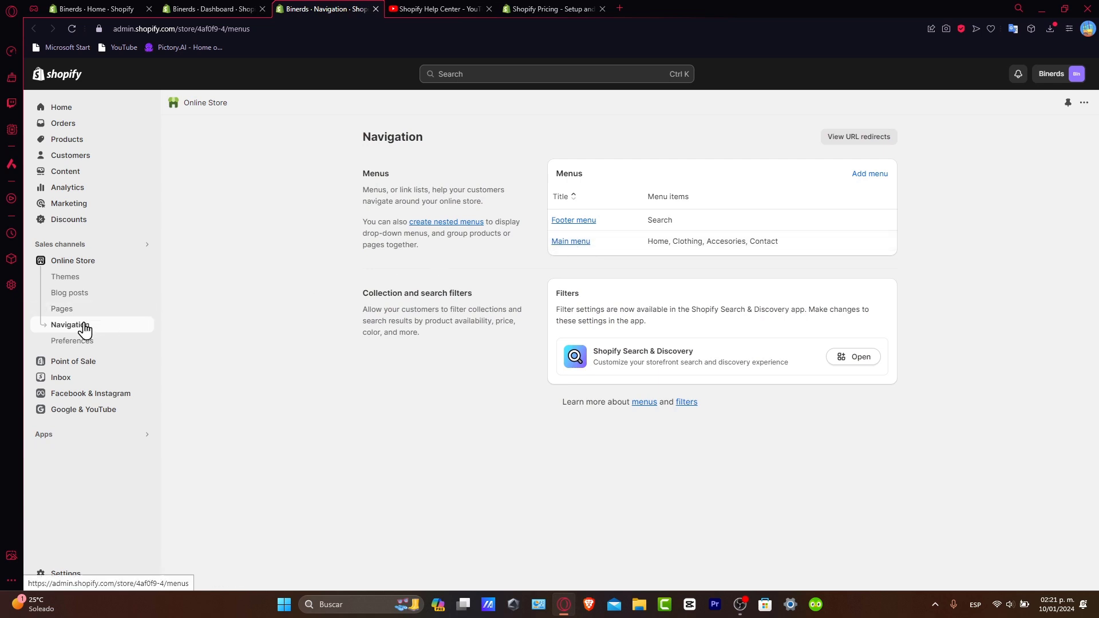
# Add an 'Order Tracking' main menu item linking to binerds.myshopify.com/apps/parcelpanel.
pyautogui.click(570, 240)
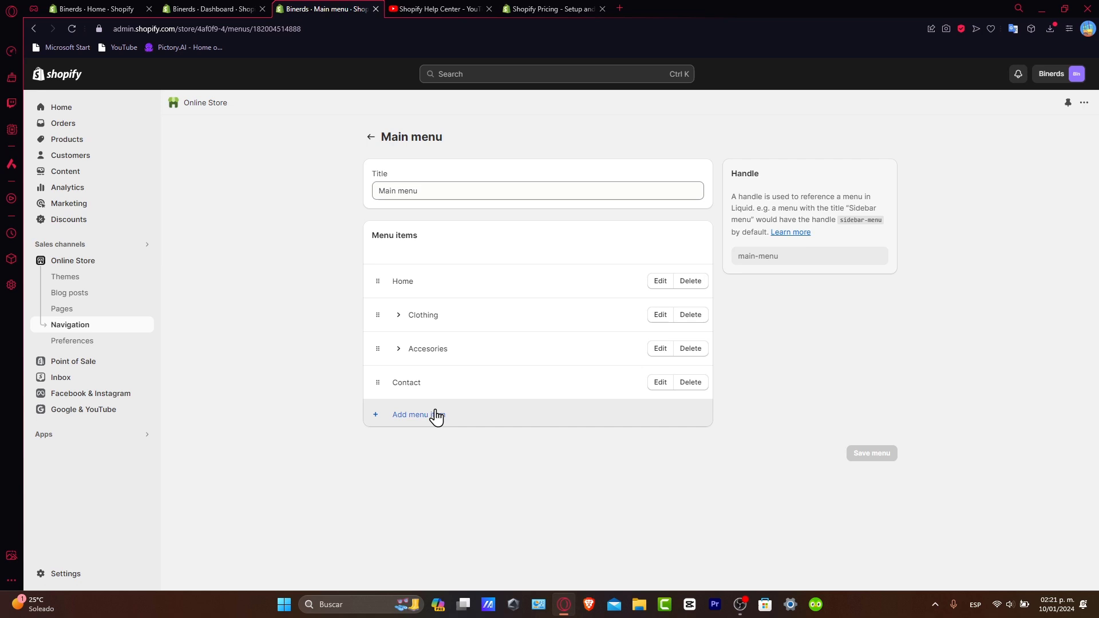
pyautogui.click(418, 415)
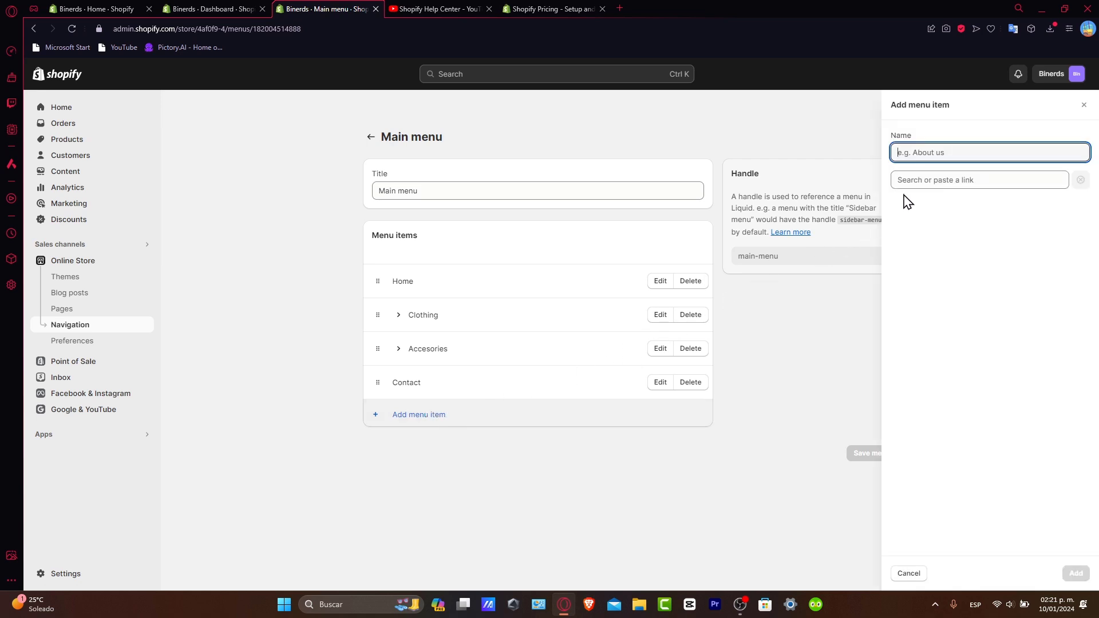
pyautogui.write('TRac')
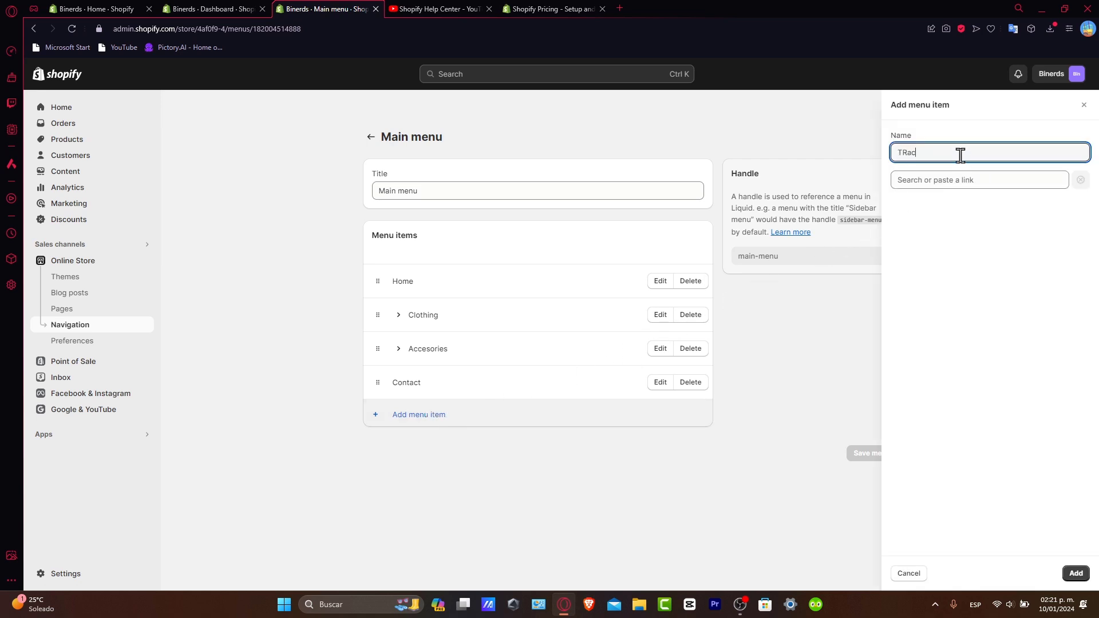
pyautogui.write('Track your')
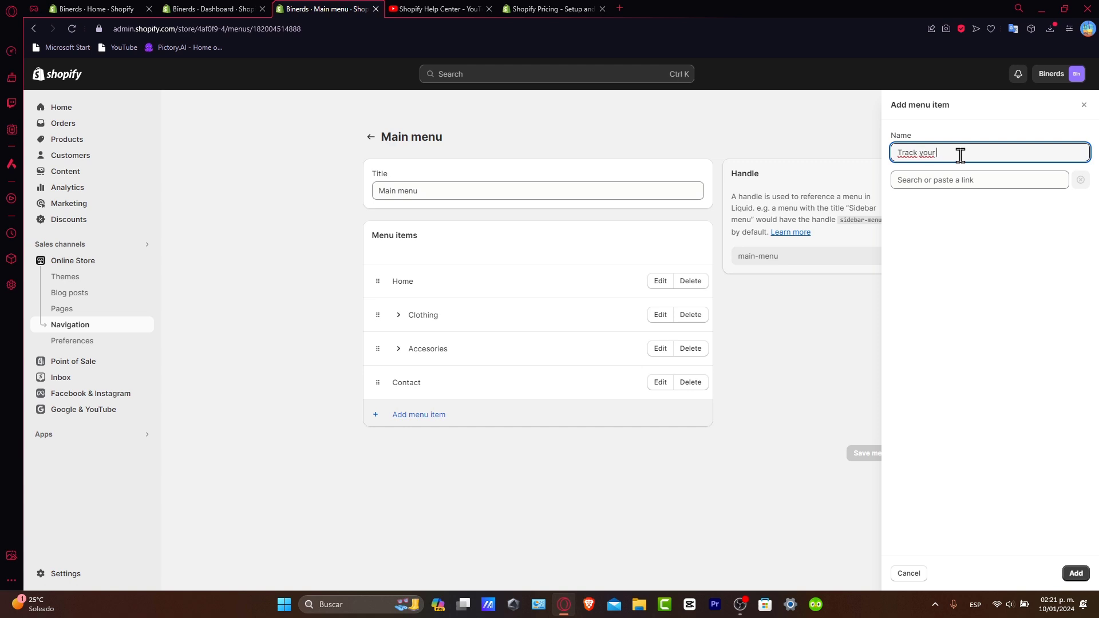
pyautogui.click(978, 180)
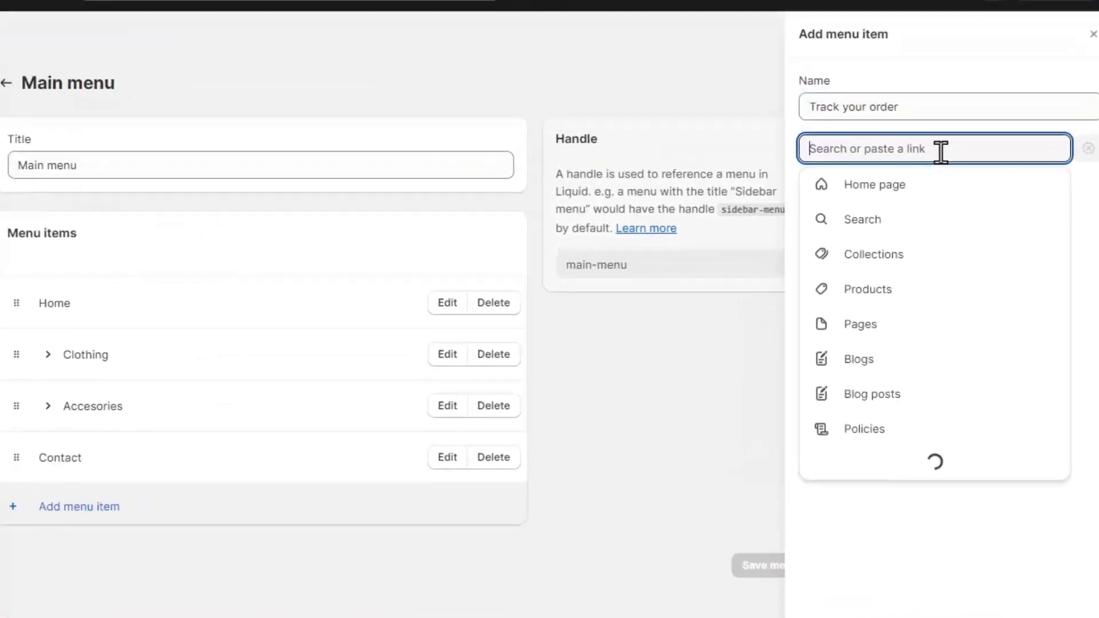
pyautogui.moveTo(922, 312)
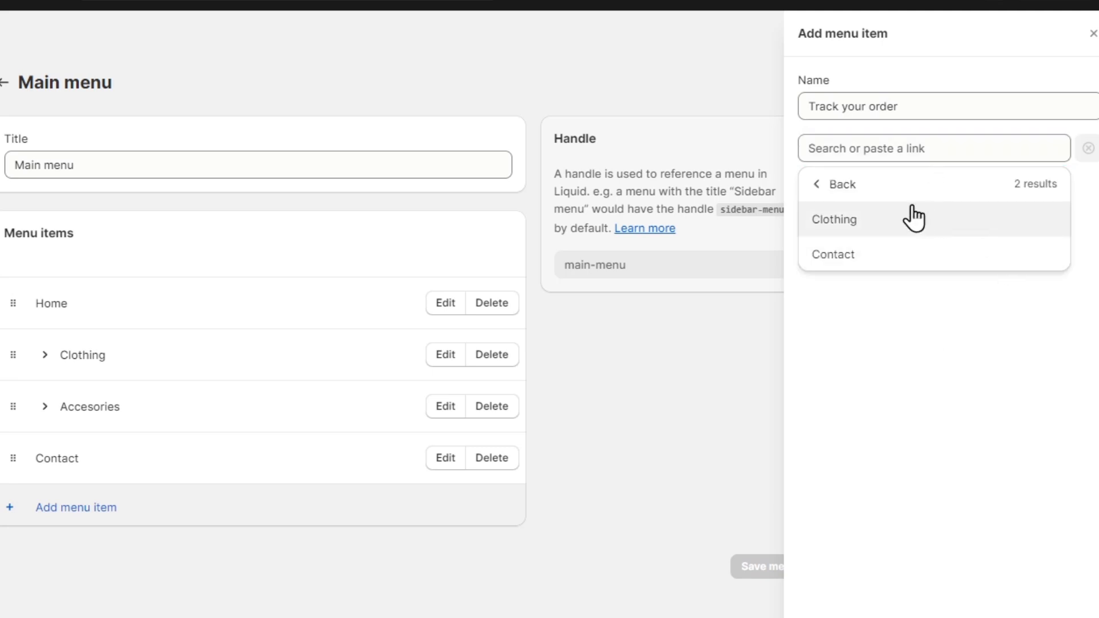
pyautogui.write('binerds.myshopify.com/apps/parcelpanel')
pyautogui.click(949, 106)
pyautogui.write('Order Tracking')
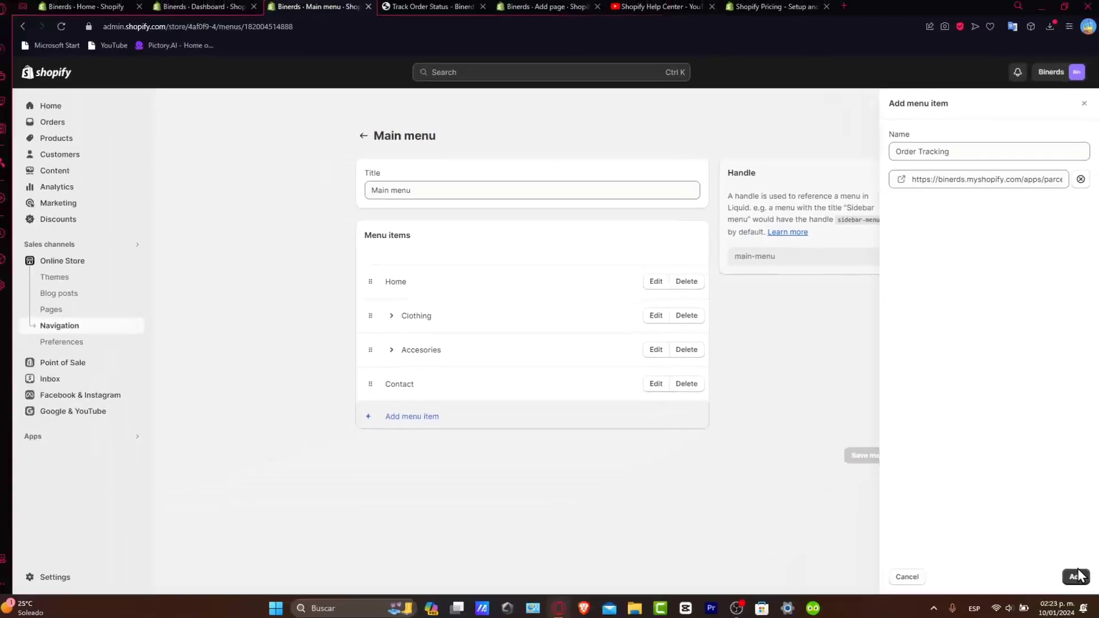
pyautogui.click(1076, 576)
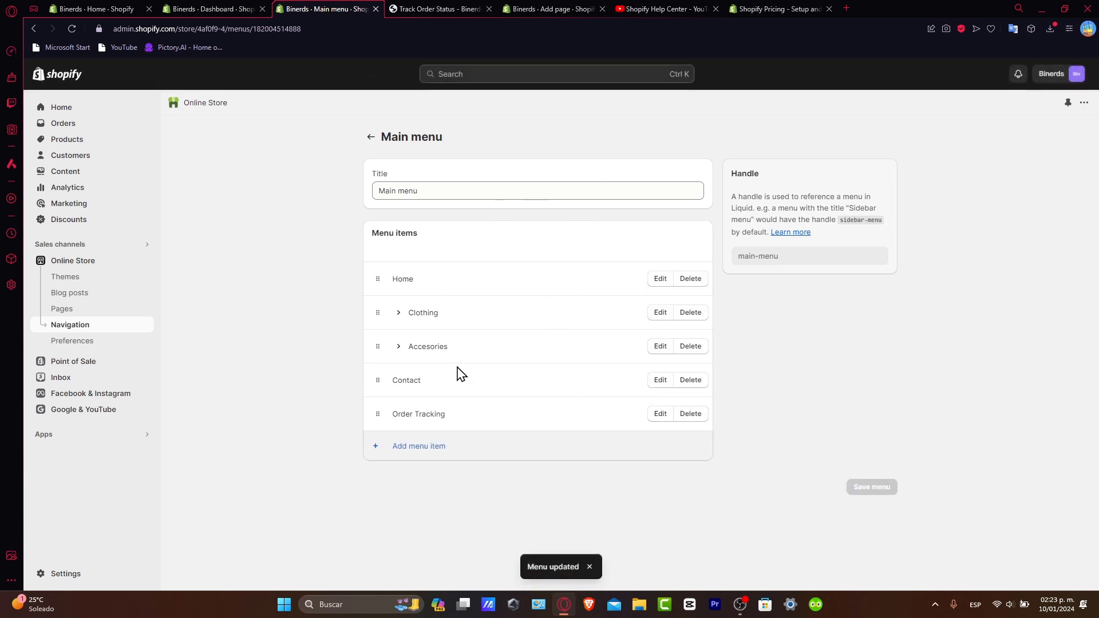
# Mark the Add tracking page task done and bring up shipping notification settings.
pyautogui.click(210, 8)
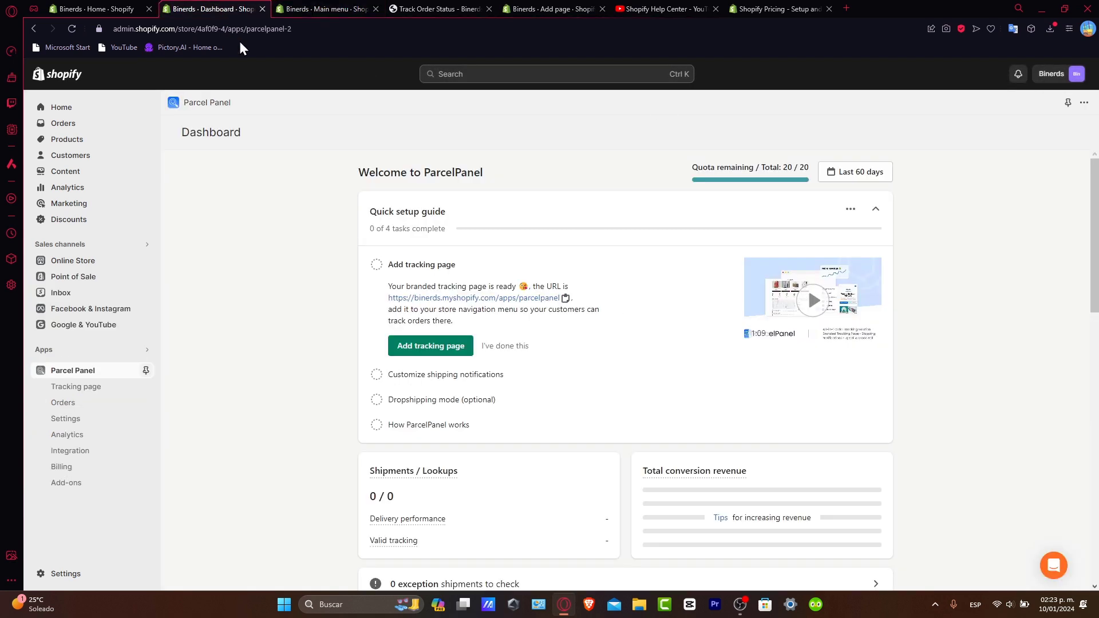
pyautogui.click(505, 349)
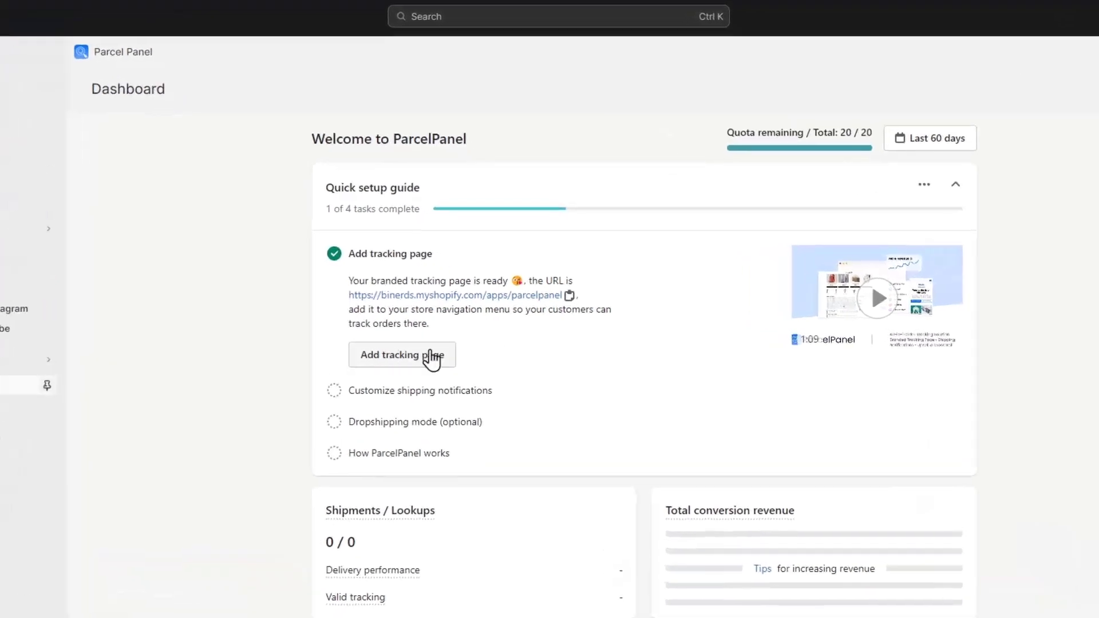
pyautogui.moveTo(427, 396)
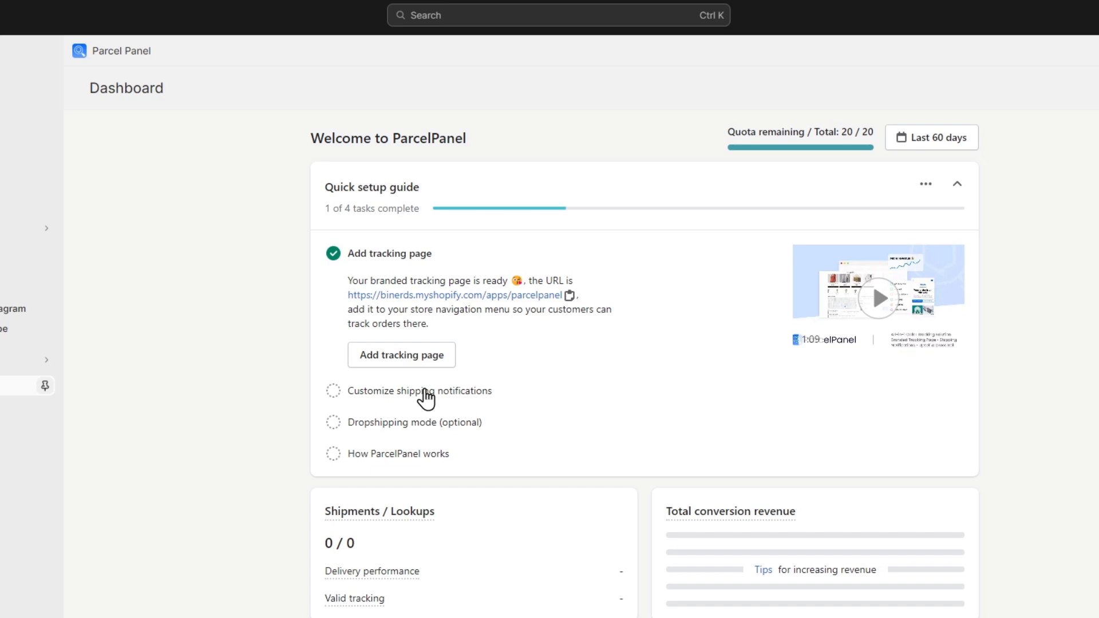
pyautogui.click(419, 391)
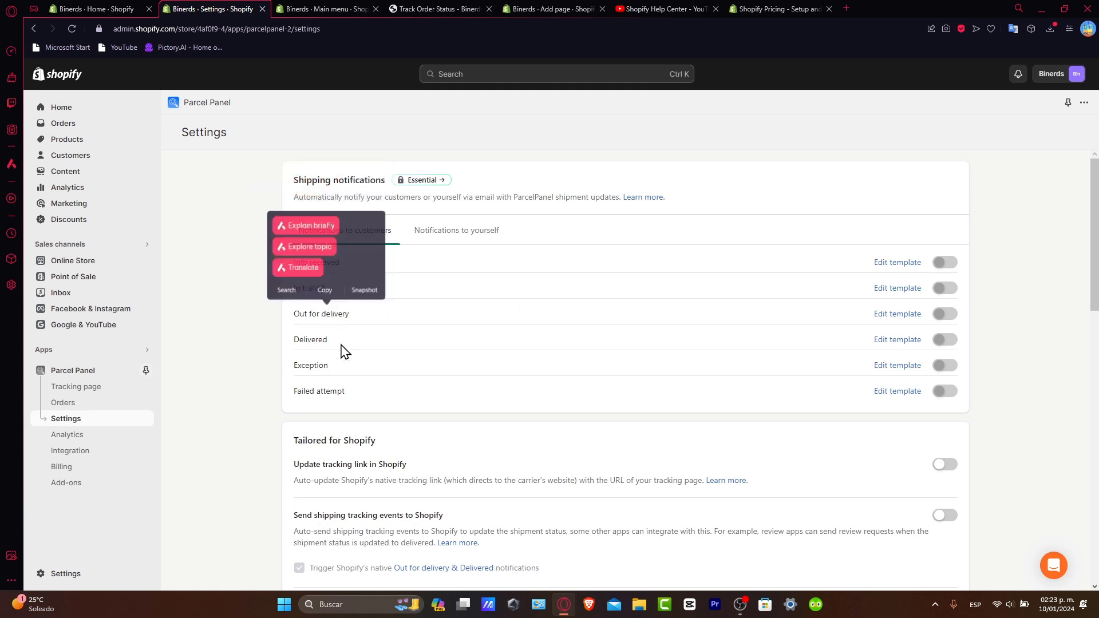
pyautogui.doubleClick(319, 391)
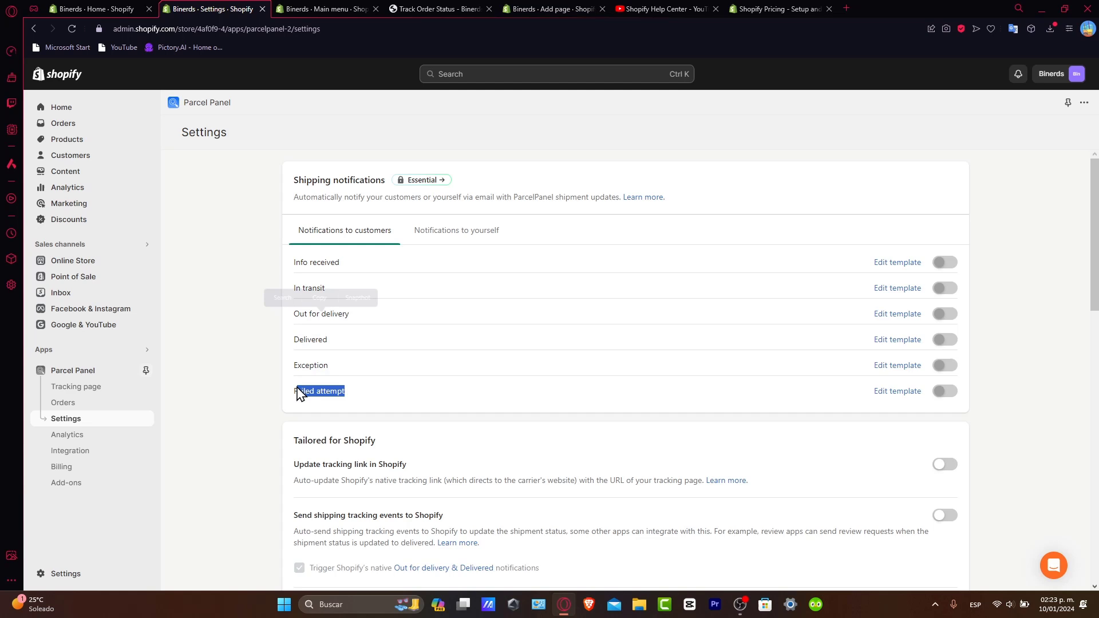
pyautogui.scroll(-3)
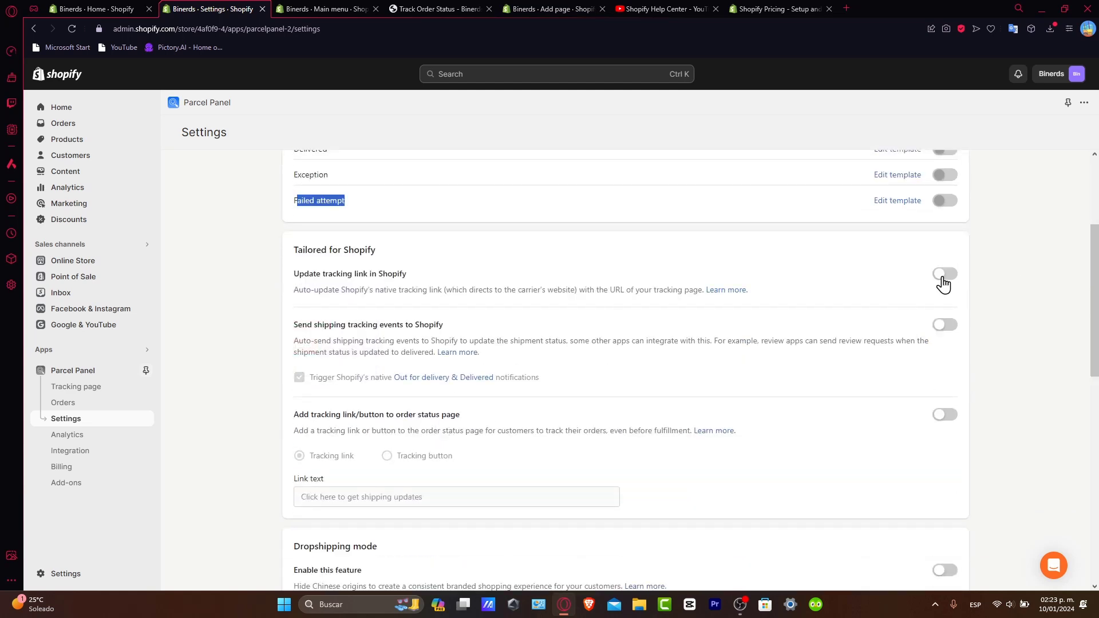
pyautogui.click(944, 274)
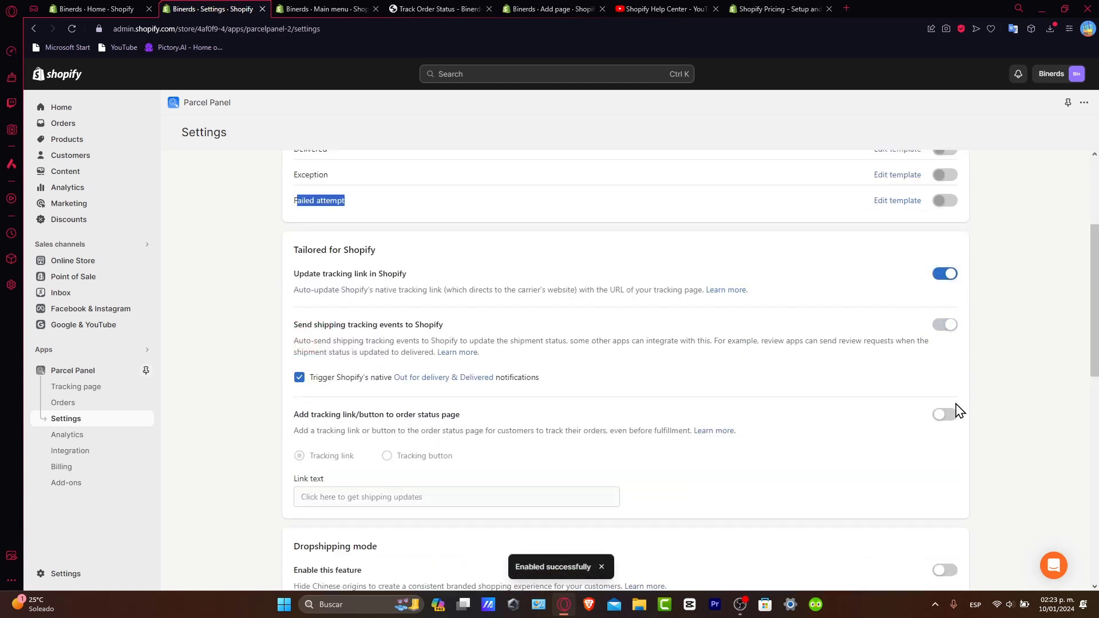
pyautogui.click(944, 414)
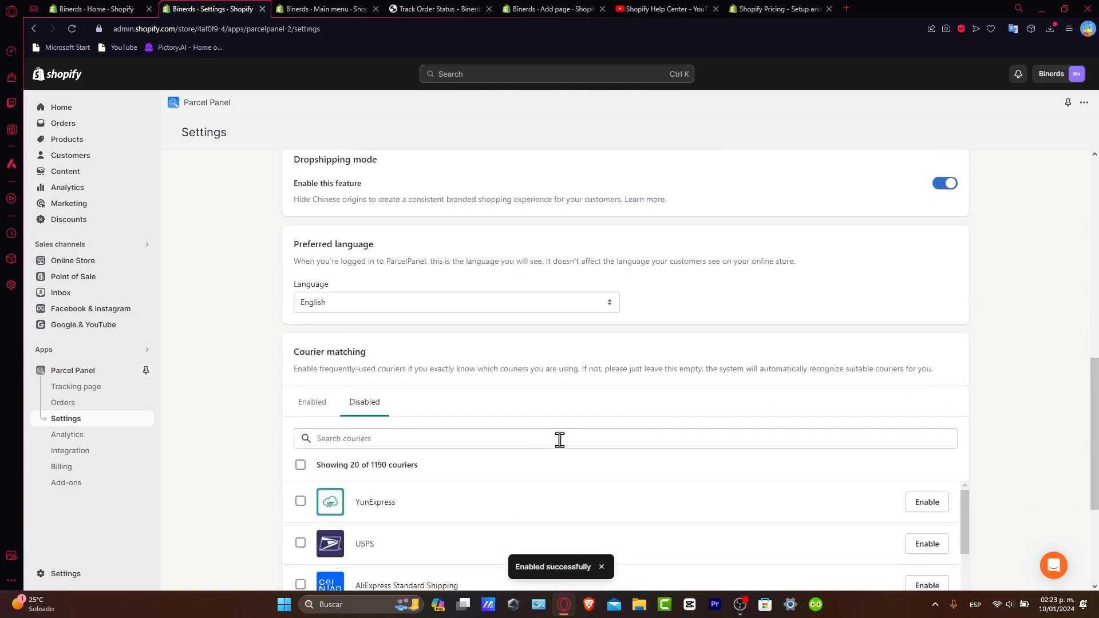
pyautogui.scroll(-3)
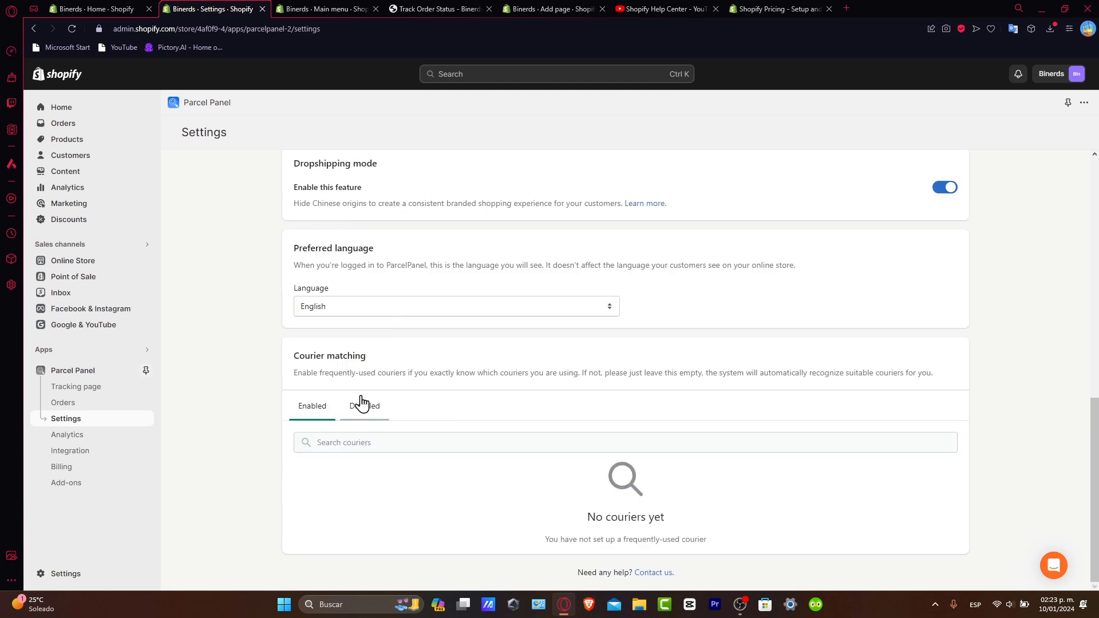
pyautogui.click(365, 407)
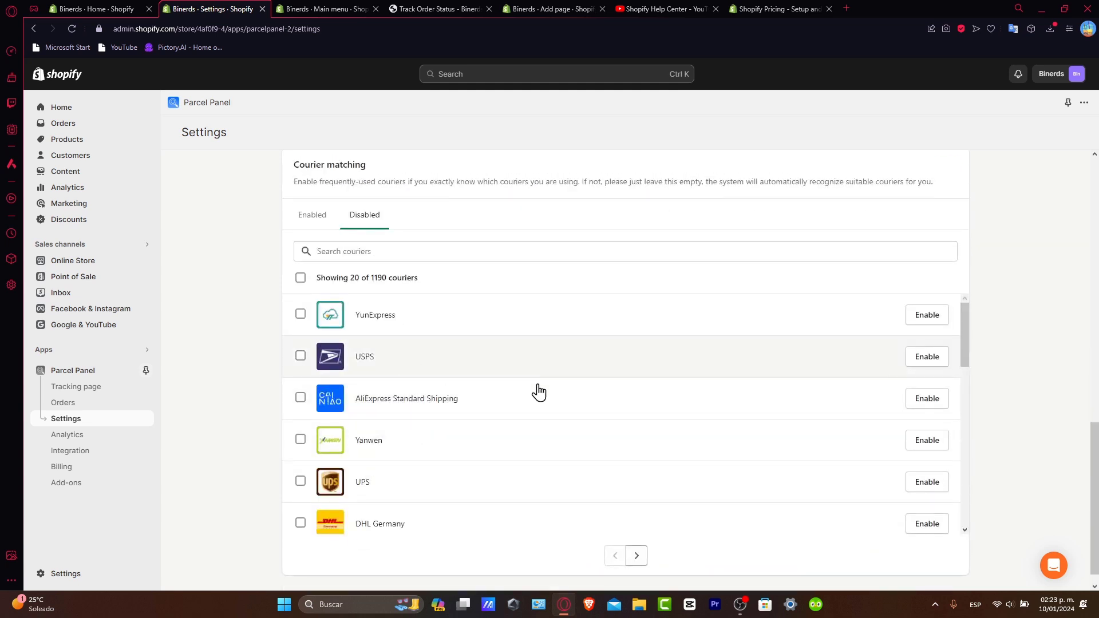
pyautogui.moveTo(436, 511)
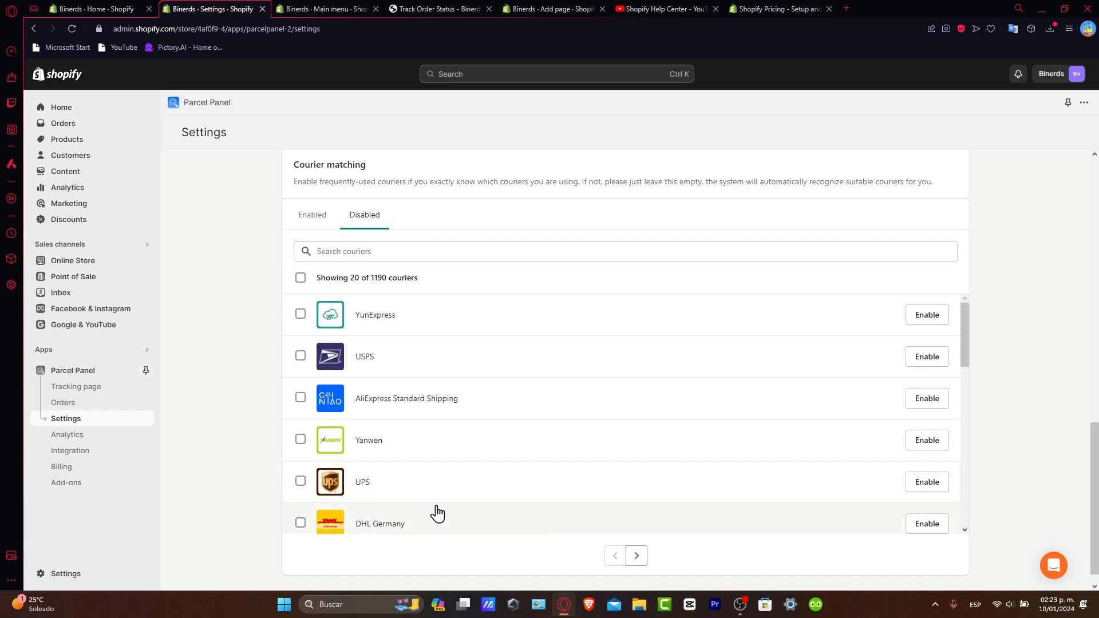
pyautogui.moveTo(510, 479)
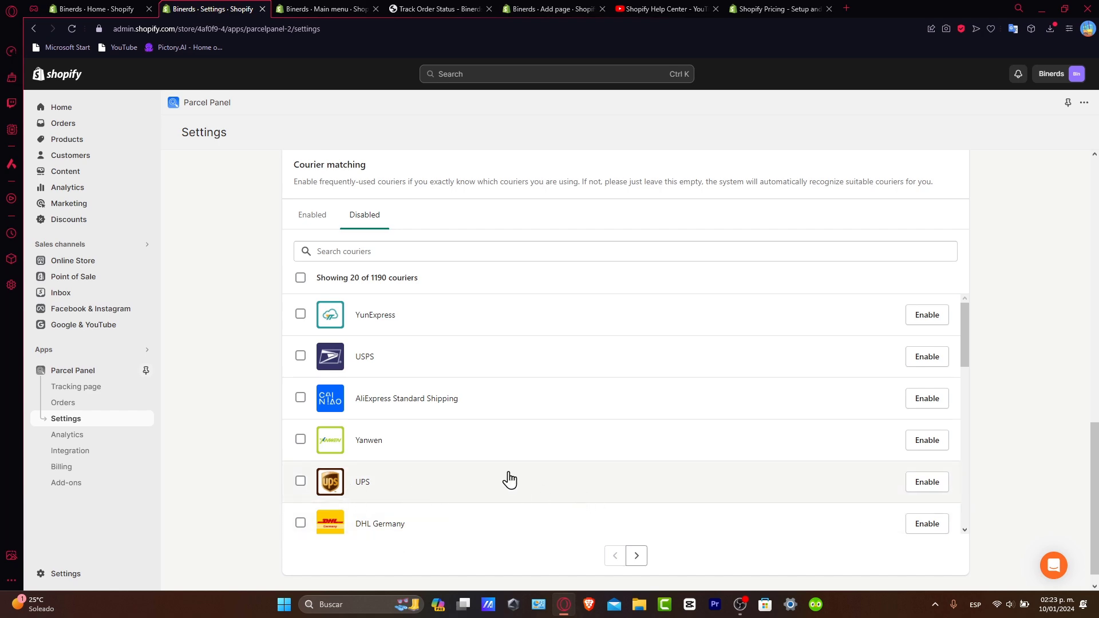
pyautogui.scroll(3)
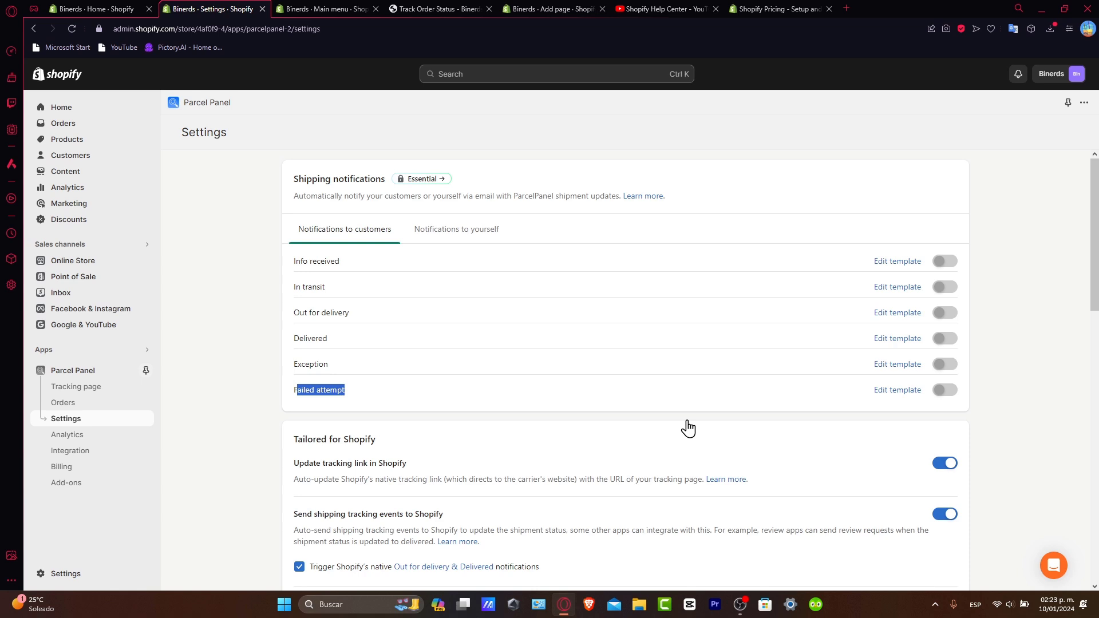
pyautogui.moveTo(364, 229)
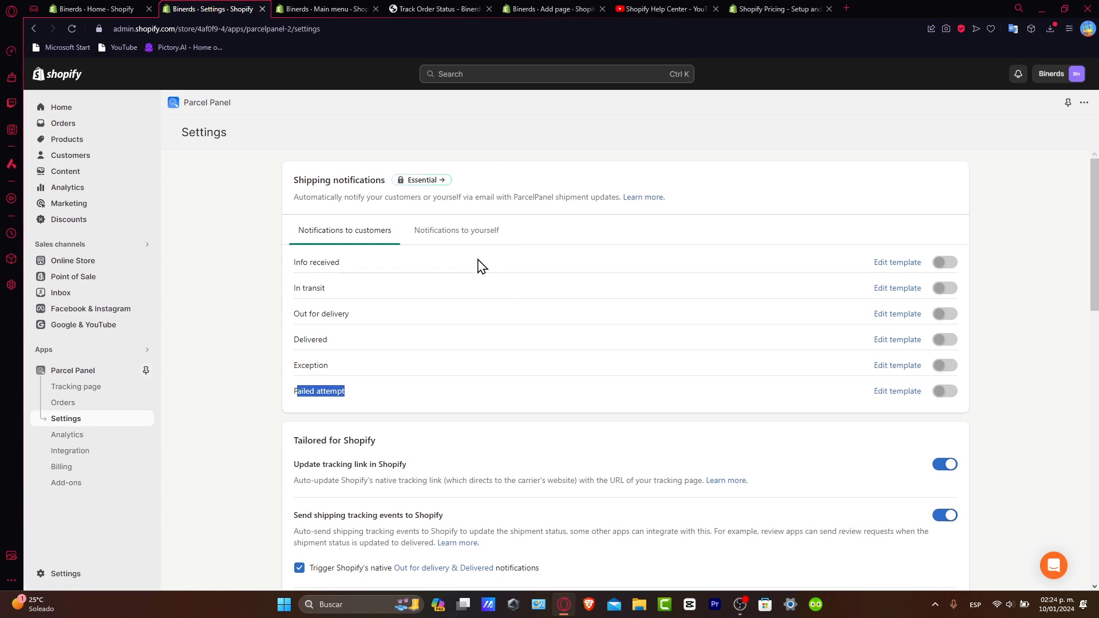
pyautogui.moveTo(481, 434)
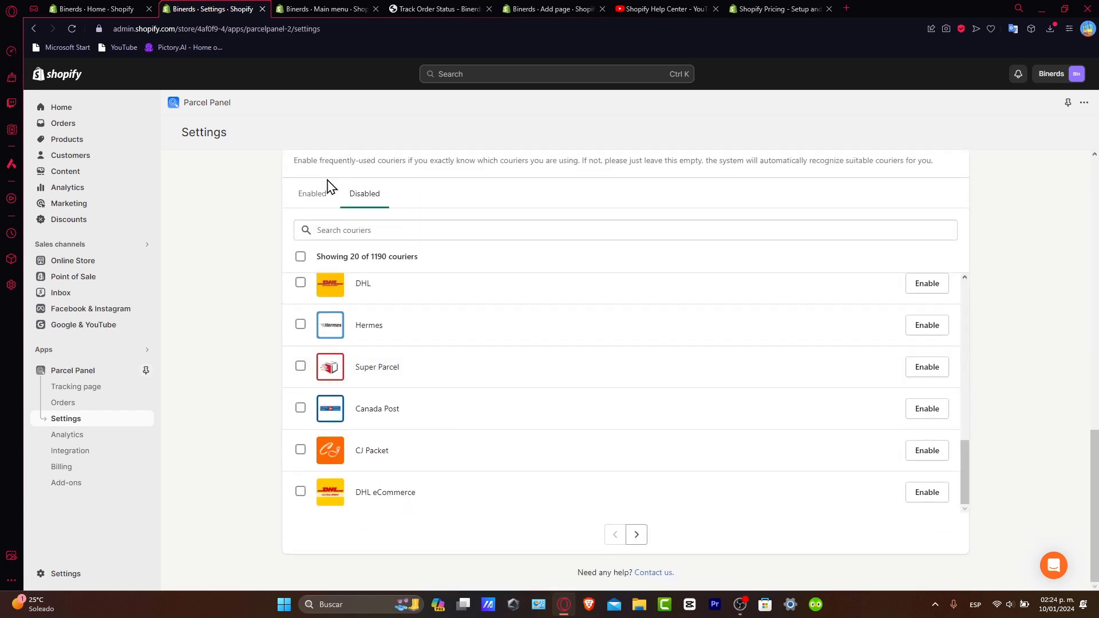
pyautogui.scroll(3)
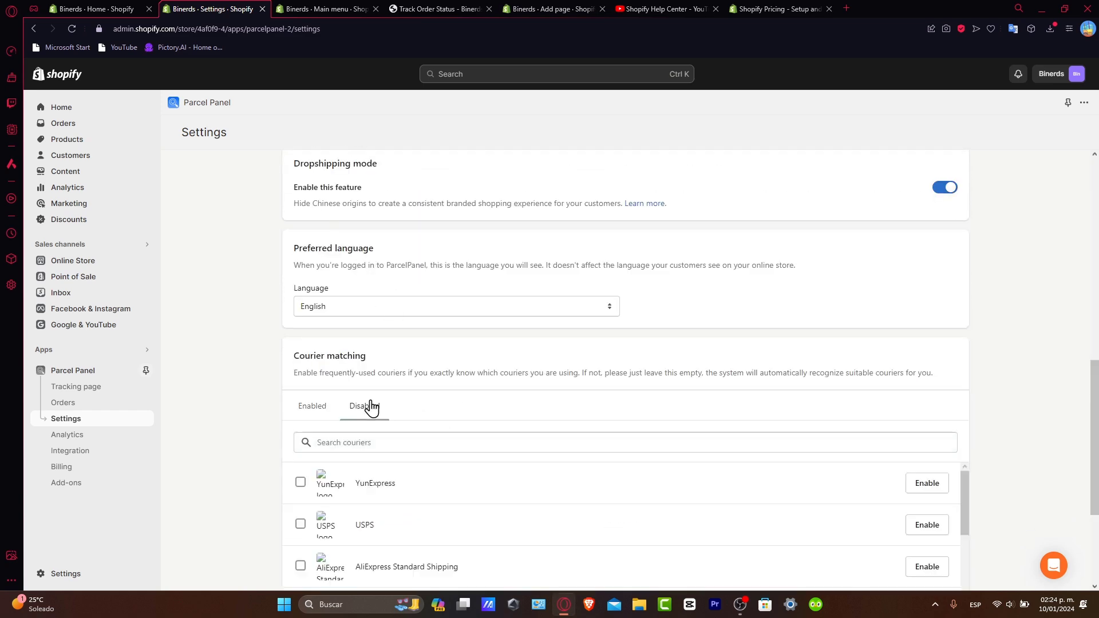
pyautogui.scroll(3)
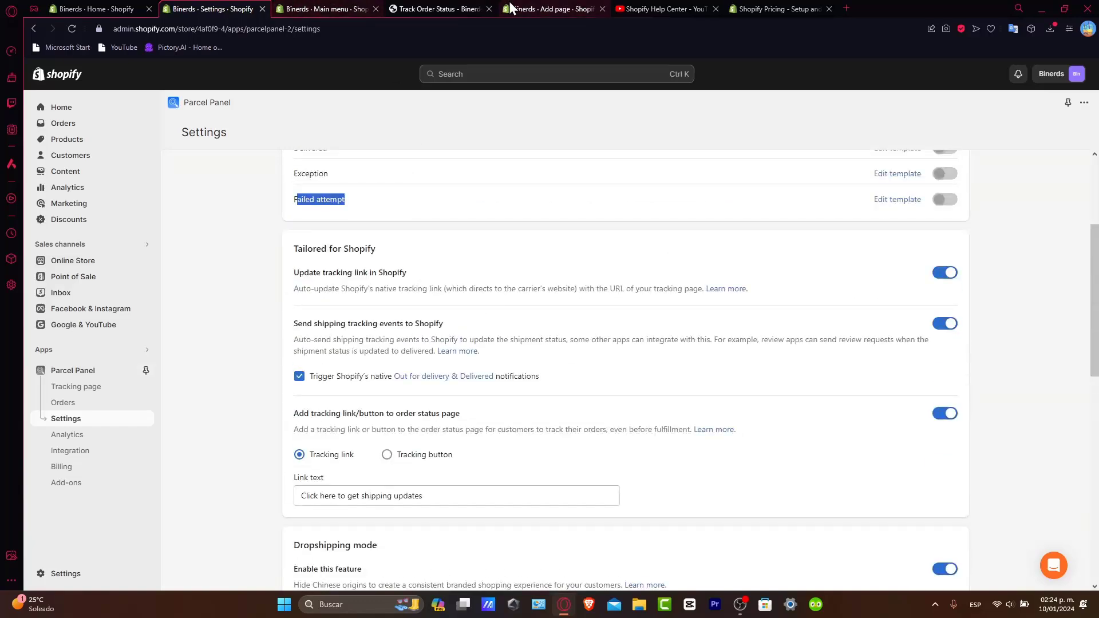
pyautogui.click(326, 9)
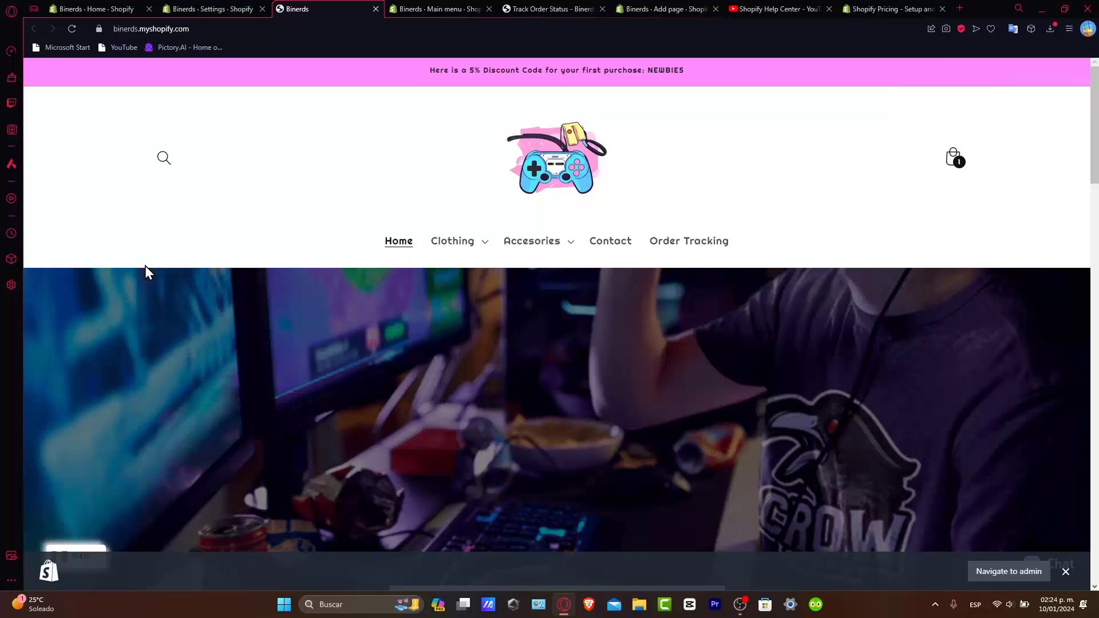
pyautogui.moveTo(689, 240)
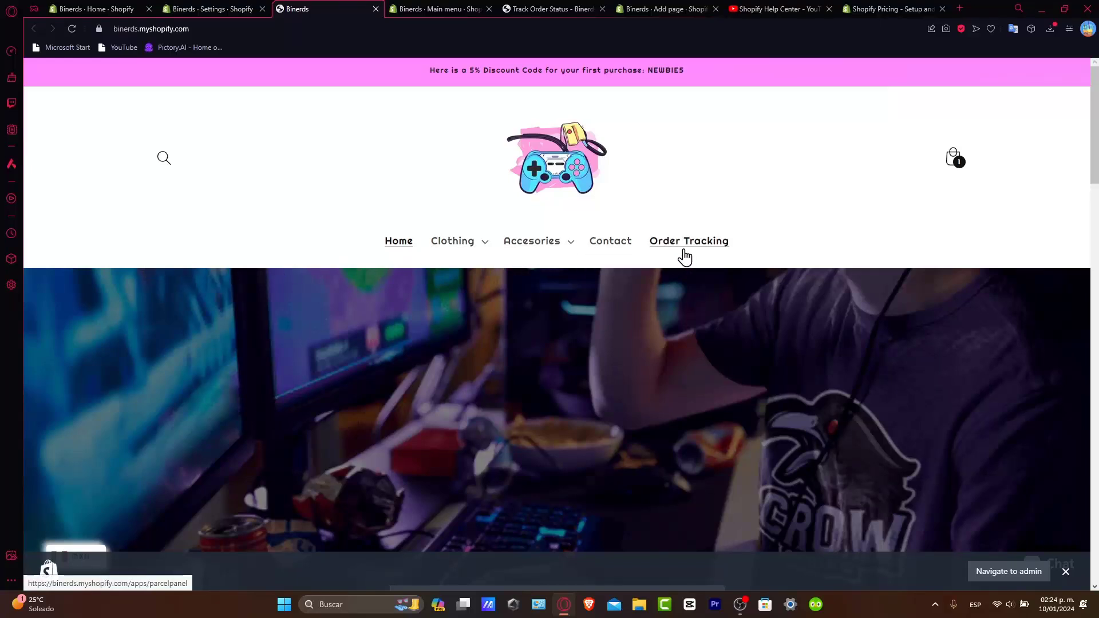
# Verify the storefront's Order Tracking link opens Track Your Order, then return to admin.
pyautogui.click(689, 241)
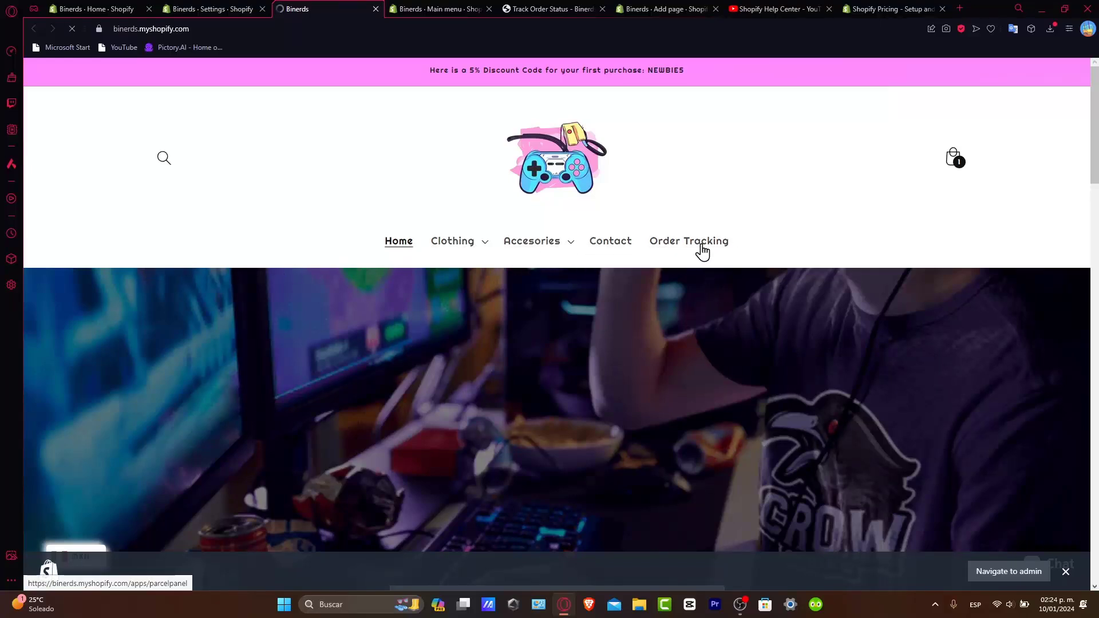
pyautogui.click(689, 240)
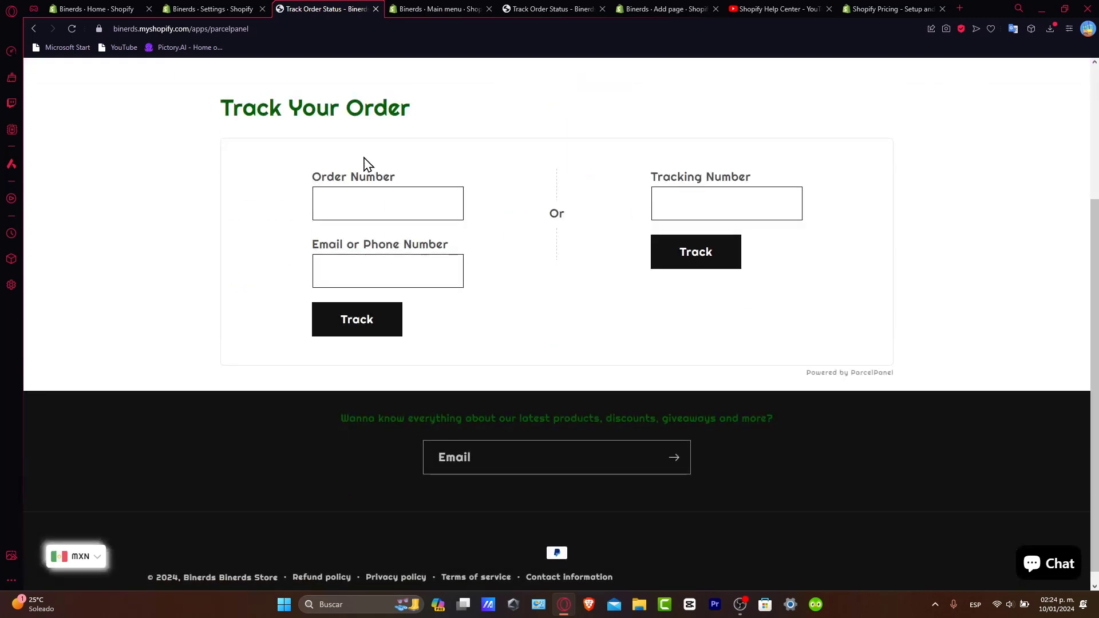
pyautogui.scroll(3)
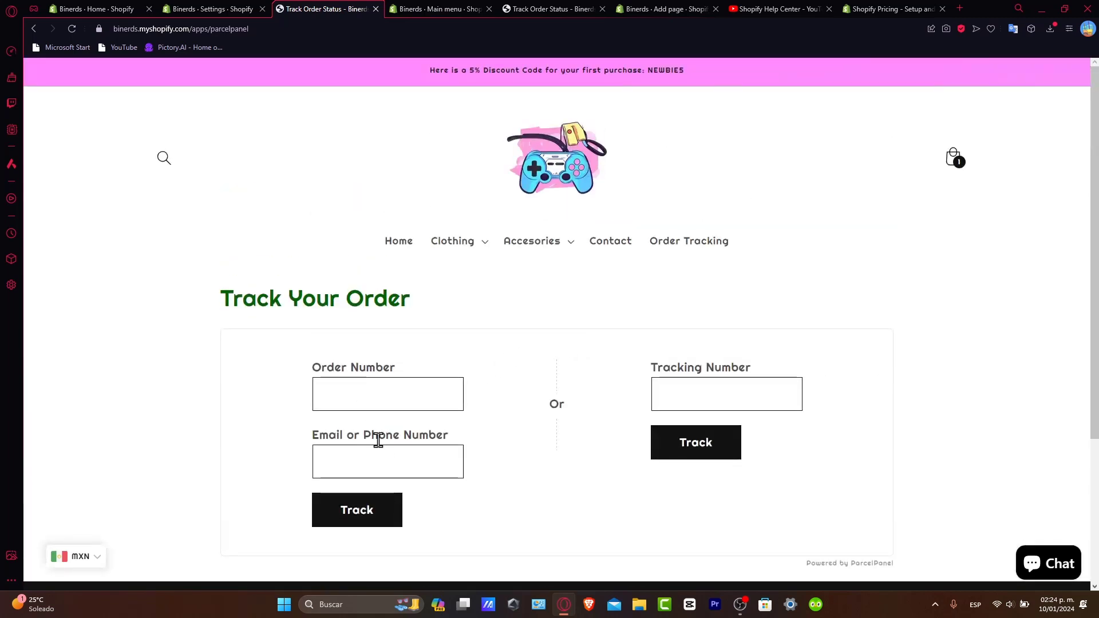
pyautogui.click(727, 393)
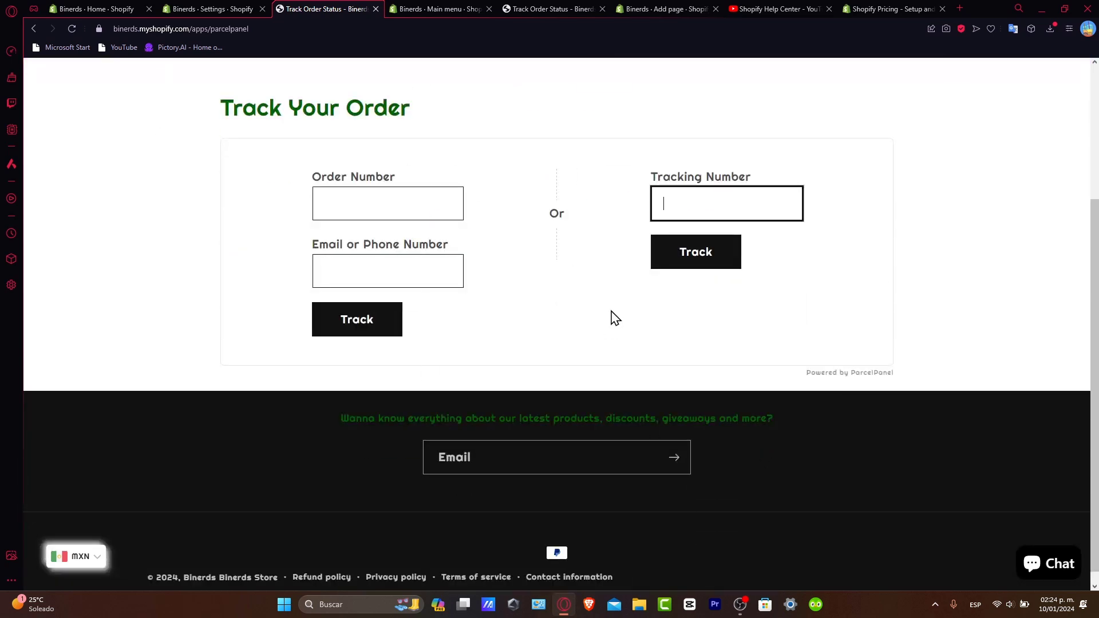
pyautogui.click(210, 9)
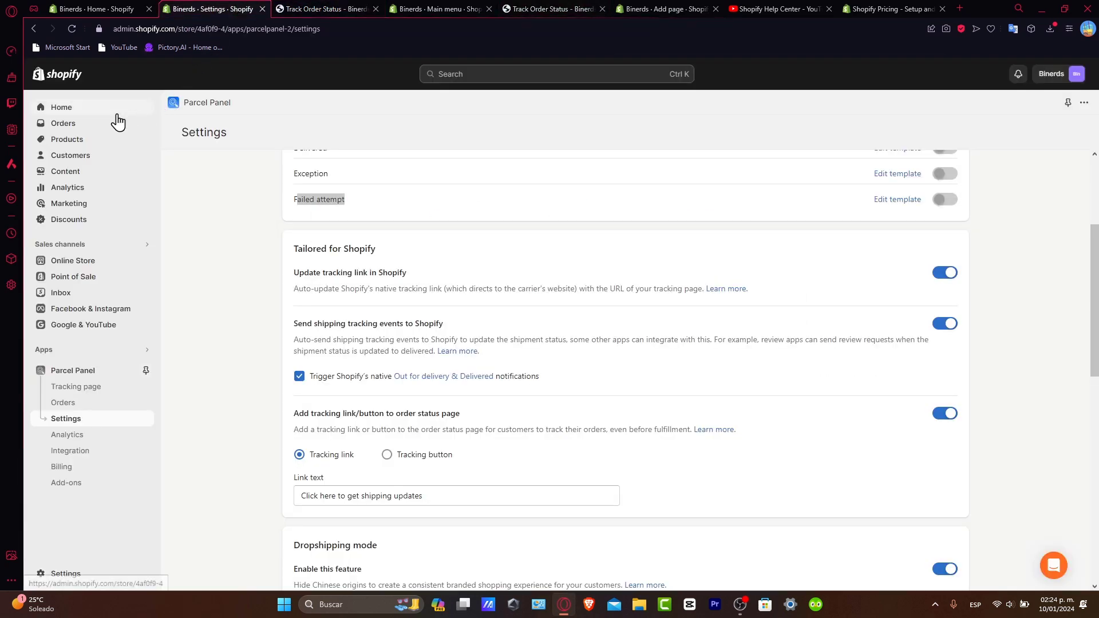
# Open the empty Orders list, try a new draft order's tags and products, then go Home.
pyautogui.click(62, 123)
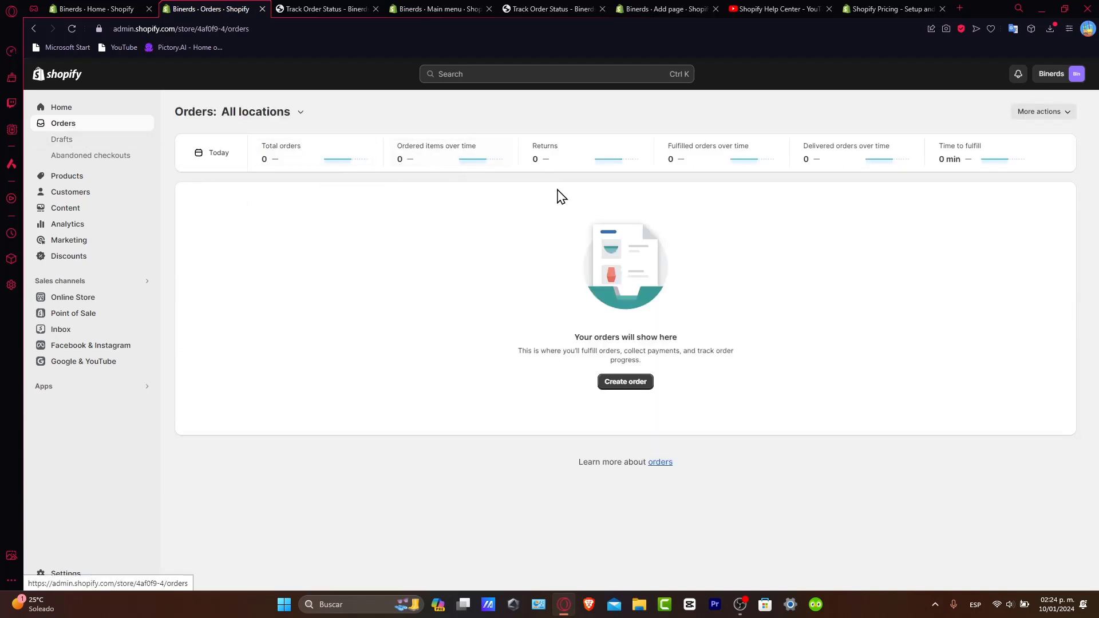
pyautogui.click(624, 381)
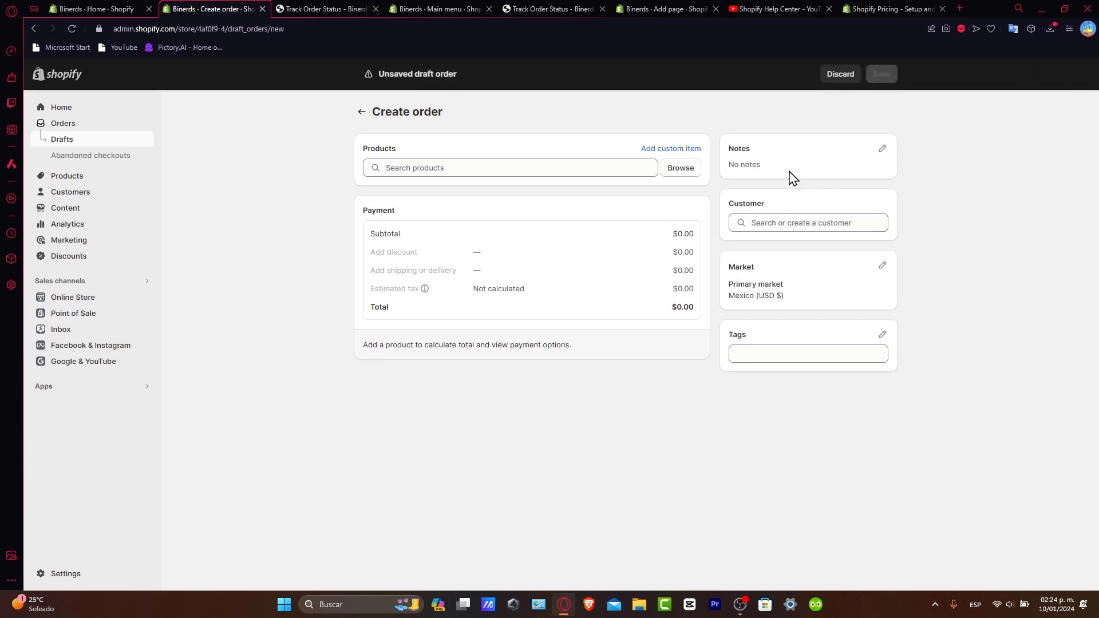
pyautogui.click(806, 353)
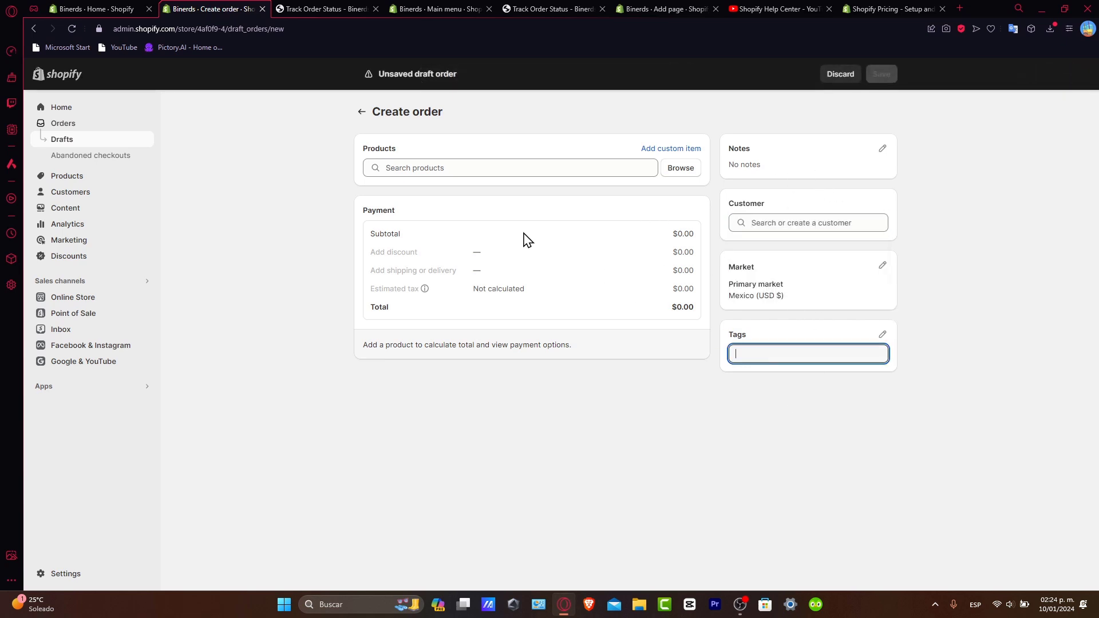
pyautogui.click(678, 168)
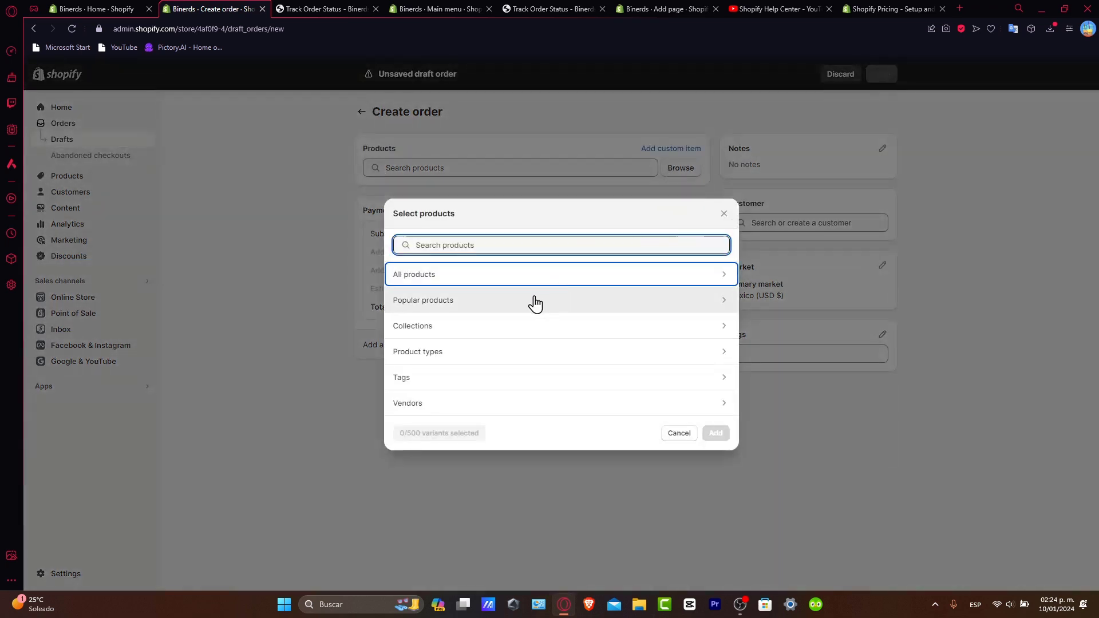
pyautogui.click(561, 274)
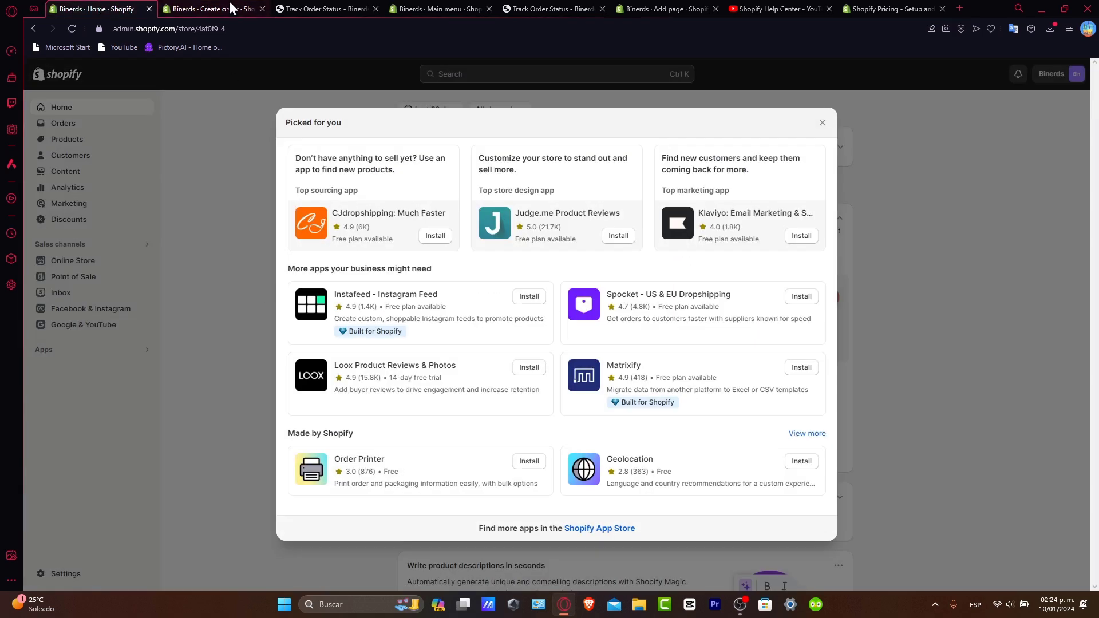
# Reopen Parcel Panel from the Apps sidebar and reach its dashboard showing 3 of 4 tasks.
pyautogui.click(438, 9)
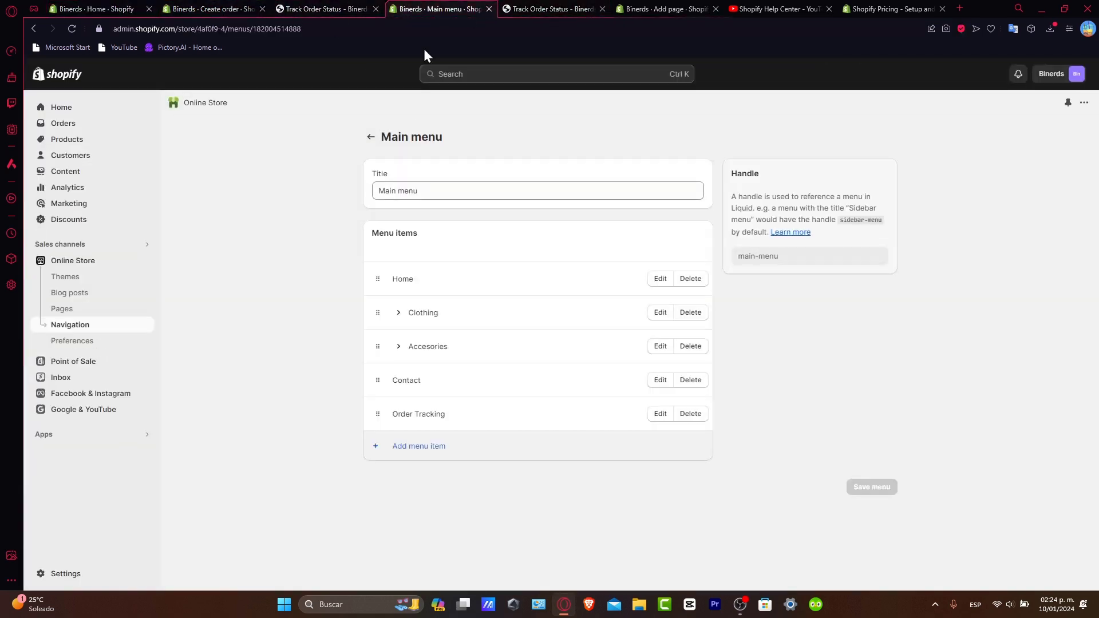
pyautogui.click(72, 372)
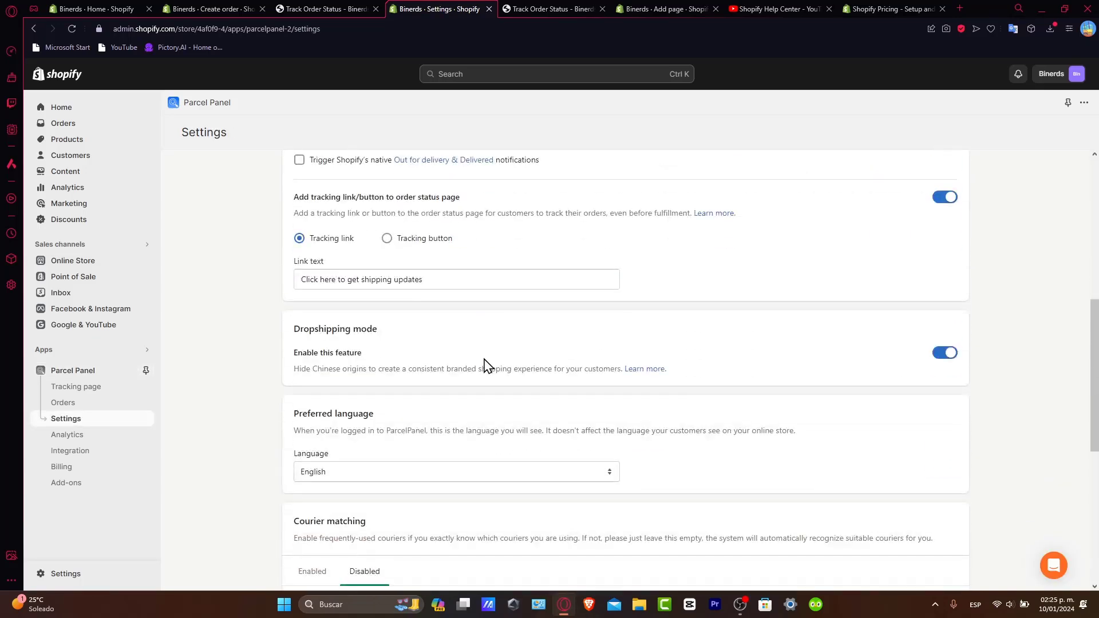
pyautogui.doubleClick(334, 329)
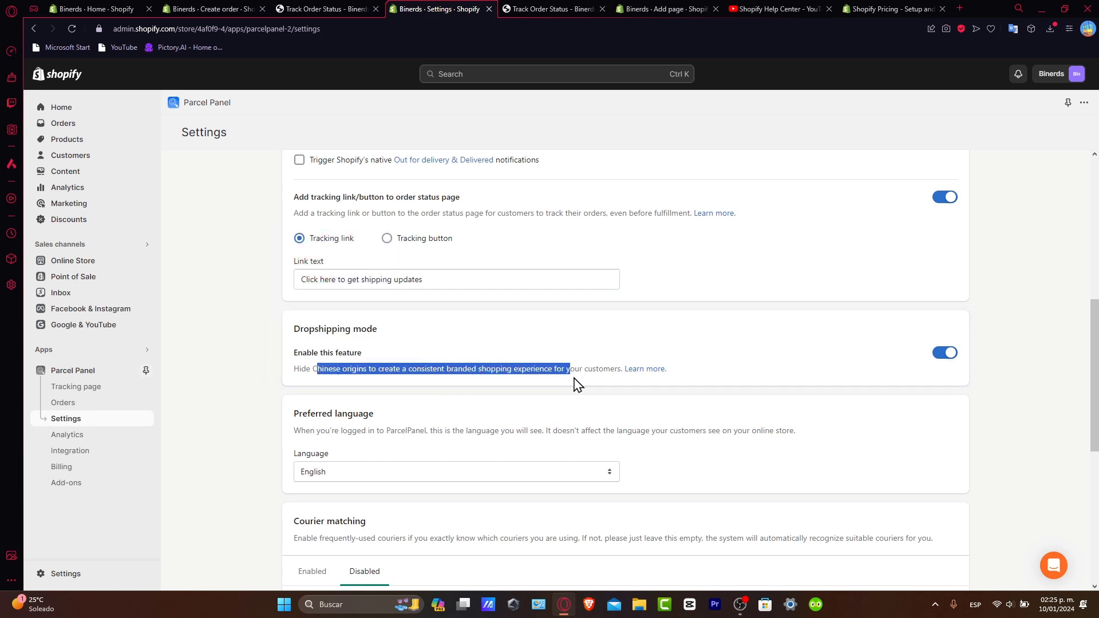
pyautogui.scroll(3)
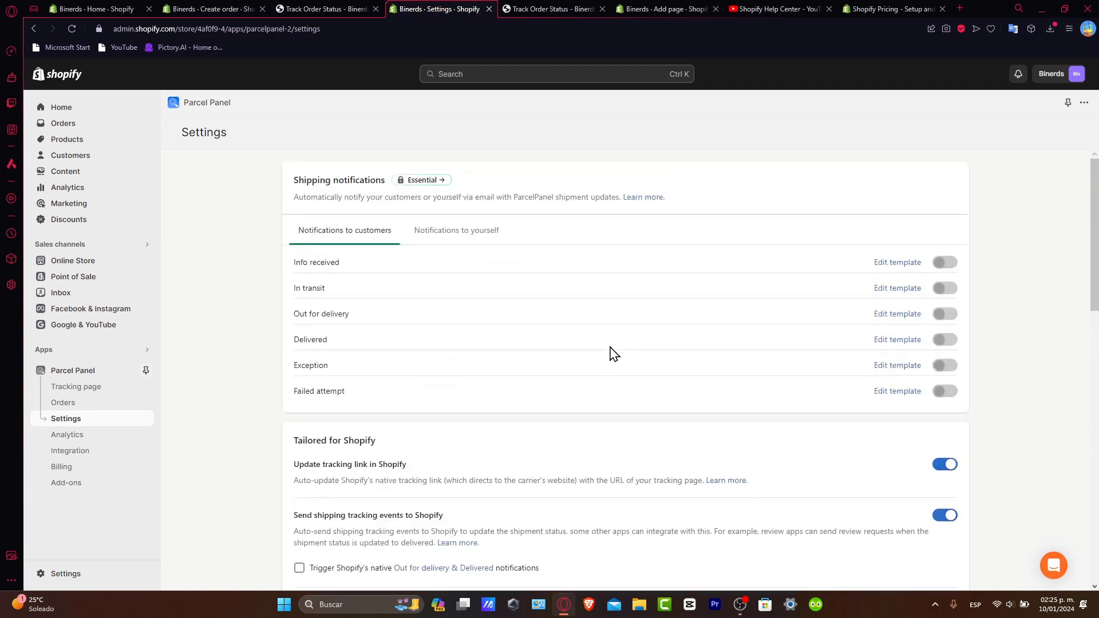
pyautogui.moveTo(120, 413)
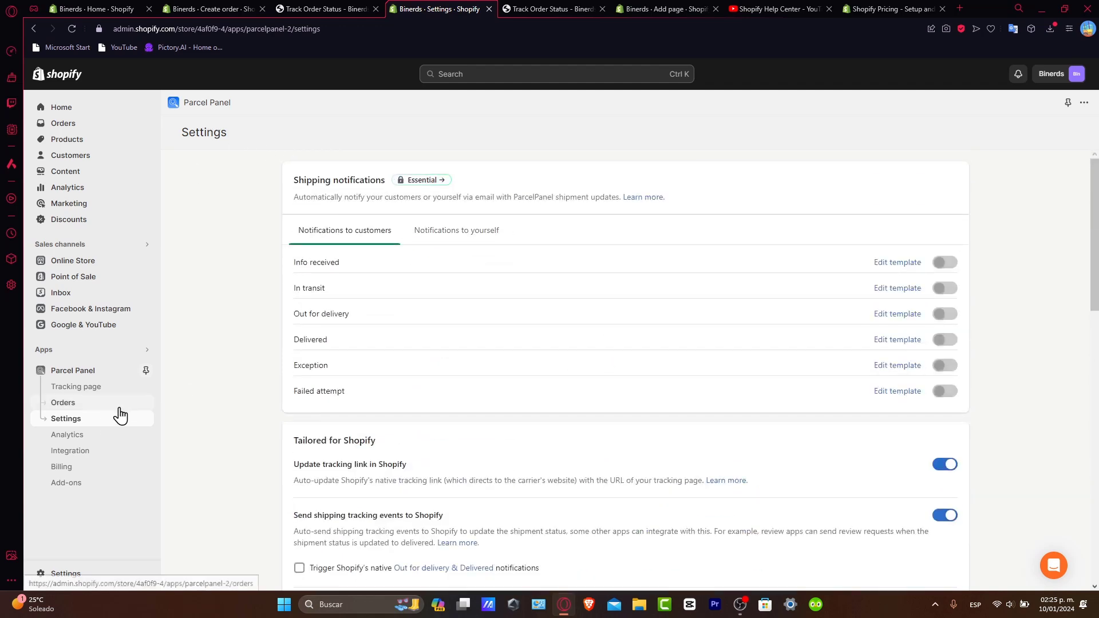
pyautogui.click(72, 371)
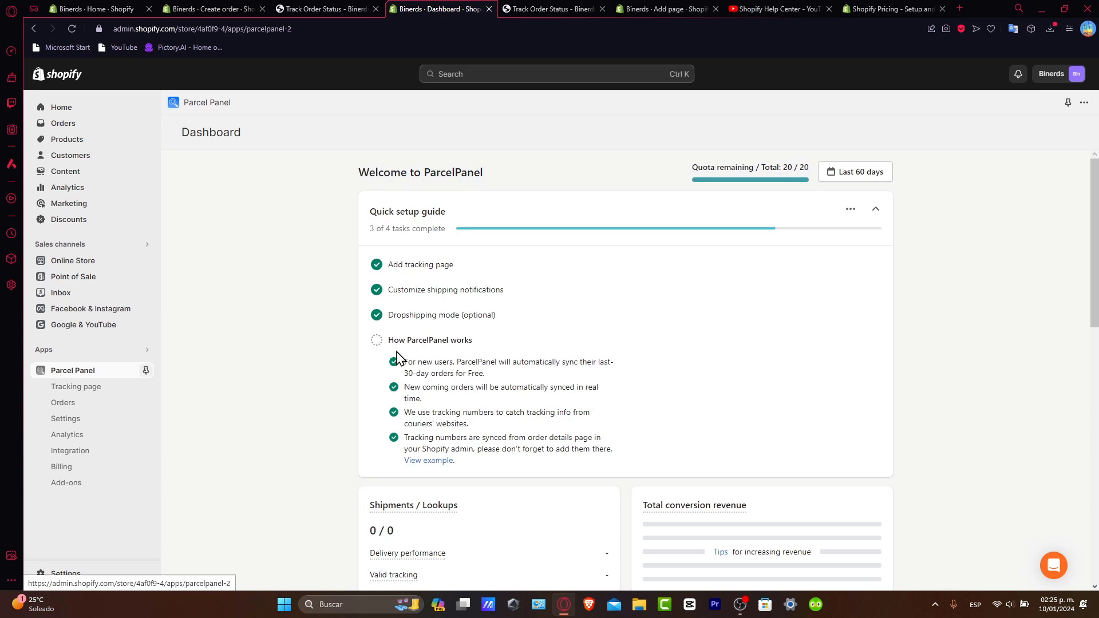
# Mark 'How ParcelPanel works' complete and bring up the installed apps list.
pyautogui.click(376, 340)
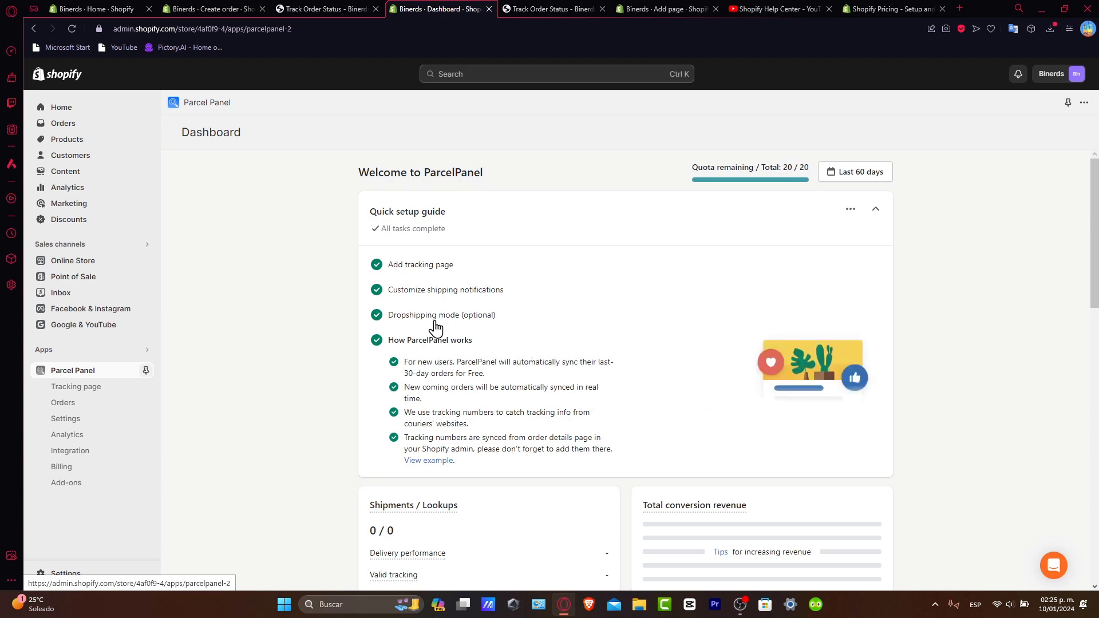
pyautogui.moveTo(471, 362)
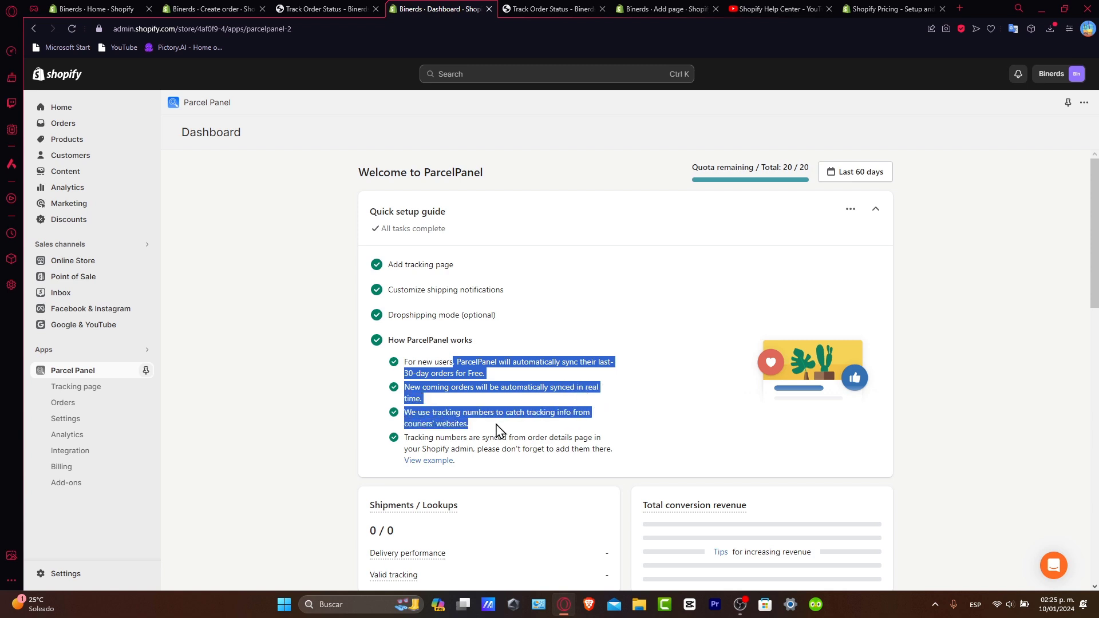
pyautogui.moveTo(575, 428)
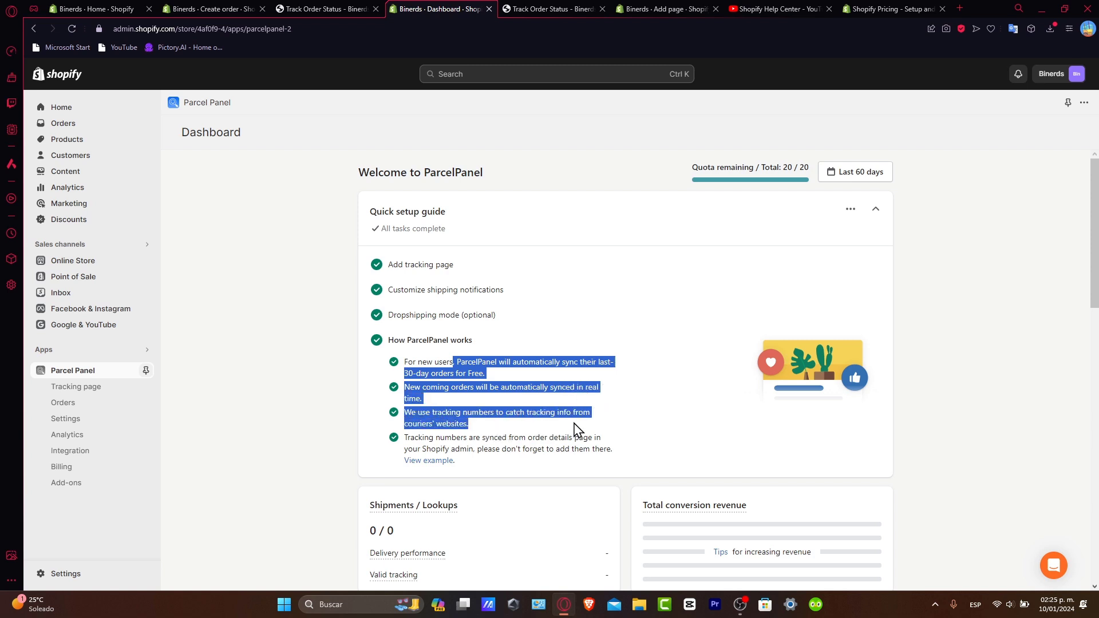
pyautogui.scroll(-3)
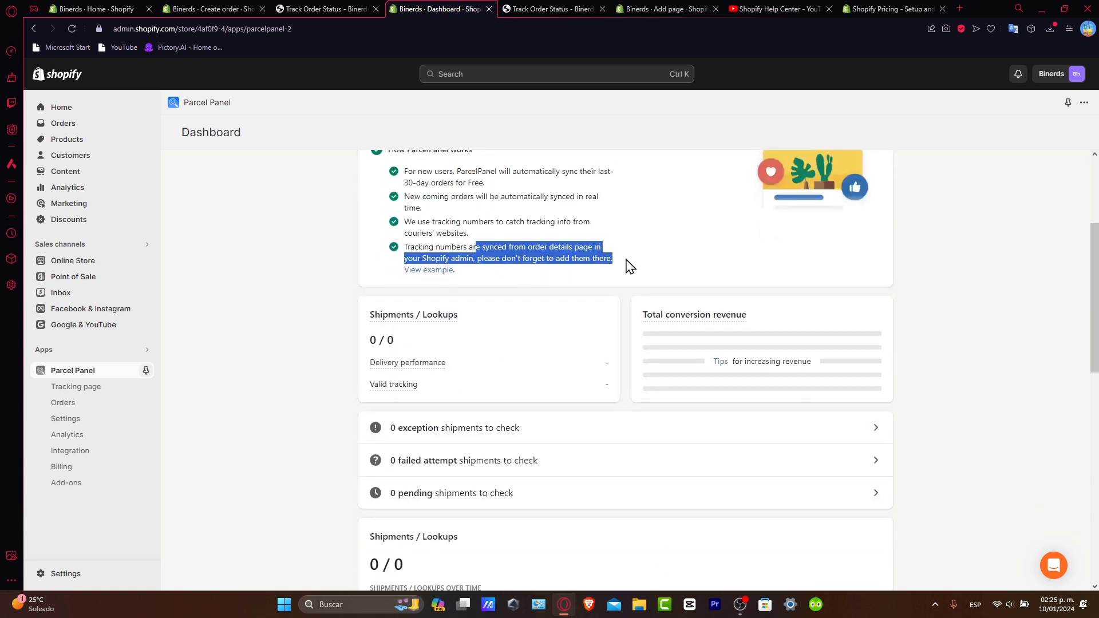
pyautogui.rightClick(507, 252)
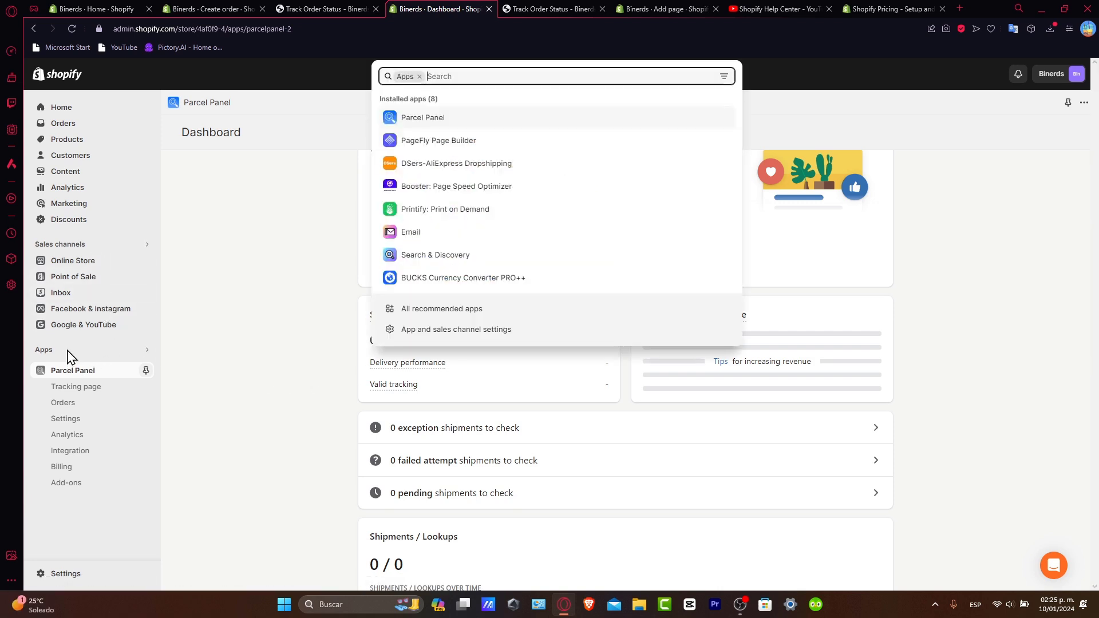
# Open DSers-AliExpress Dropshipping and launch the DSers site via OPEN TO DSERS.
pyautogui.click(455, 163)
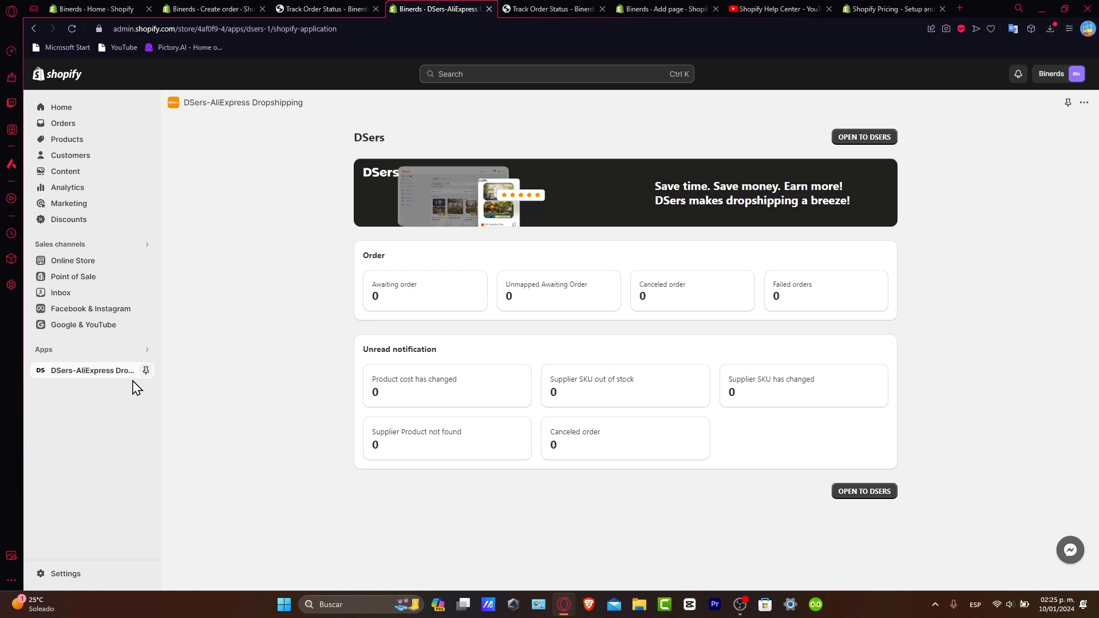
pyautogui.moveTo(417, 316)
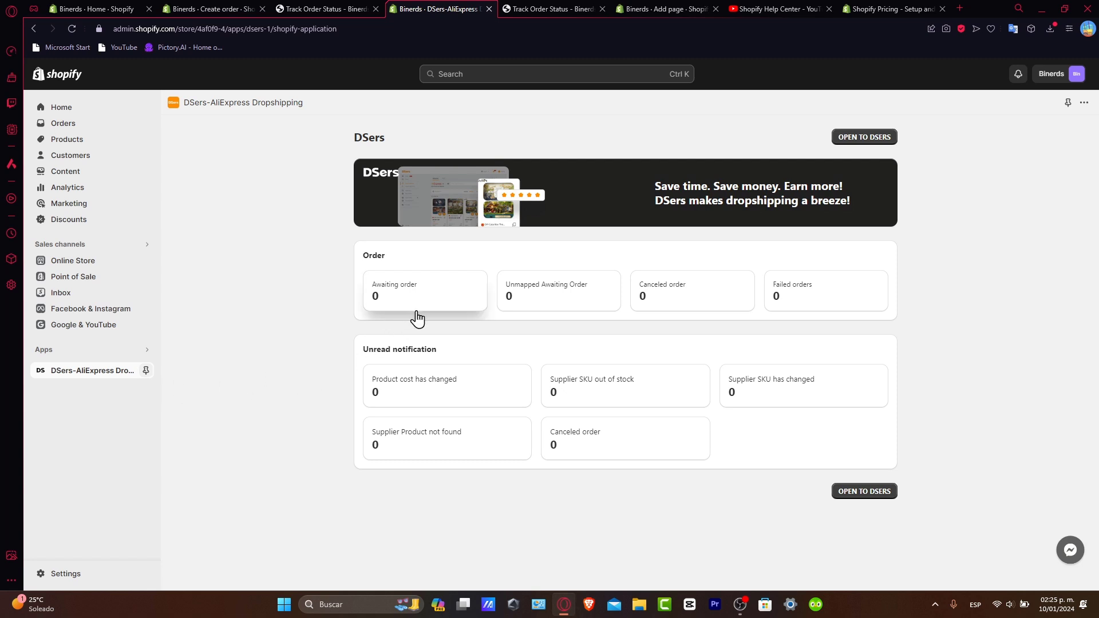
pyautogui.moveTo(63, 124)
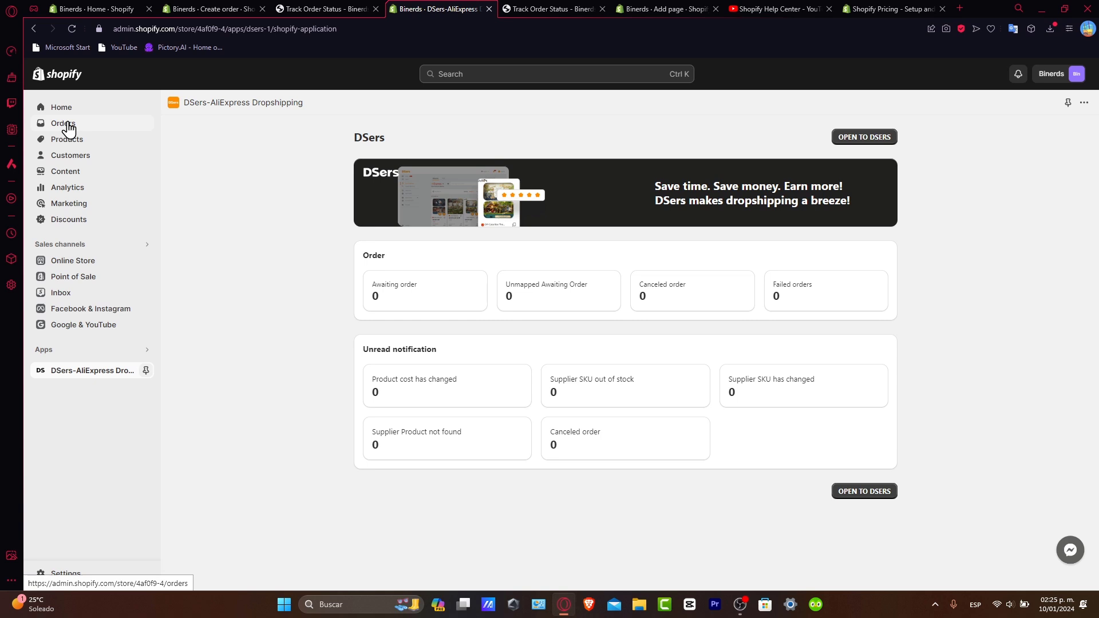
pyautogui.moveTo(485, 331)
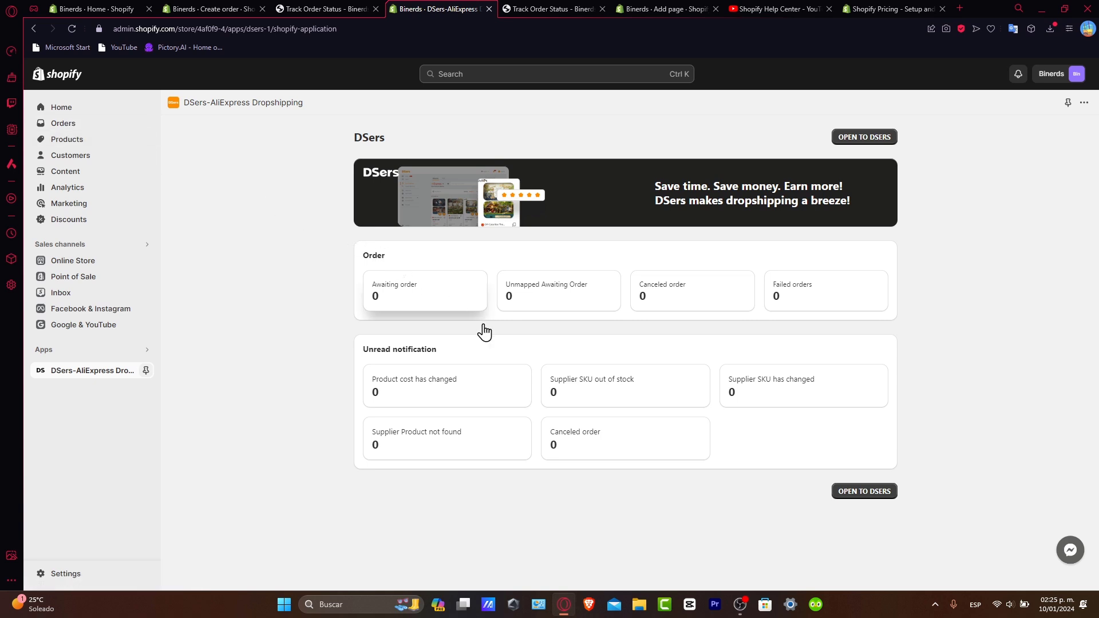
pyautogui.click(863, 137)
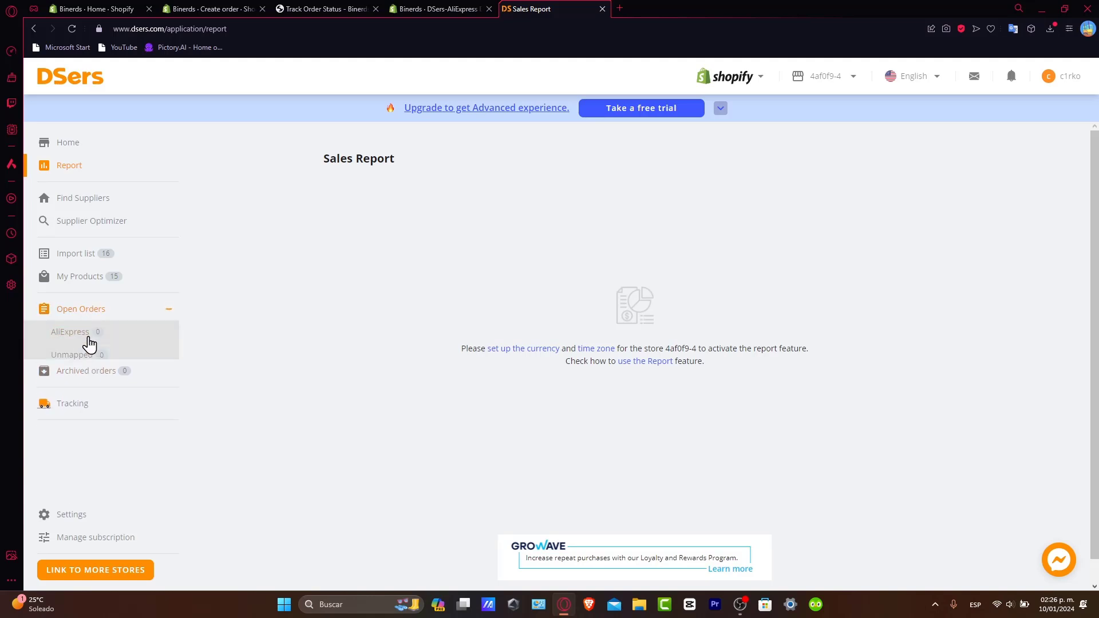
# Check DSers AliExpress open orders (none awaiting), then return to the Track Your Order tab.
pyautogui.click(70, 332)
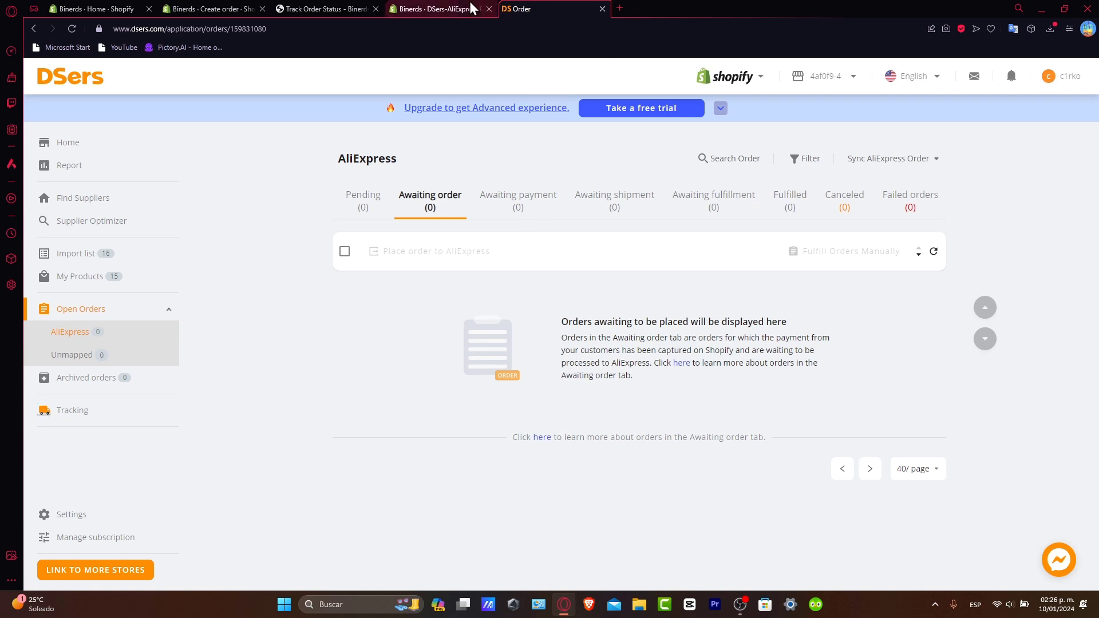
pyautogui.click(322, 8)
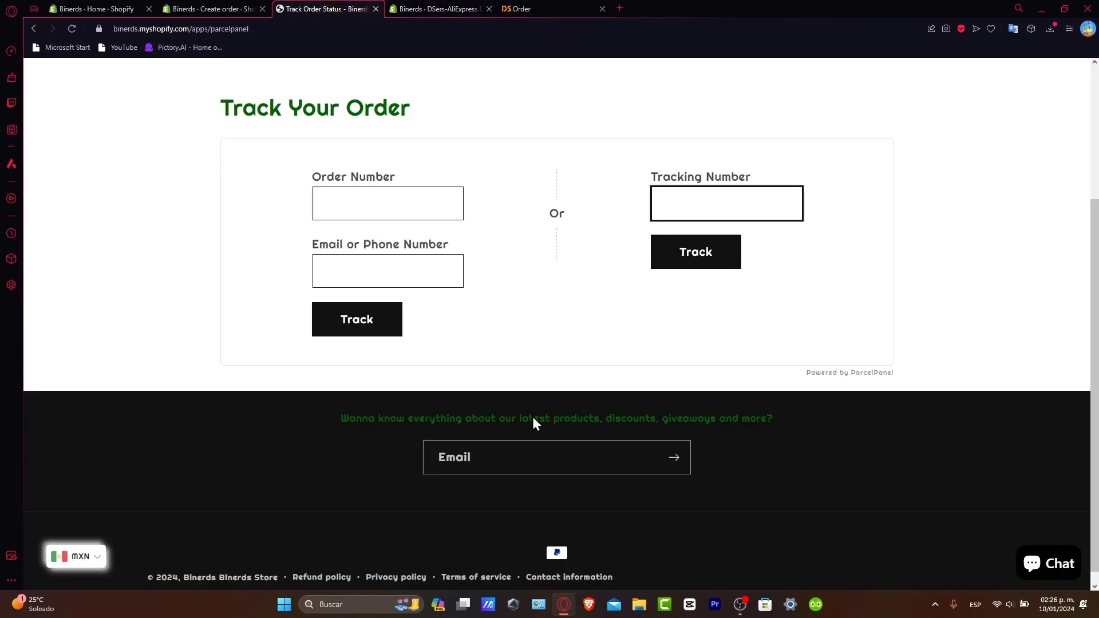
pyautogui.click(522, 9)
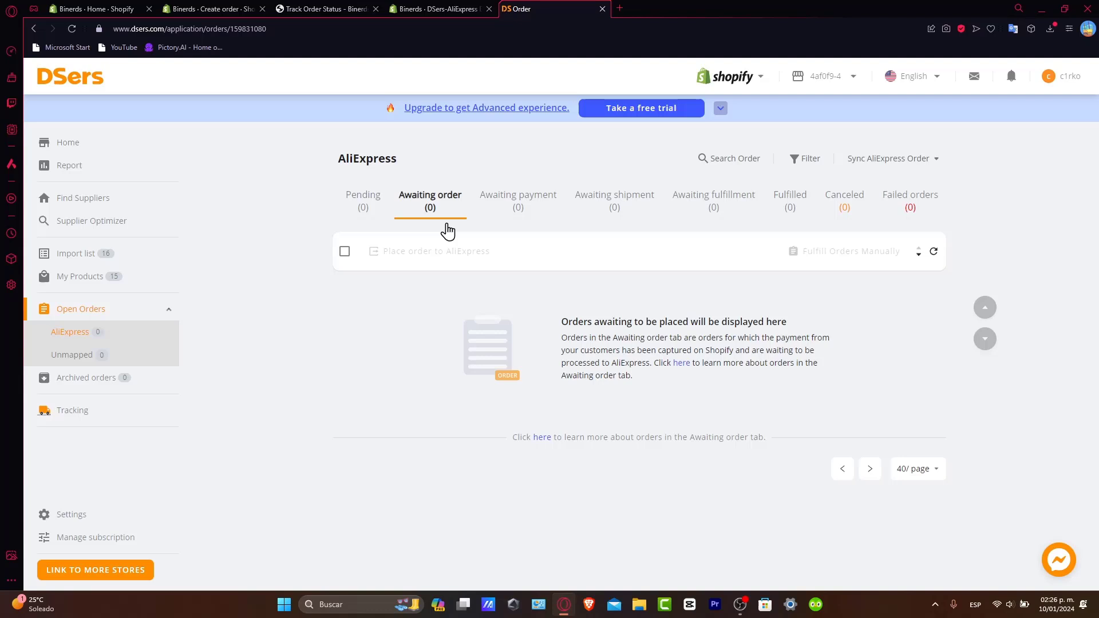
pyautogui.click(326, 8)
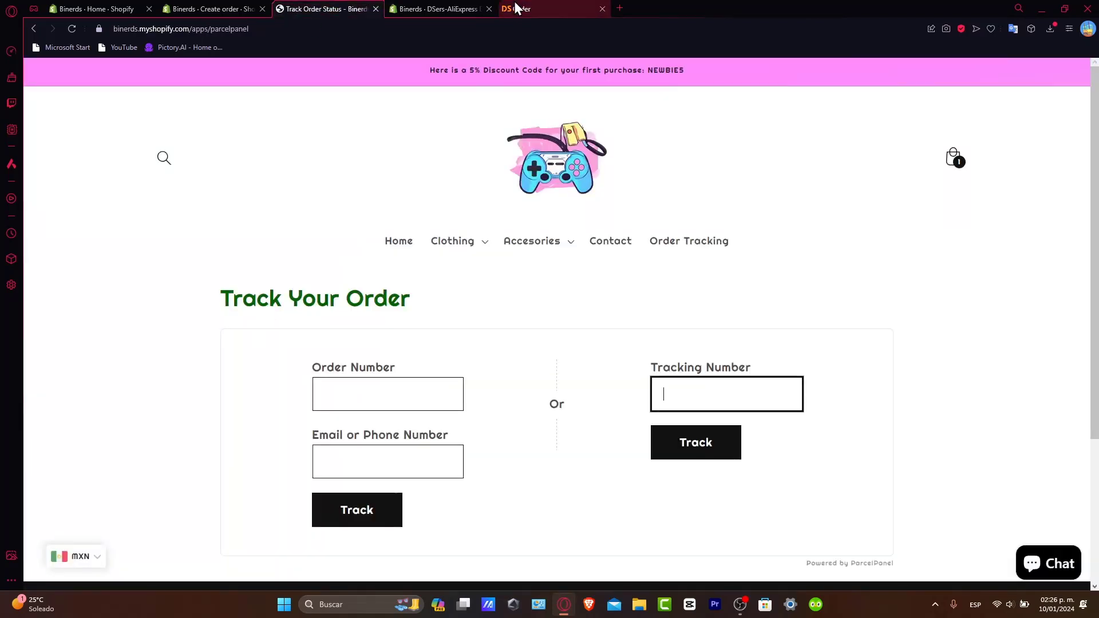
pyautogui.moveTo(522, 8)
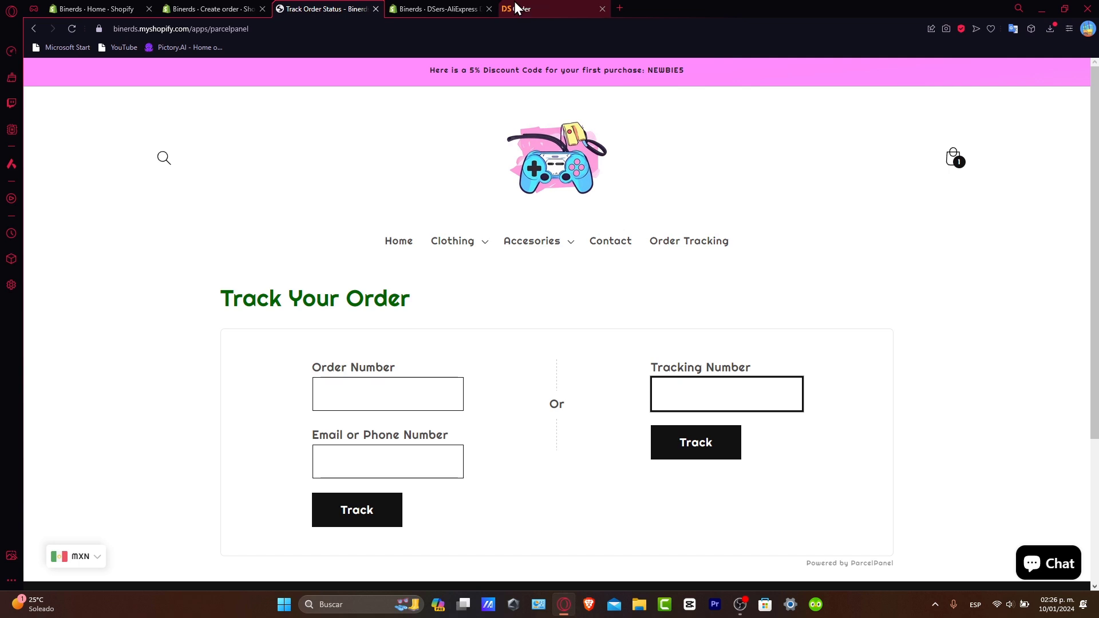
pyautogui.click(726, 393)
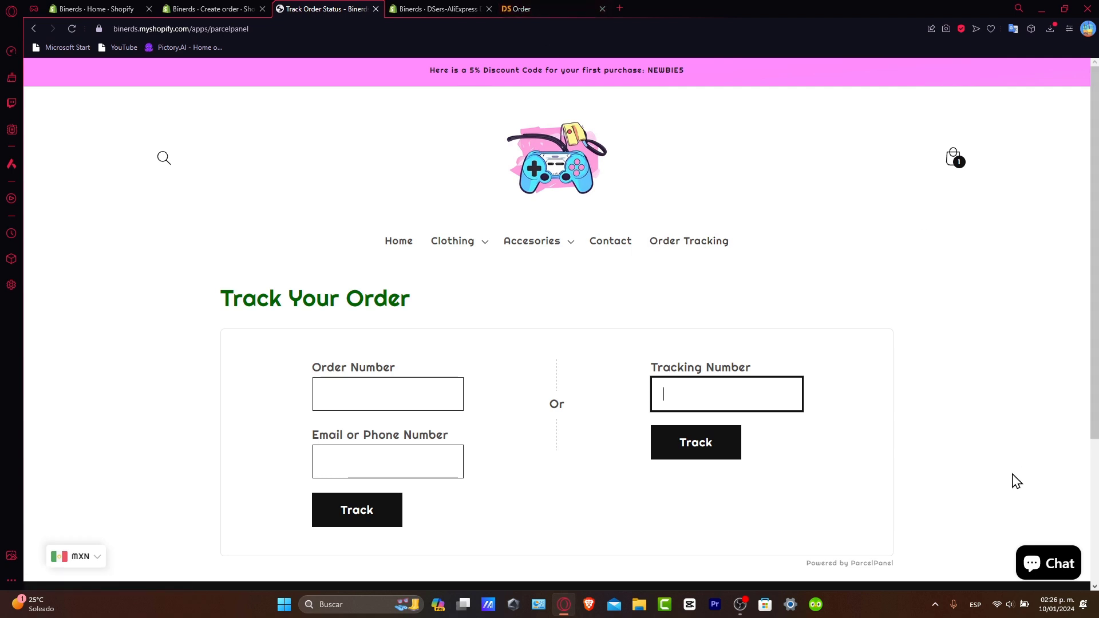
pyautogui.moveTo(948, 505)
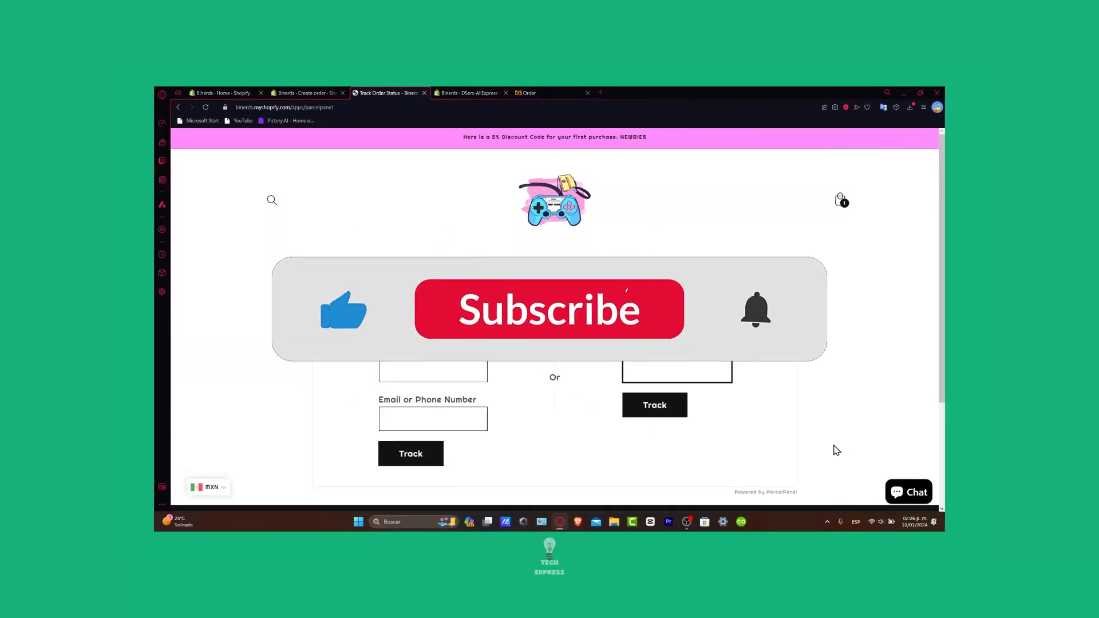
# Abandon the unsaved draft order via Leave page and land on admin Home.
pyautogui.click(549, 309)
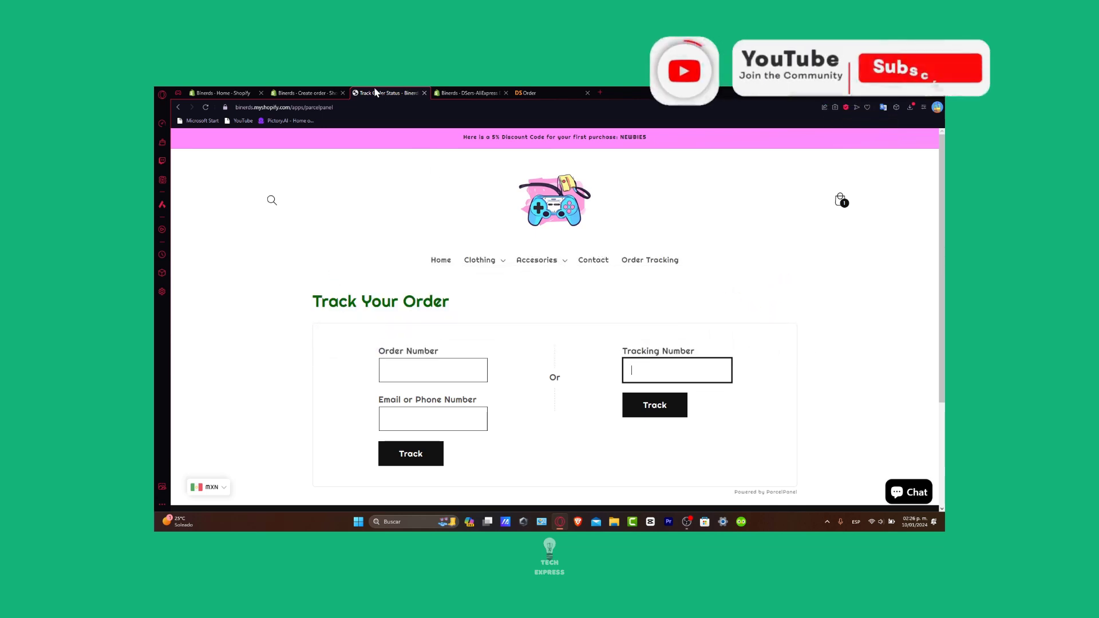
pyautogui.click(306, 92)
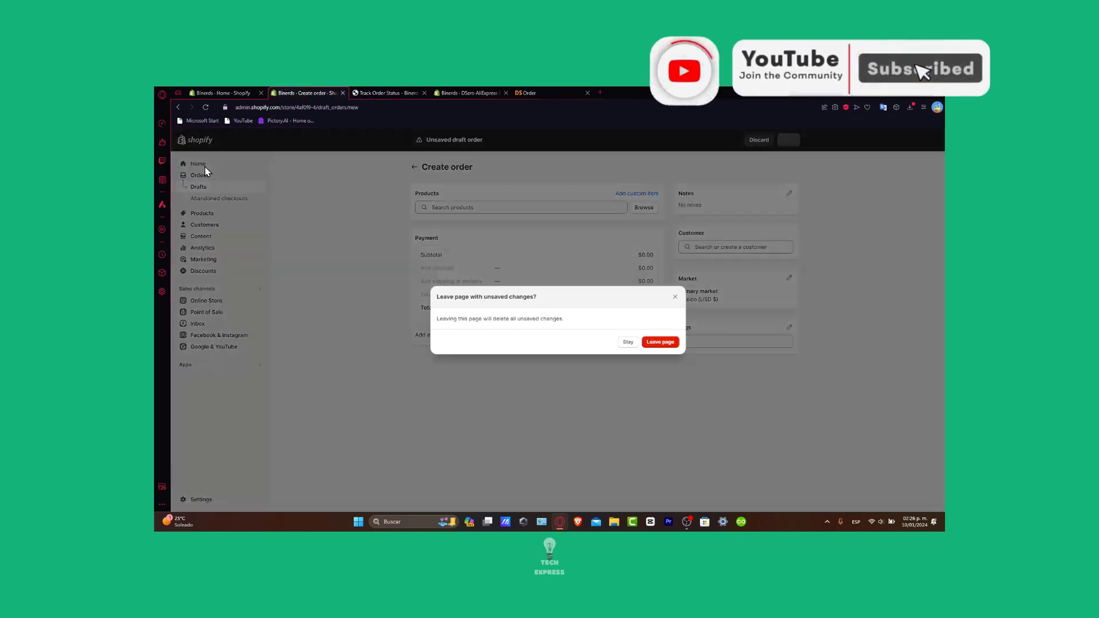
pyautogui.moveTo(528, 393)
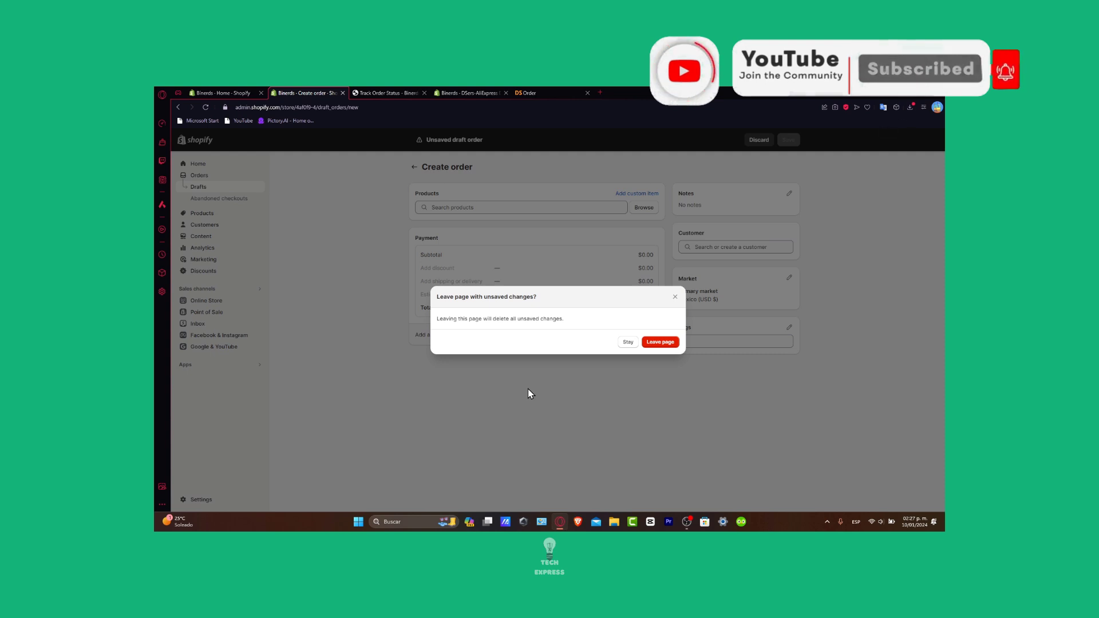
pyautogui.click(659, 342)
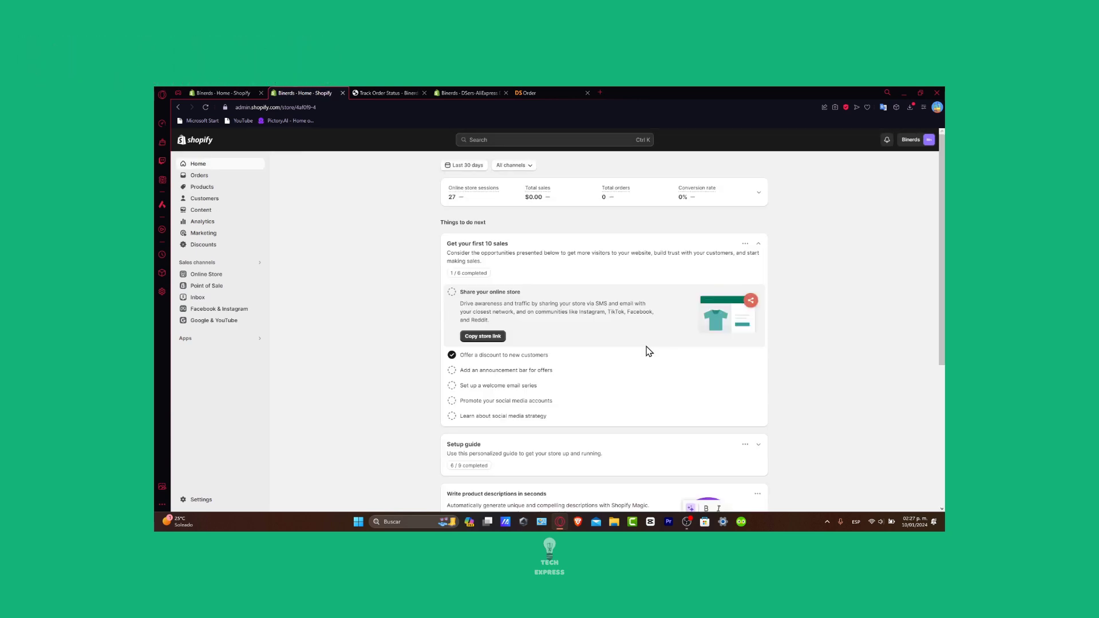
pyautogui.moveTo(725, 356)
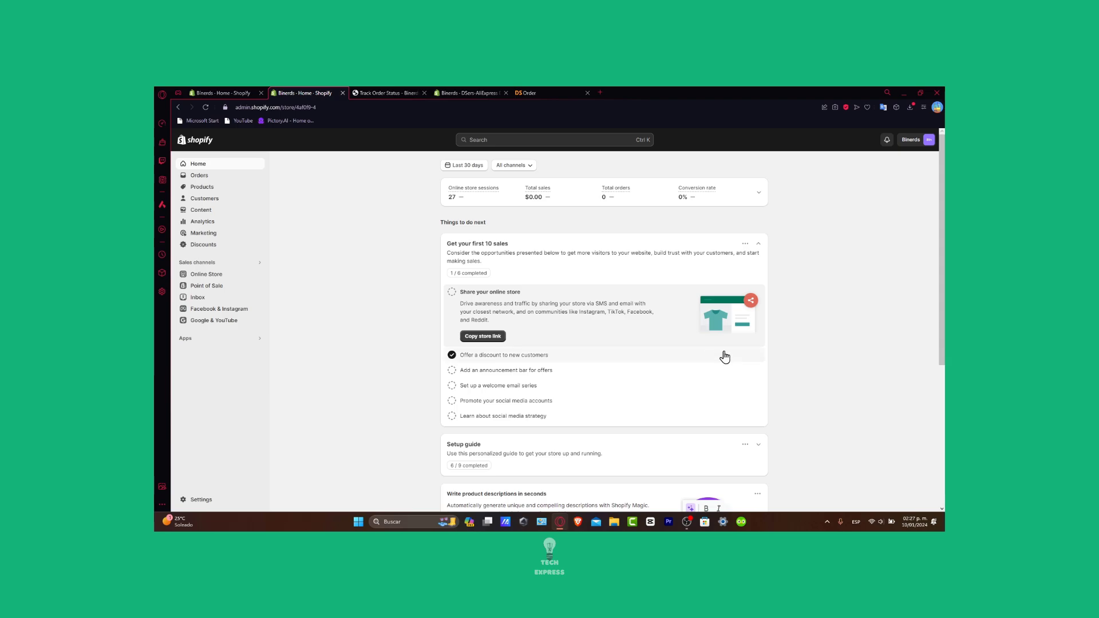